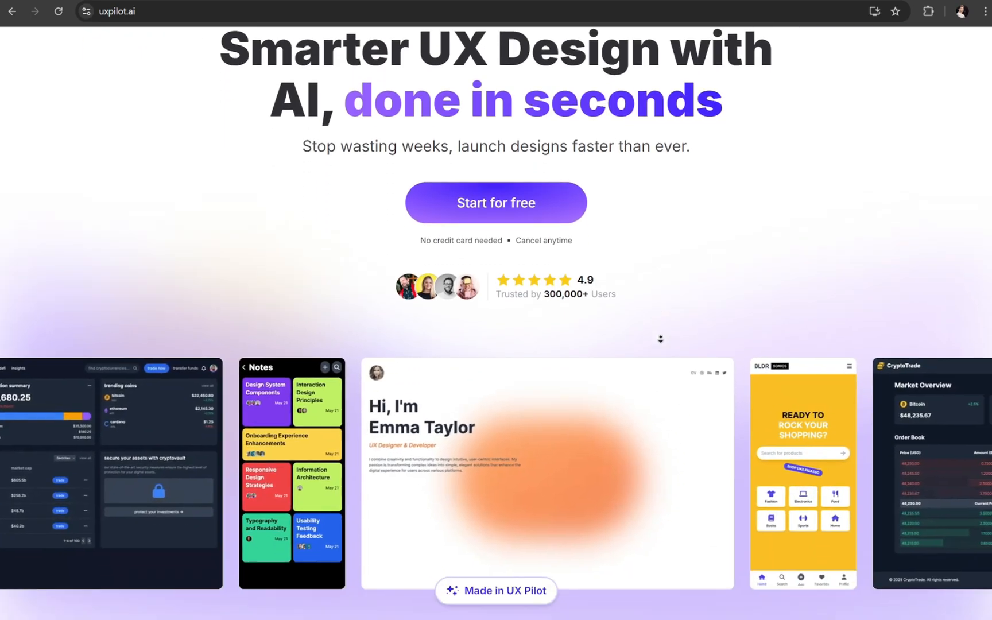
Step: Scroll through the uxpilot.ai homepage before heading to the Design Files page
scroll("down", 3)
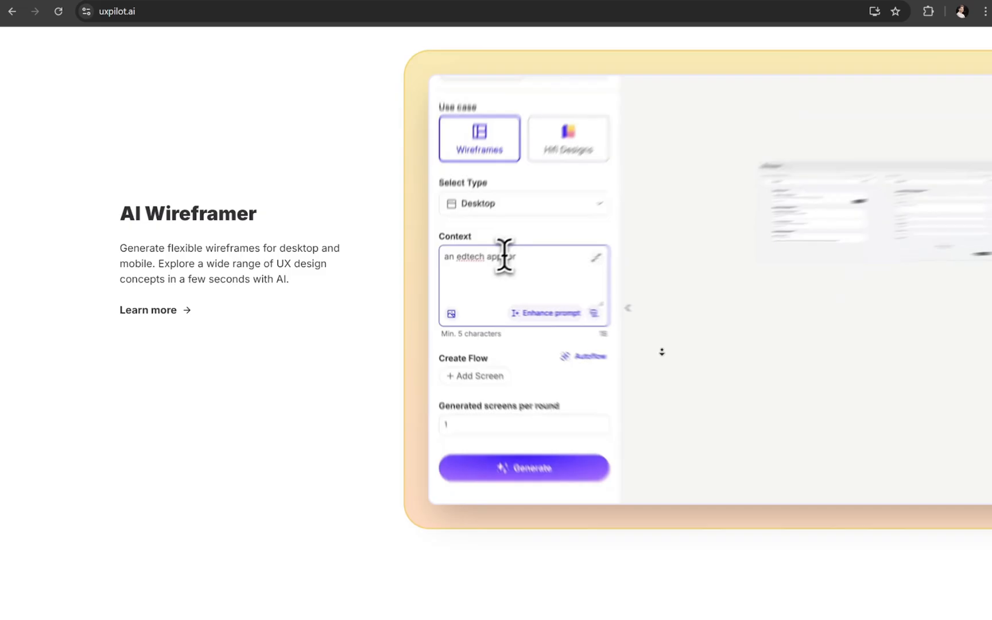
scroll("down", 3)
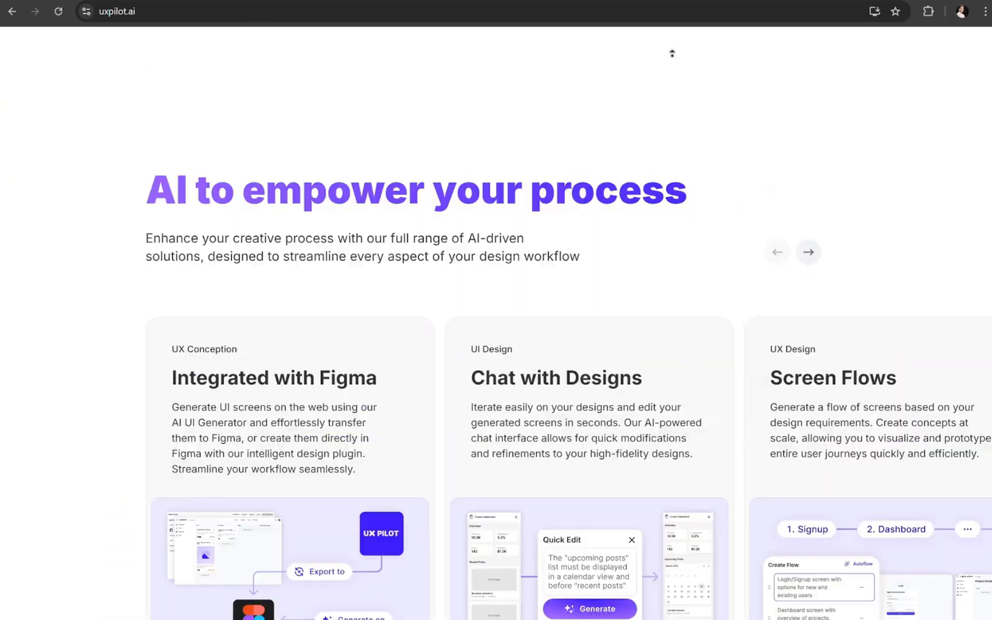
scroll("up", 3)
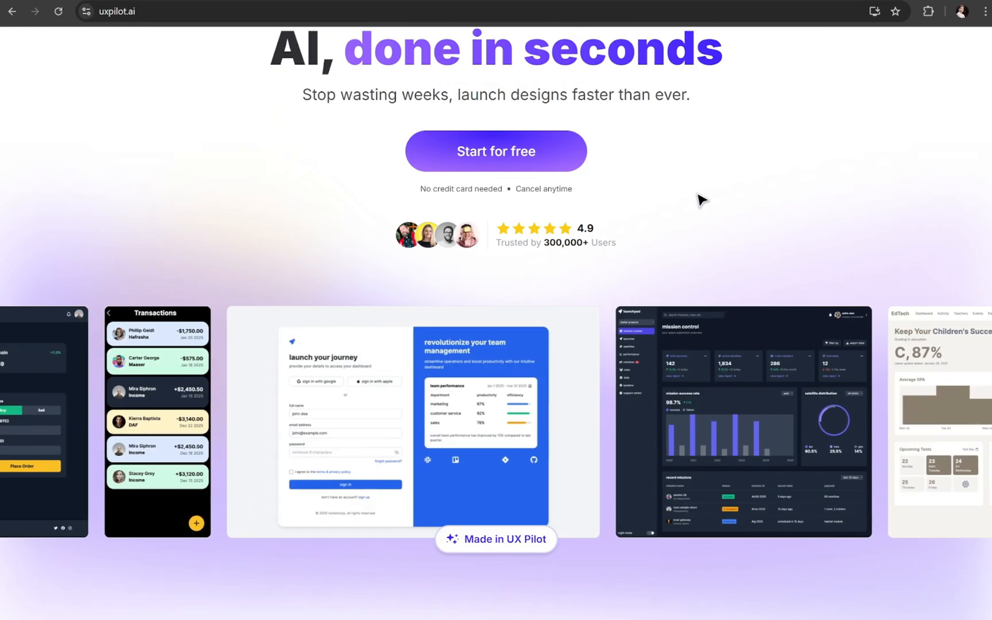
scroll("down", 3)
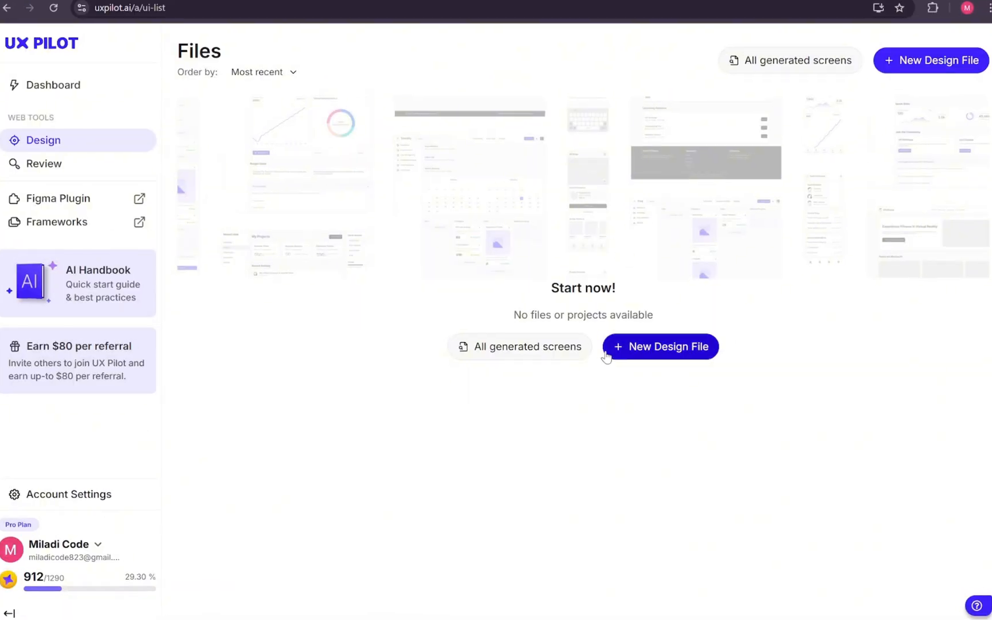
Step: Create a new design file named 'AI Habit Tracker' with the dark glassmorphism purple-gradient page context
left_click(660, 346)
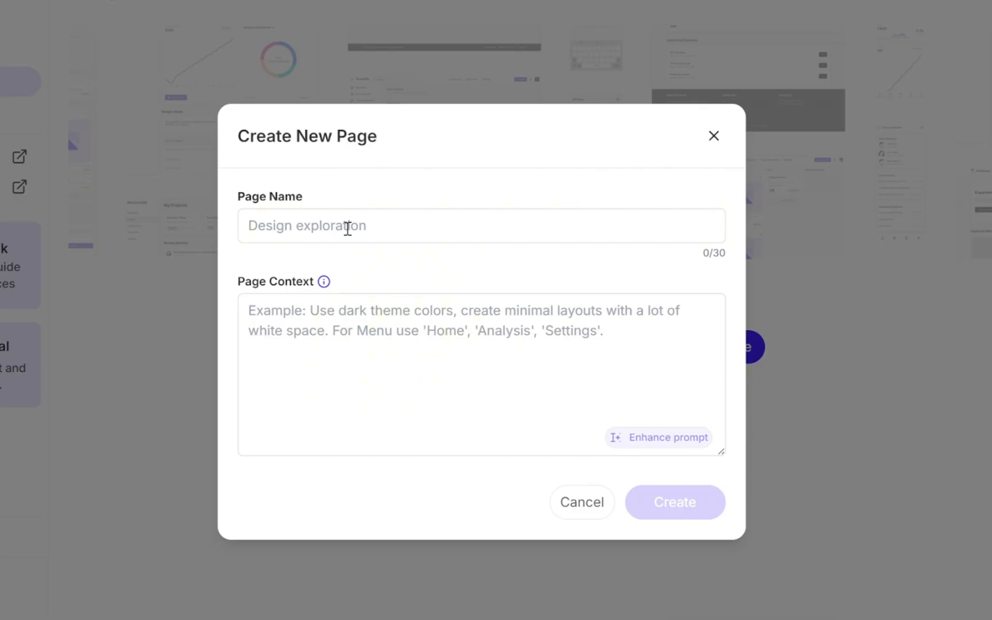
type("AI Habit Tracker")
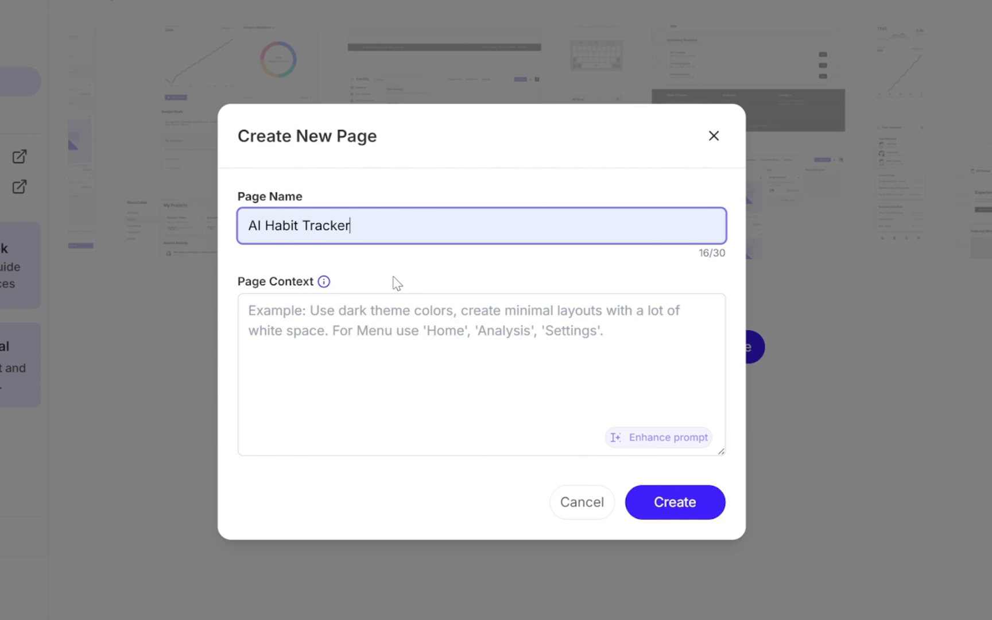
mouse_move(425, 301)
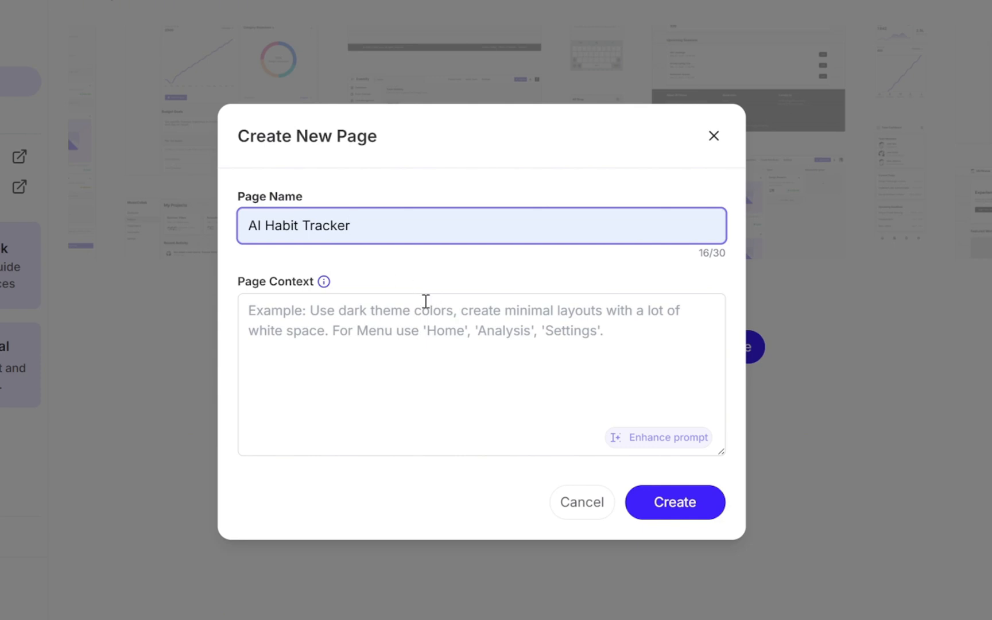
mouse_move(395, 295)
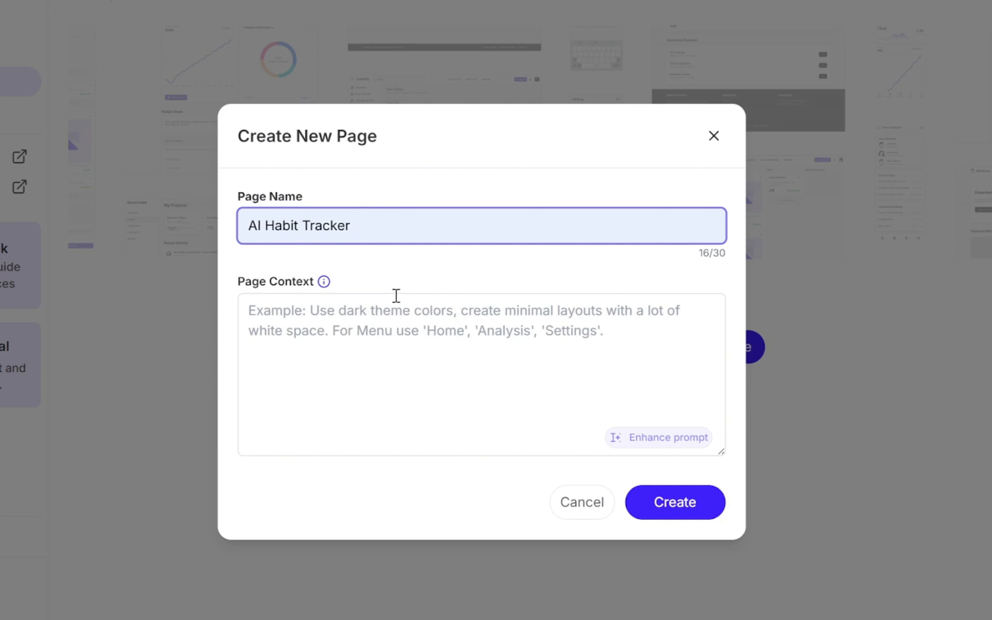
mouse_move(325, 282)
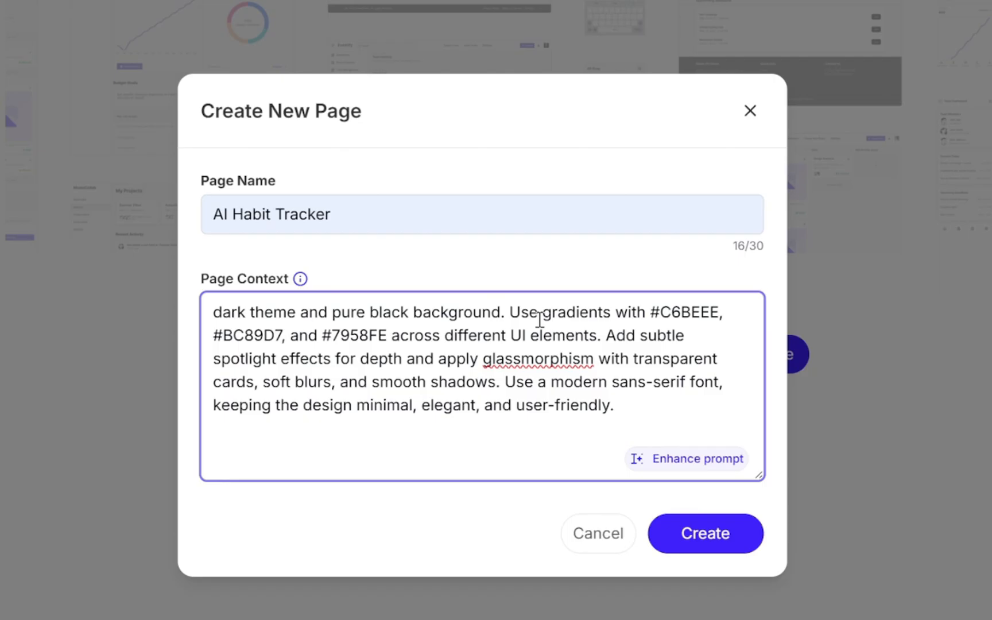
mouse_move(655, 327)
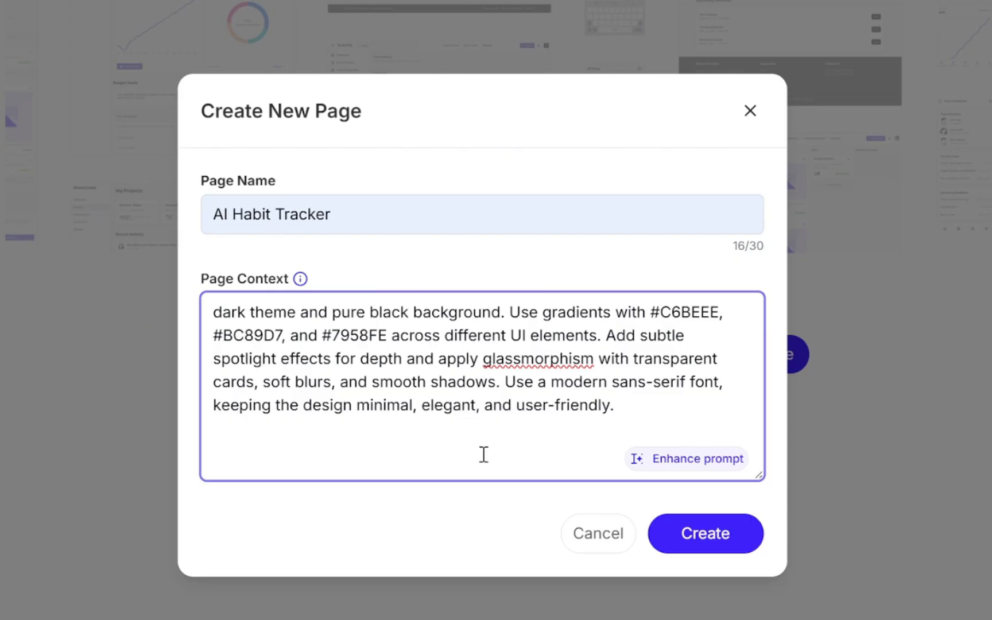
mouse_move(642, 467)
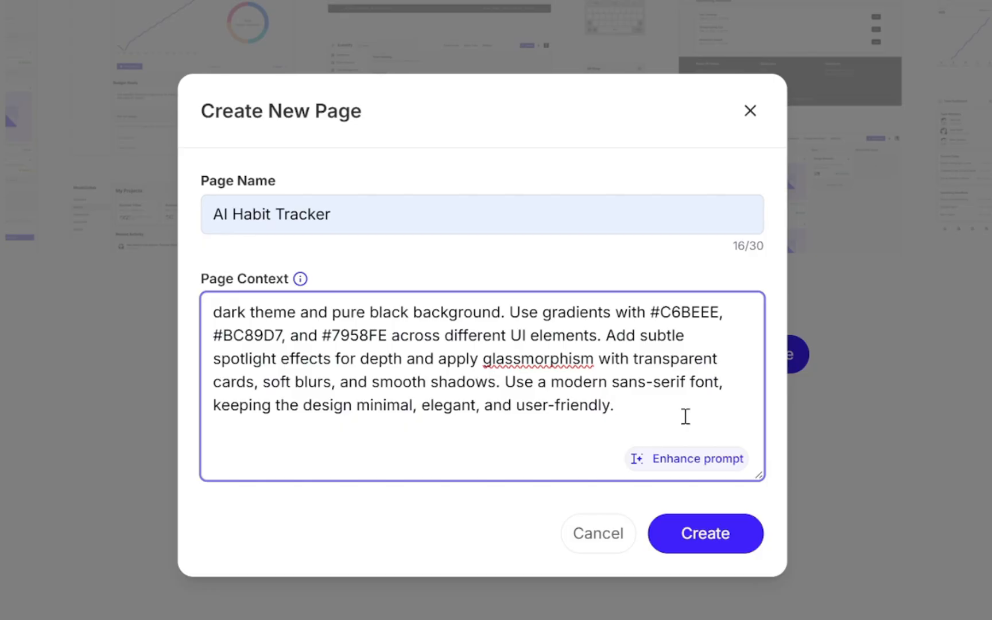
left_click(704, 534)
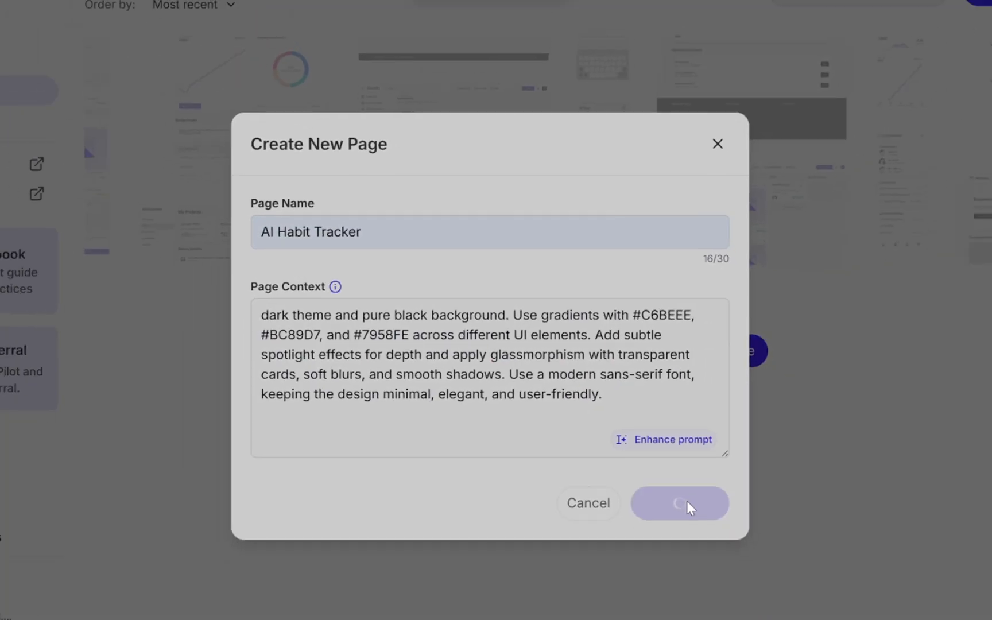
Step: Open the AI Habit Tracker file card from the Files page into the generator
left_click(678, 503)
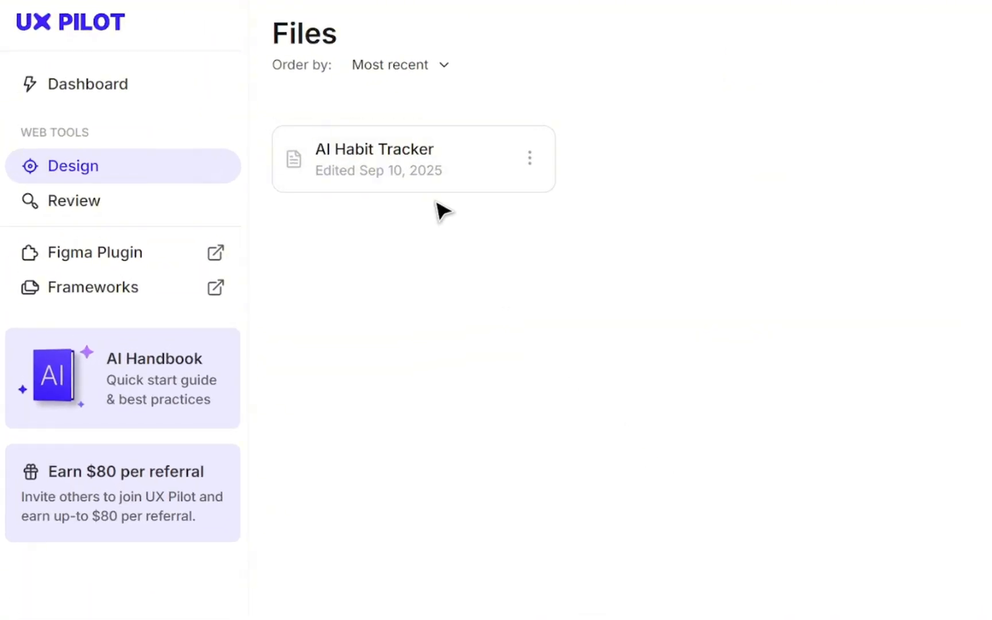
mouse_move(458, 162)
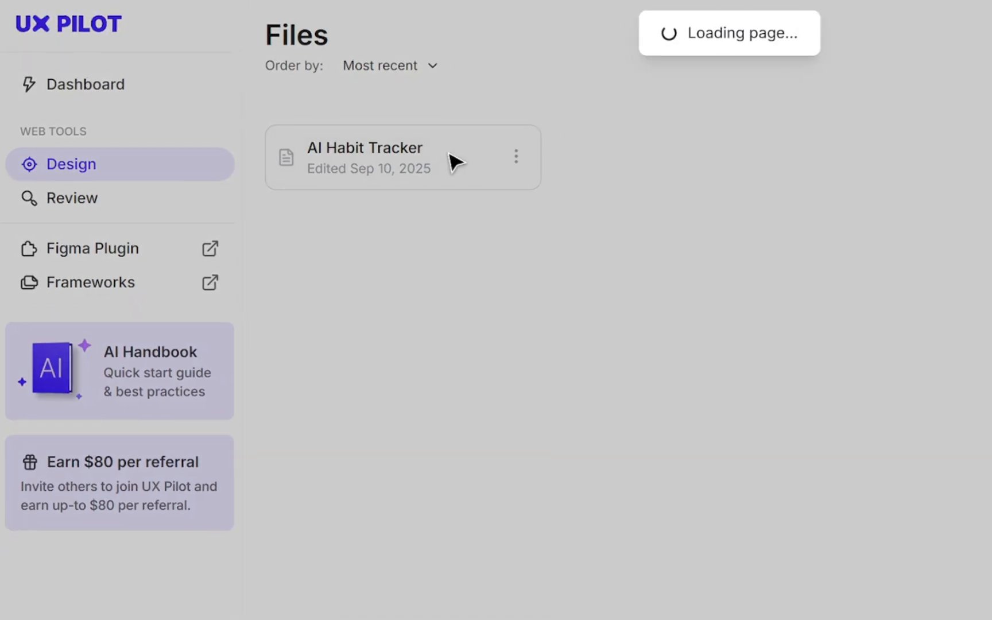
left_click(365, 157)
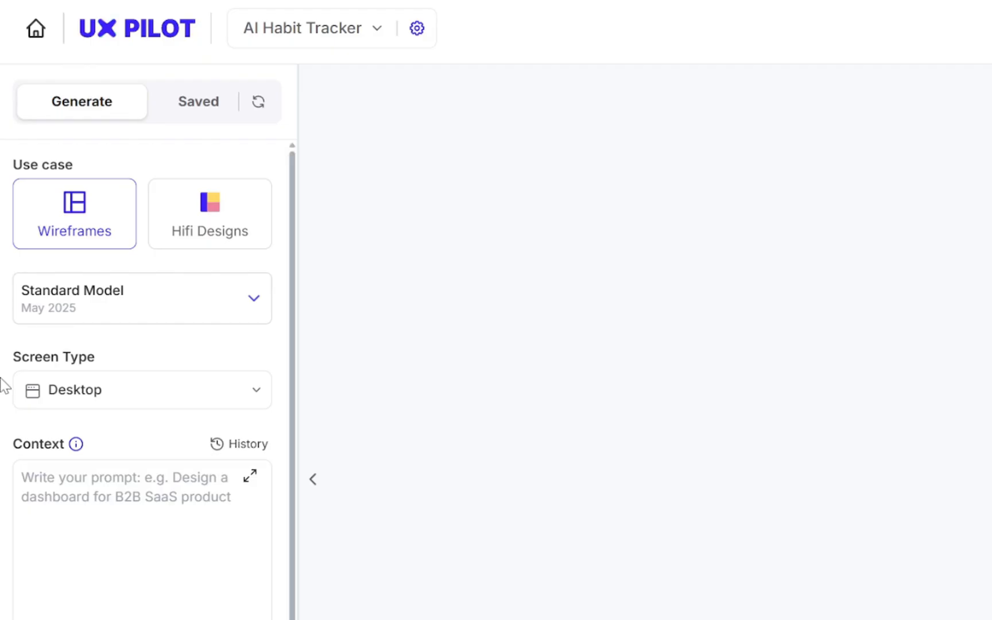
mouse_move(126, 292)
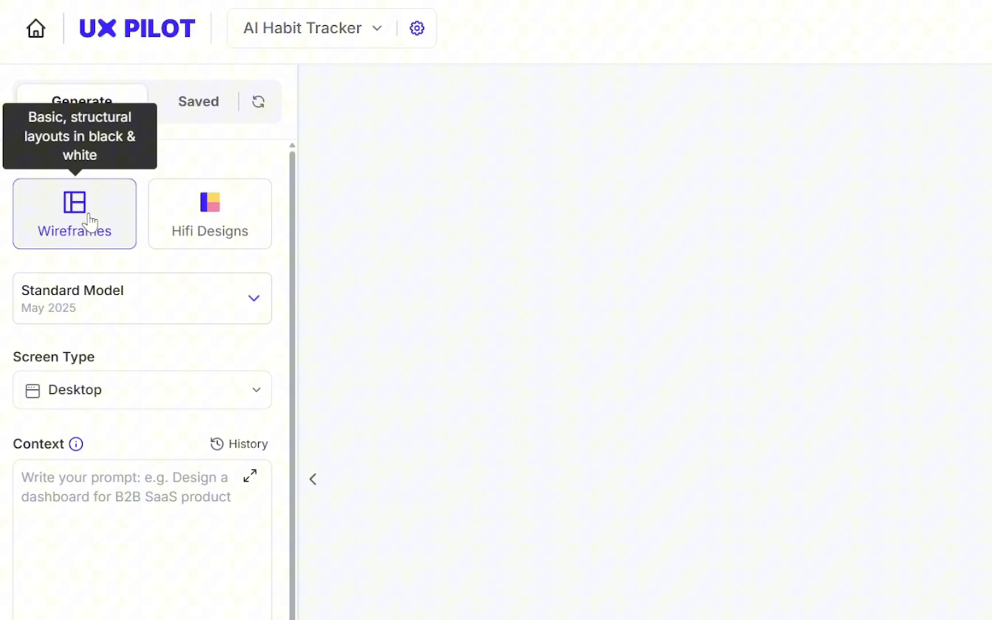
mouse_move(209, 213)
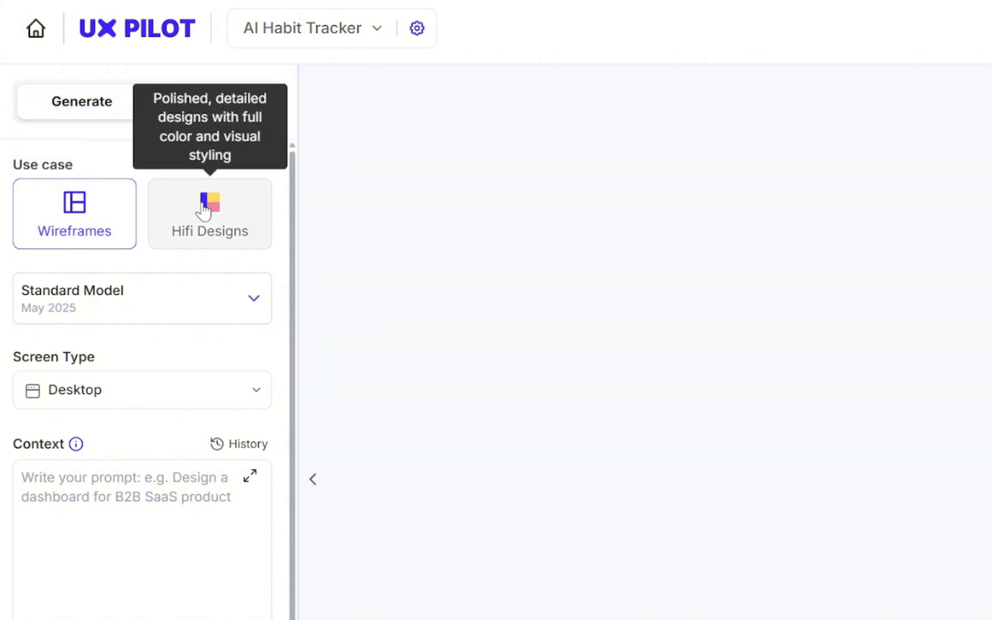
mouse_move(240, 210)
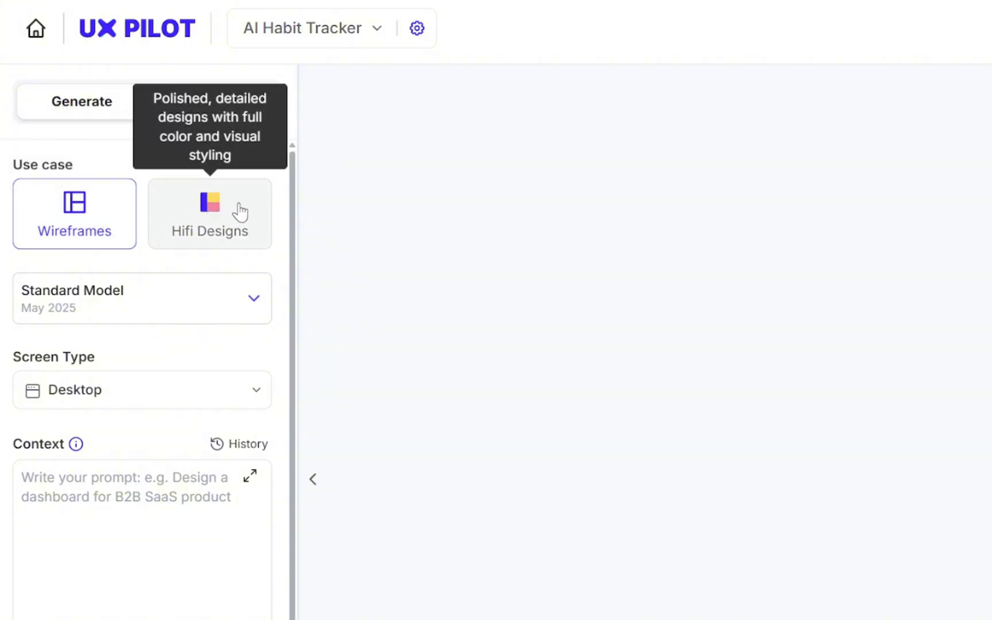
Step: Choose high-fidelity designs on the Standard Model with Screen Type set to Mobile app
left_click(209, 213)
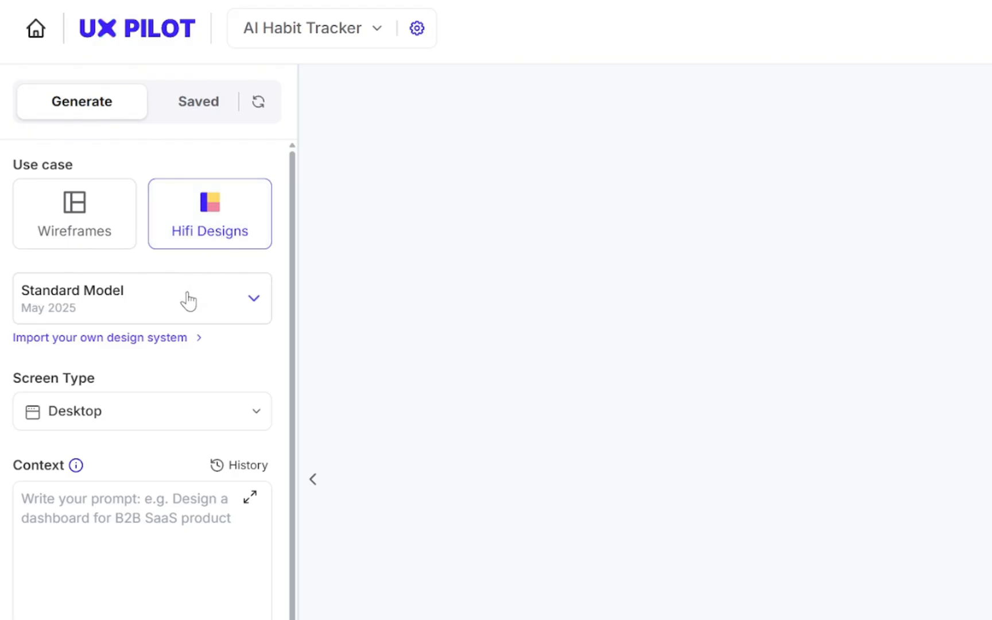
left_click(142, 299)
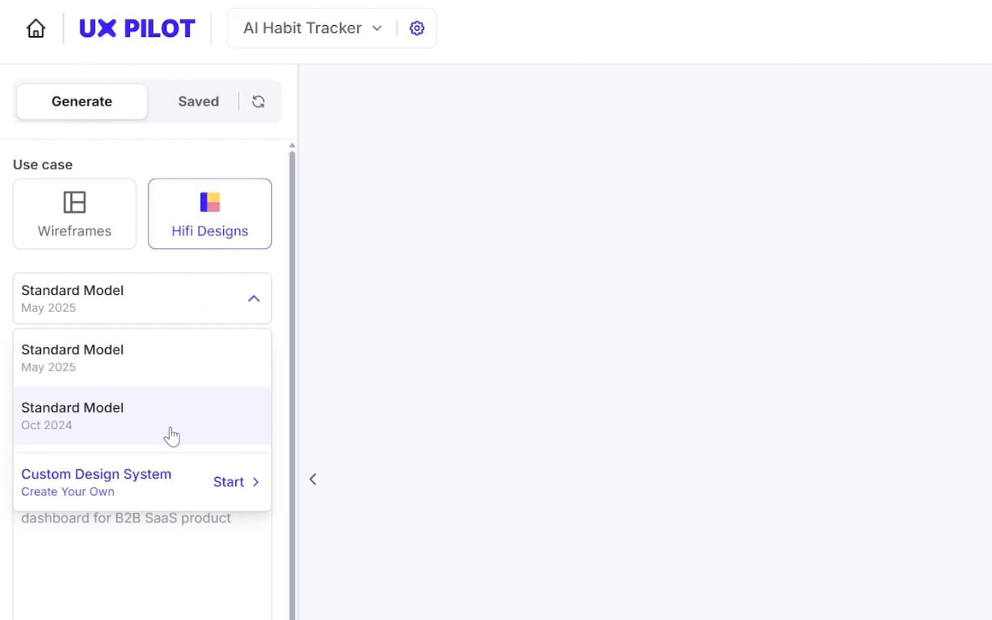
scroll("down", 3)
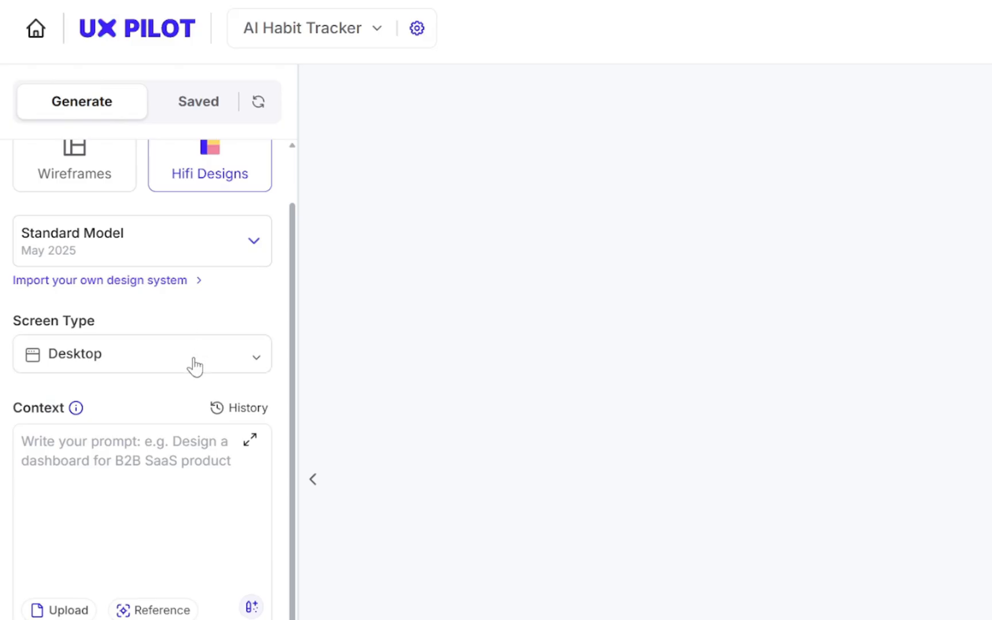
left_click(141, 353)
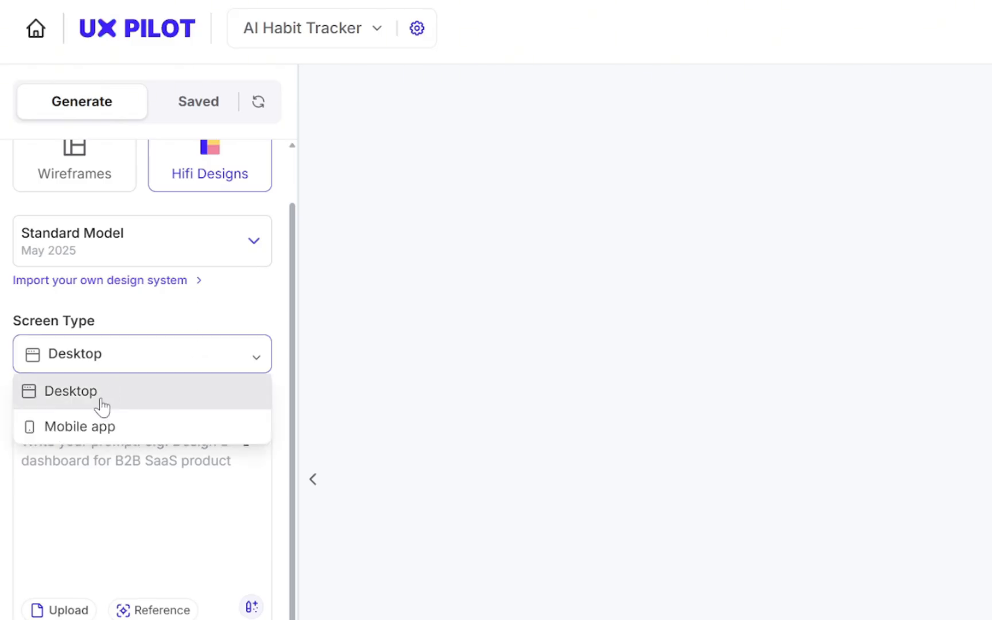
left_click(75, 426)
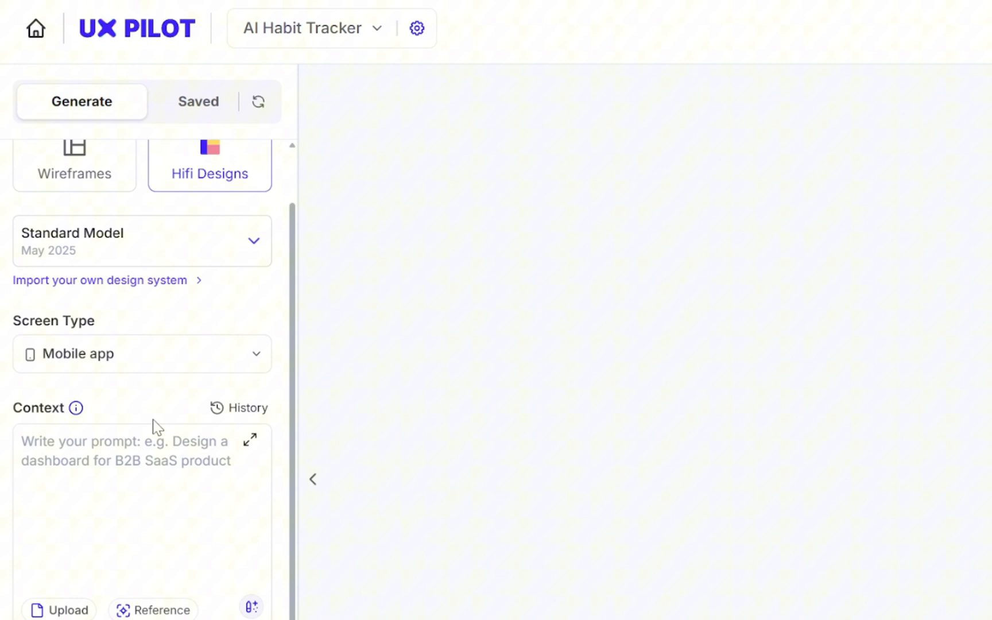
scroll("down", 3)
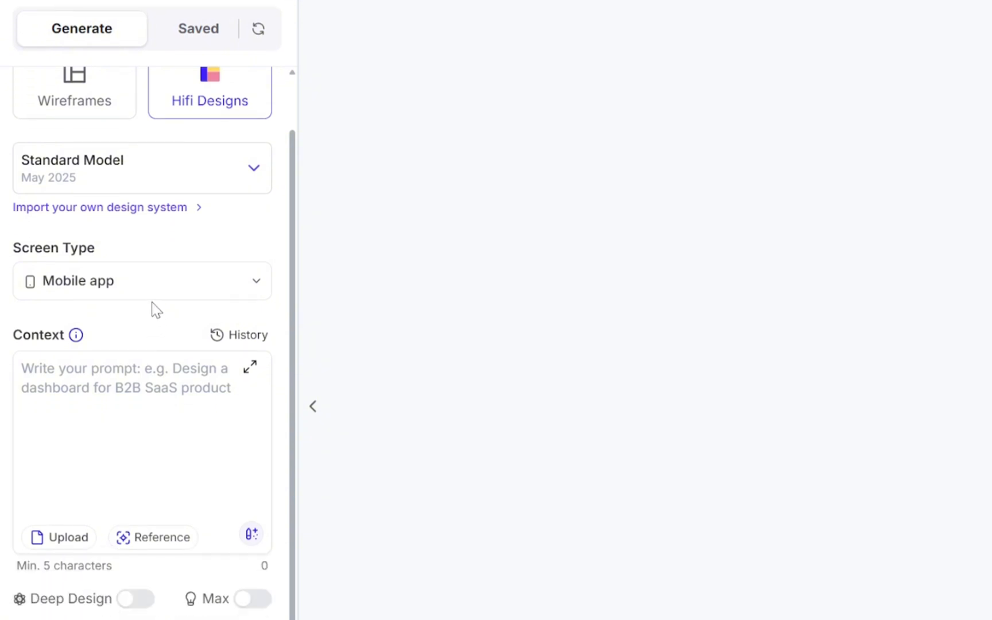
scroll("down", 3)
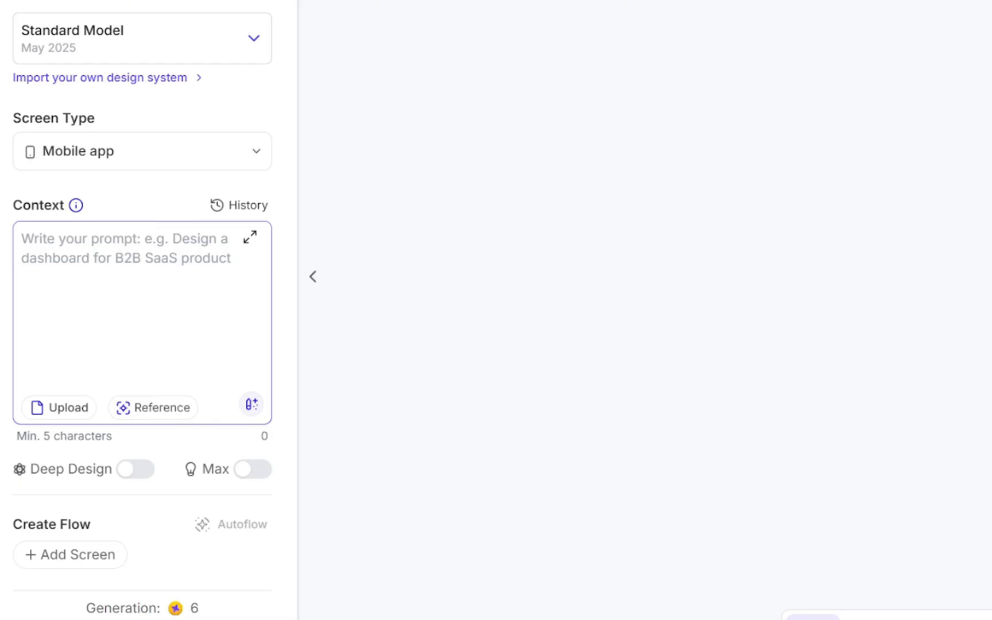
mouse_move(154, 408)
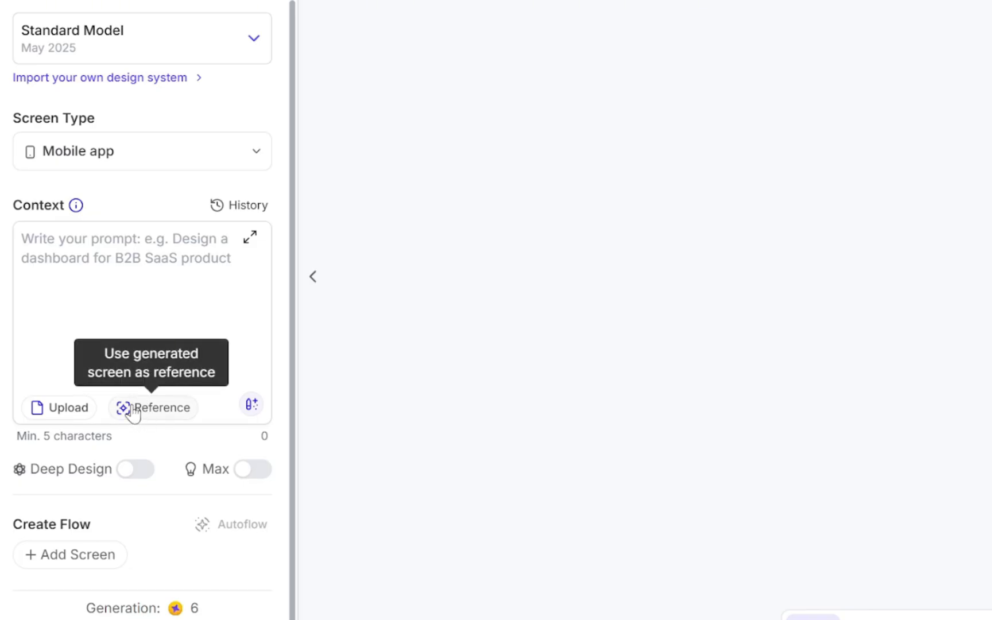
mouse_move(63, 407)
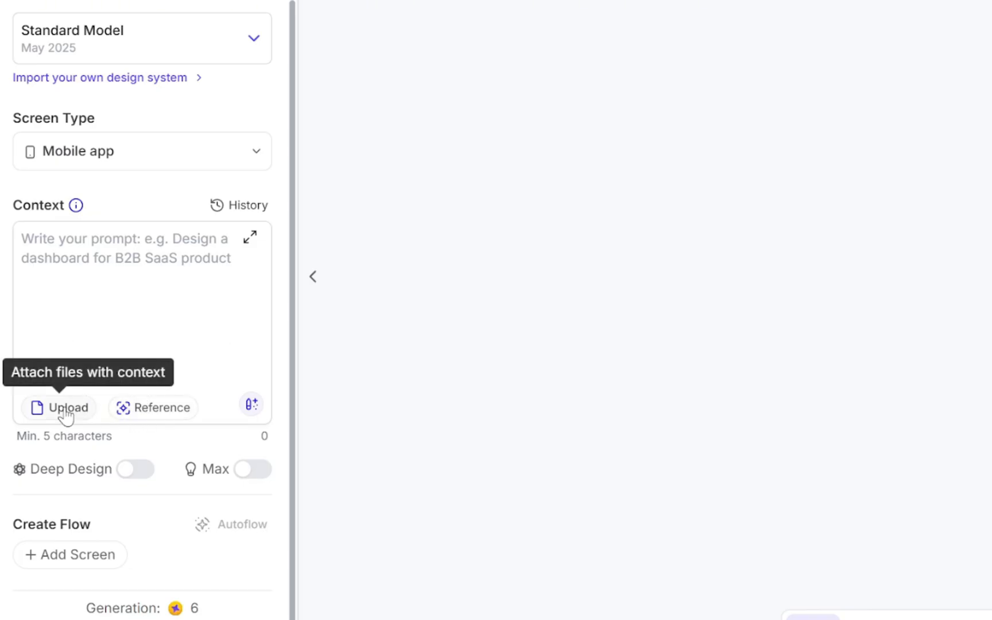
mouse_move(251, 405)
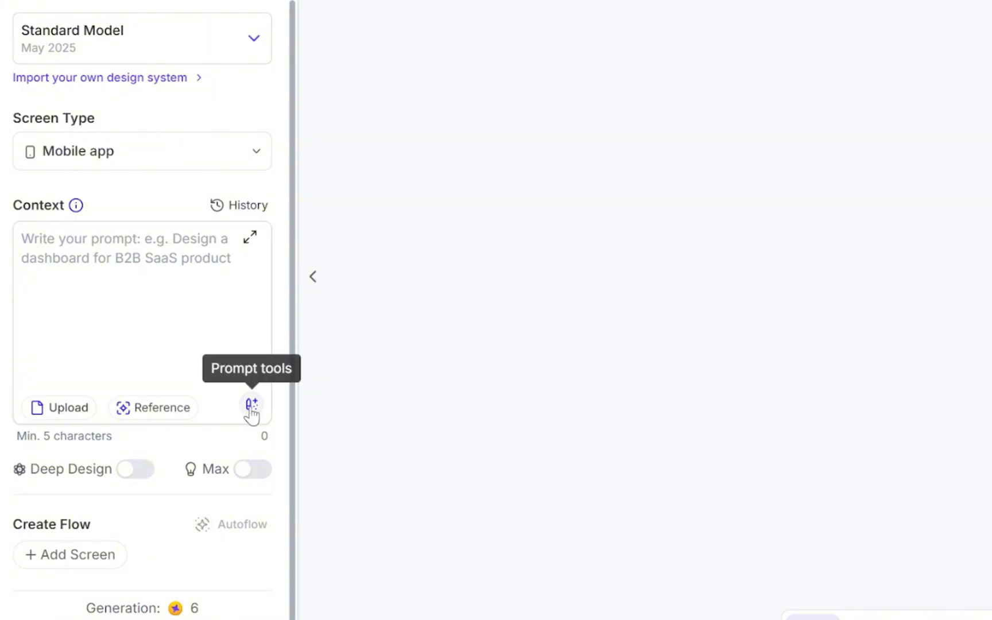
Step: Enter the habit tracker prompt with Analytics and Profile/Settings screens, and enable Deep Design and Max
left_click(139, 317)
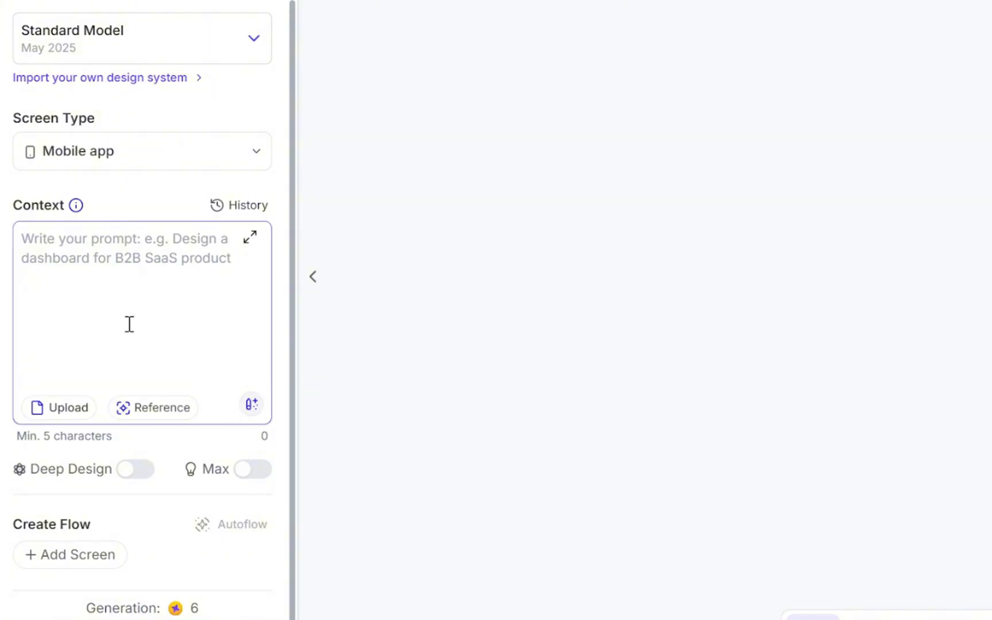
type("selection, Analytics screen with weekly and monthly progress charts, and Profile/Settings with dark mode toggle. Use modern typography, smooth layouts, neumorphism-inspired buttons, and keep the design consistent, intuitive, and highly user-friendly.")
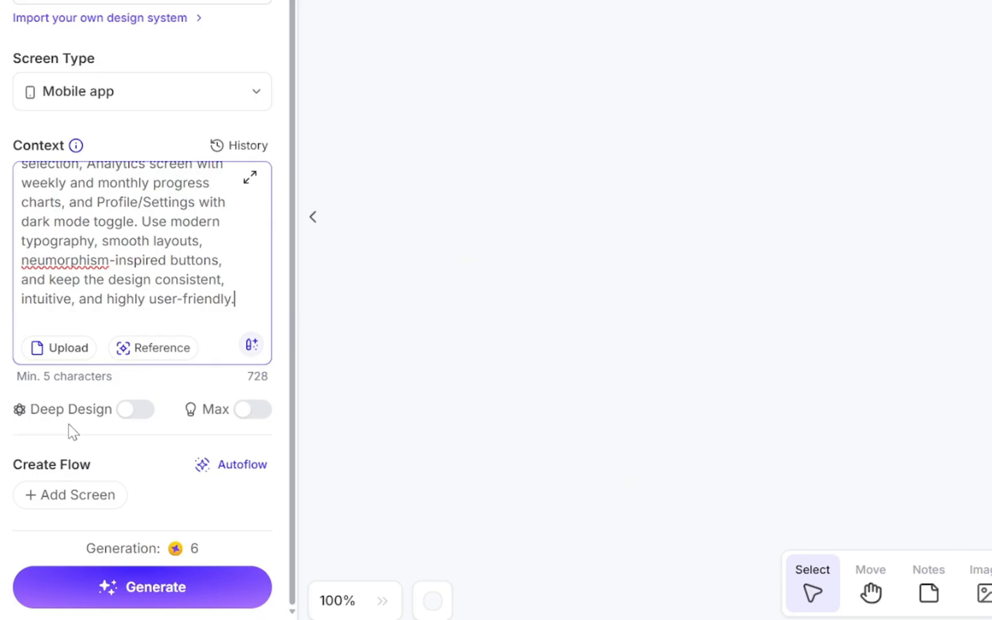
mouse_move(134, 409)
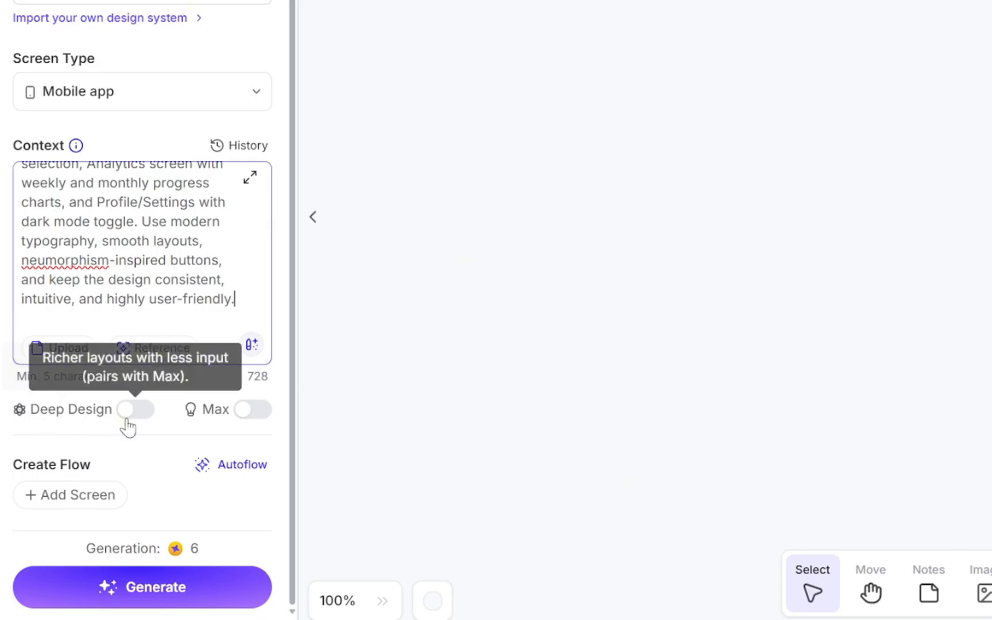
left_click(134, 409)
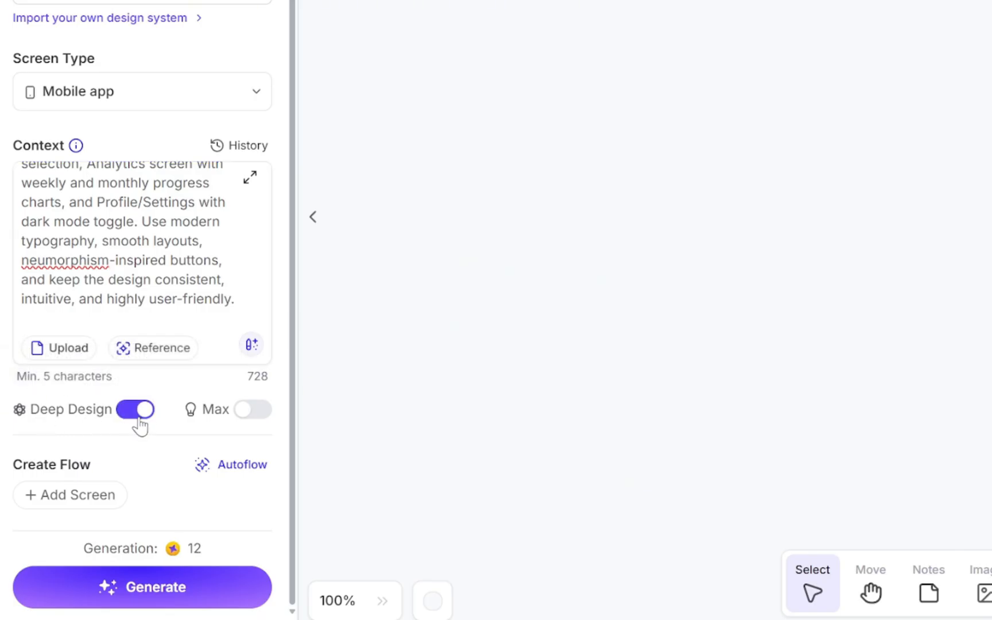
mouse_move(198, 409)
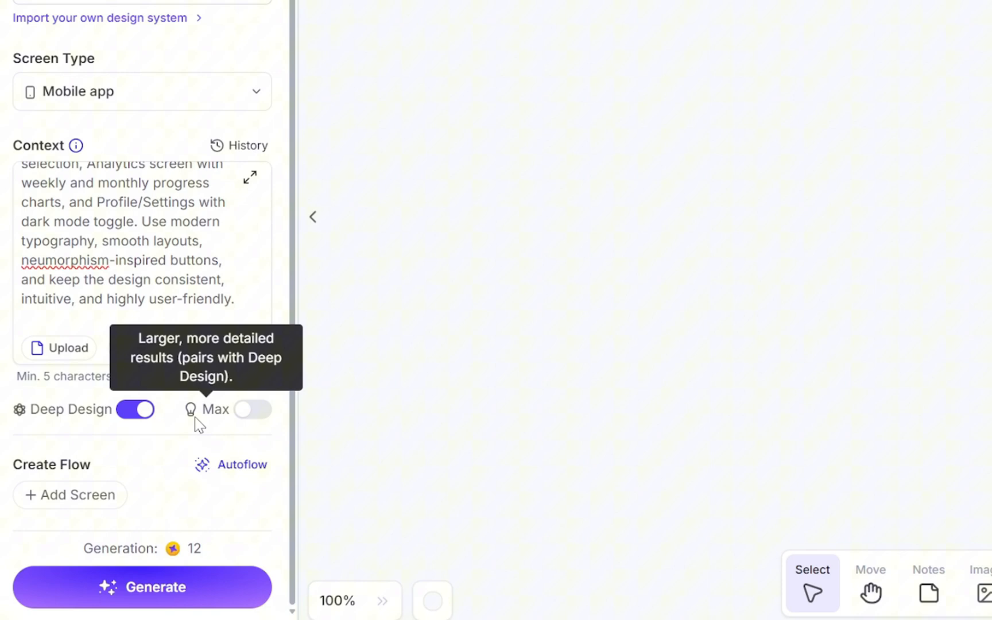
left_click(251, 409)
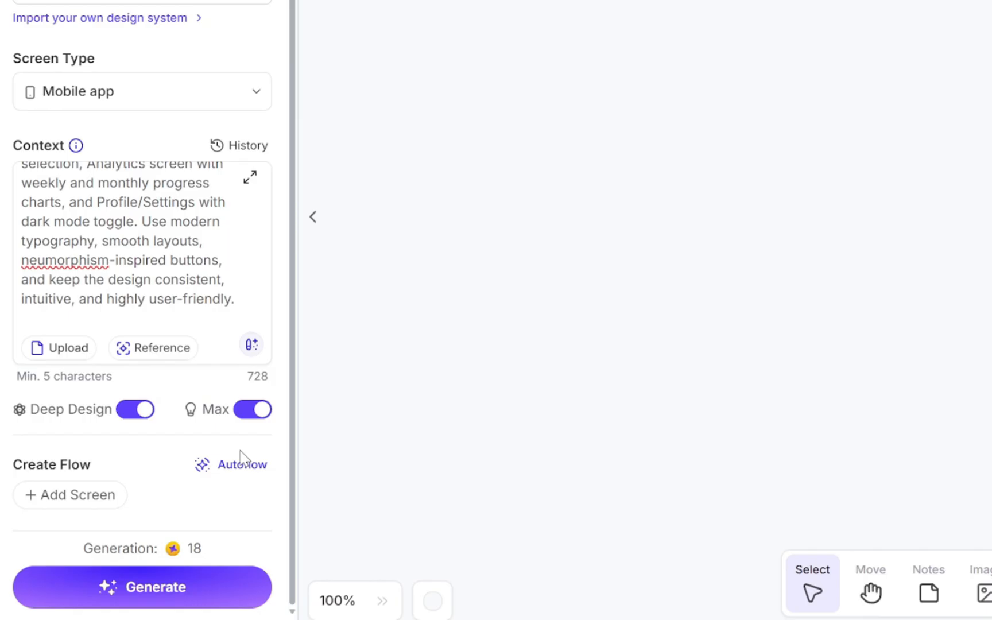
mouse_move(242, 465)
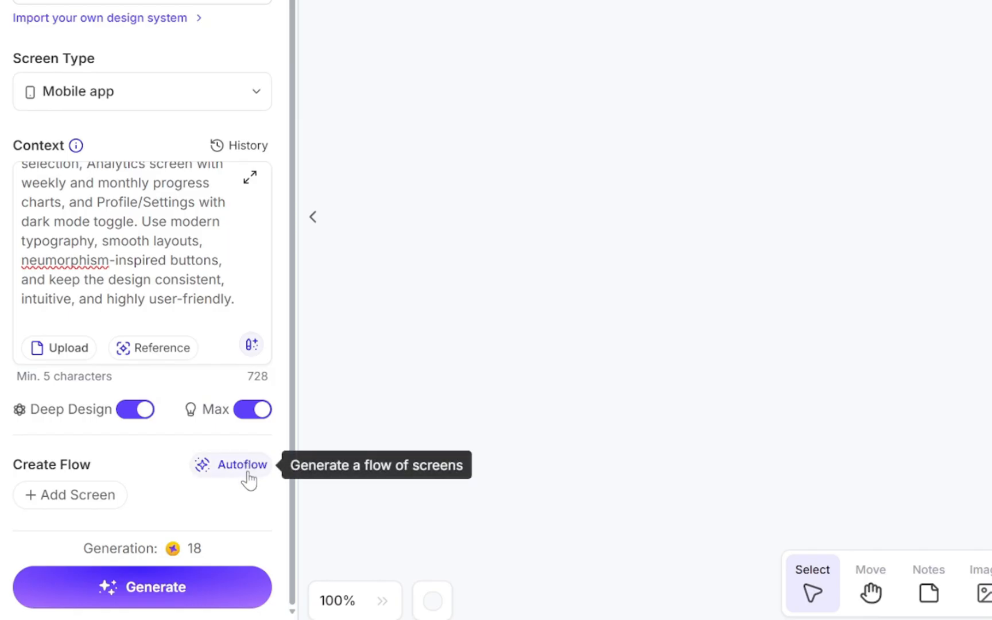
mouse_move(249, 480)
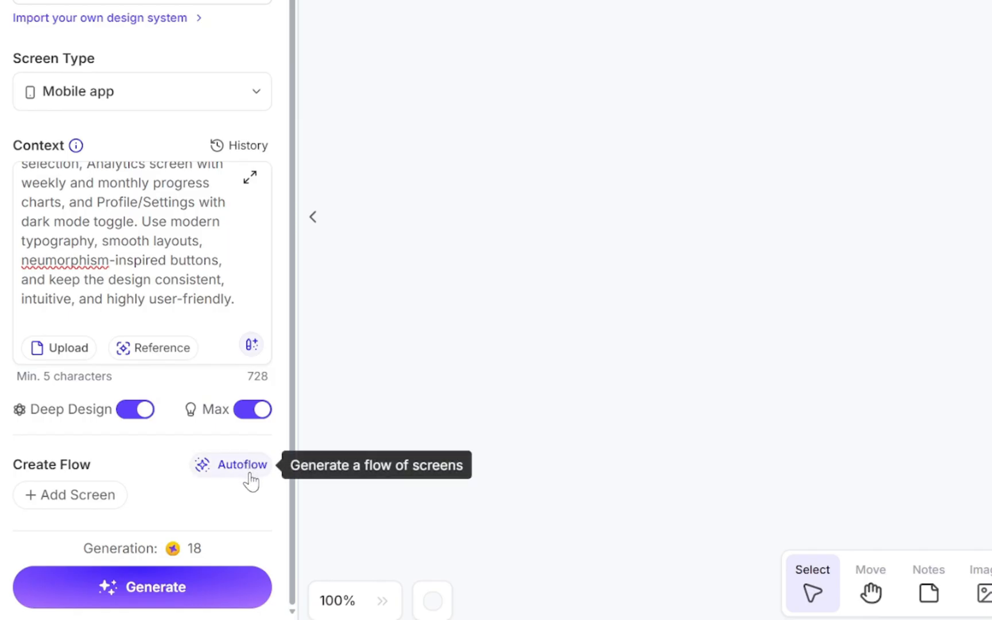
Step: Run Autoflow to build the seven-screen flow and move the Main dashboard card to the top
left_click(231, 464)
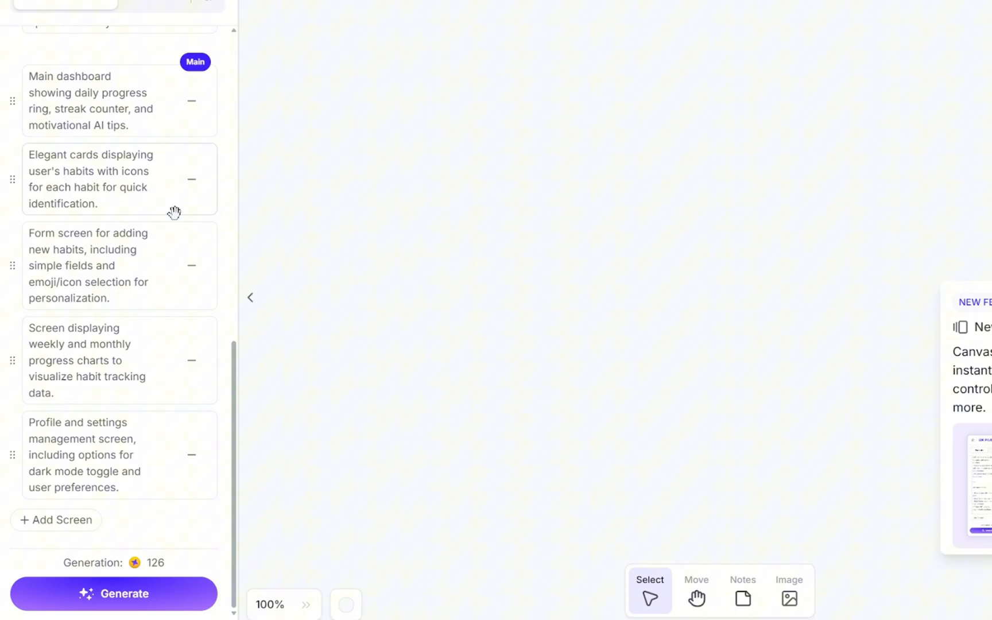
mouse_move(187, 431)
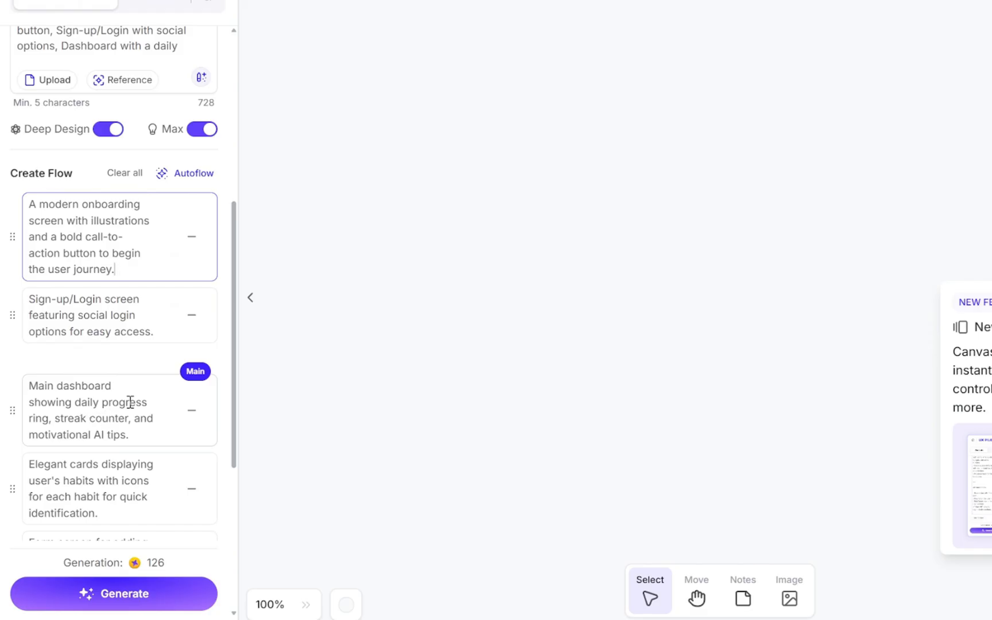
mouse_move(166, 432)
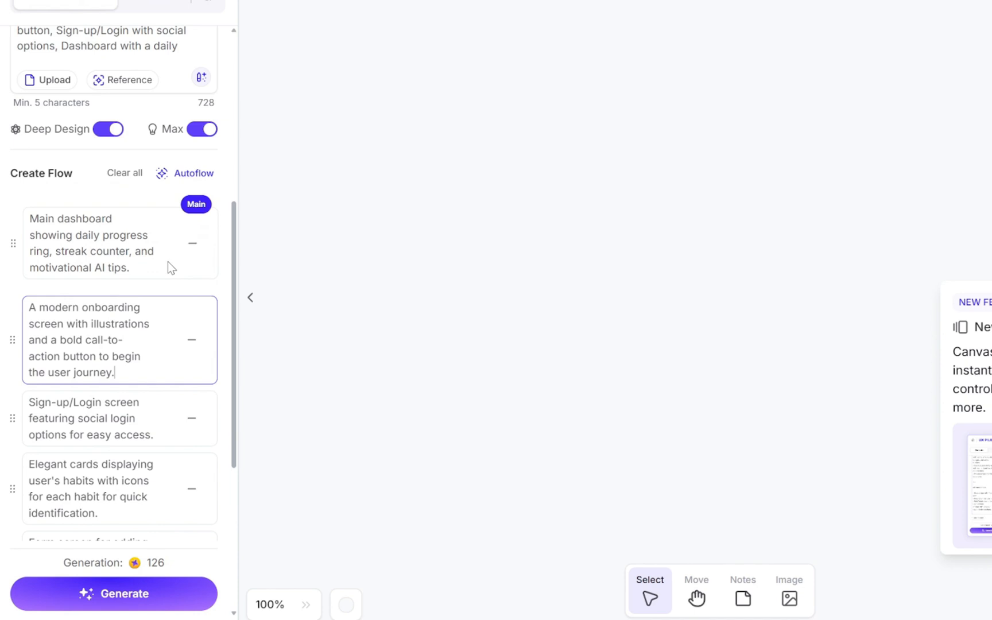
scroll("down", 3)
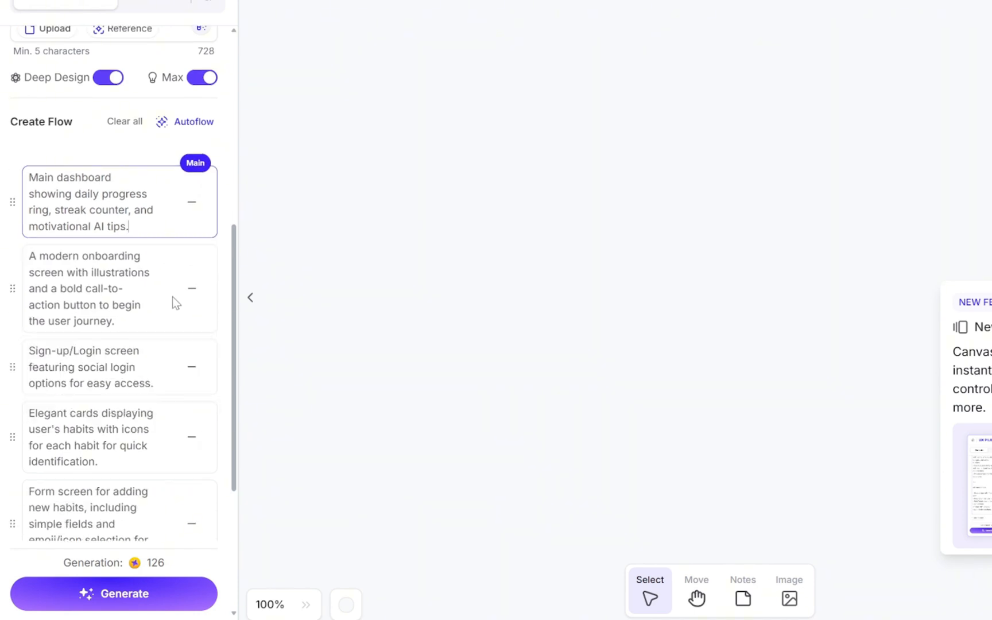
scroll("down", 3)
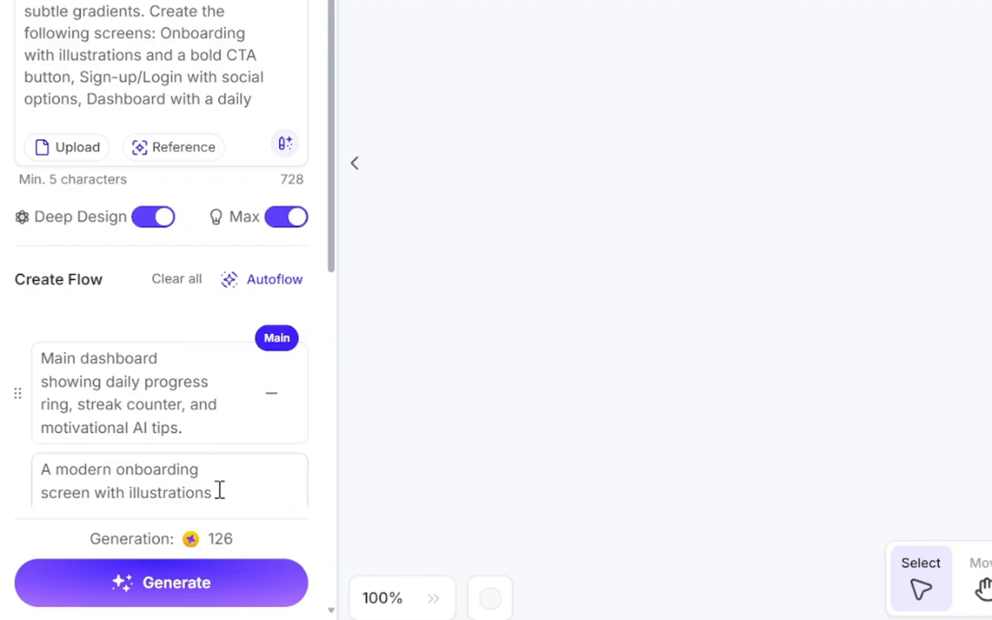
Step: Generate the HabitFlow screens from the prompt and flow
left_click(160, 582)
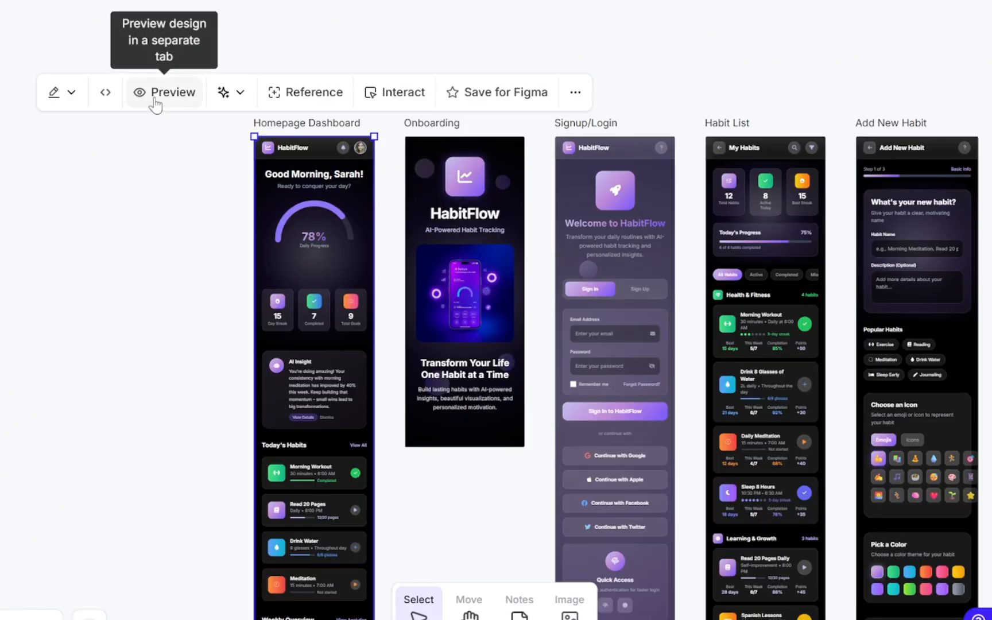
Step: Preview the Homepage Dashboard in its own tab and scroll from habits and categories through achievements and navigation
left_click(164, 92)
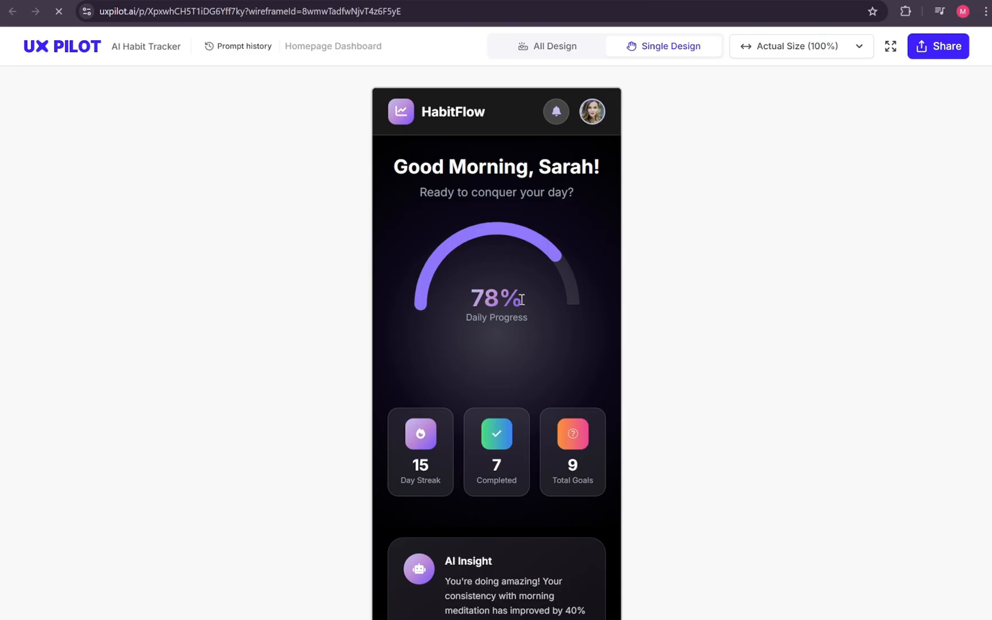
scroll("down", 3)
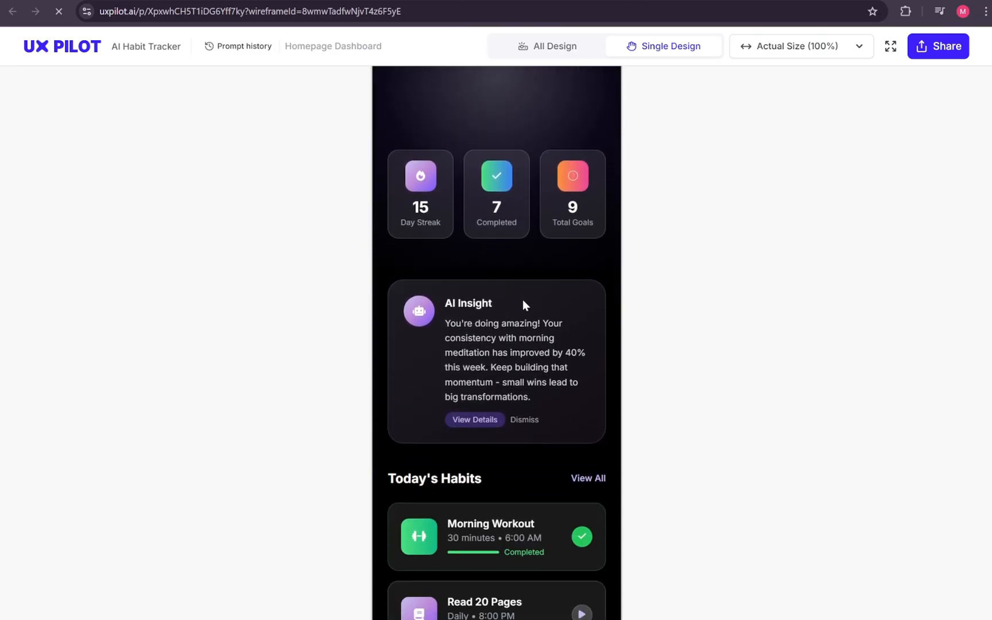
scroll("down", 3)
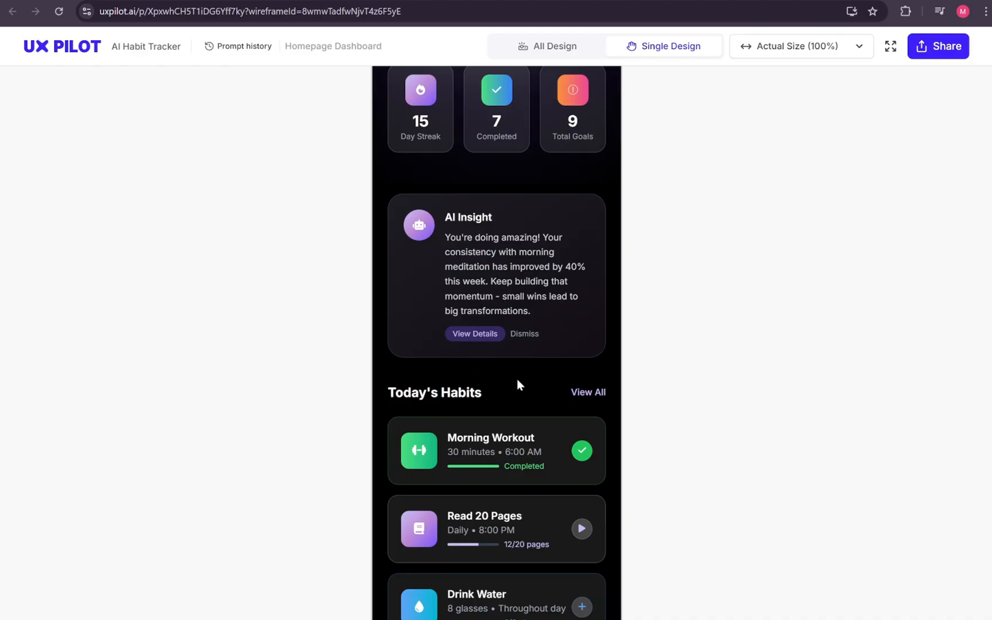
scroll("down", 3)
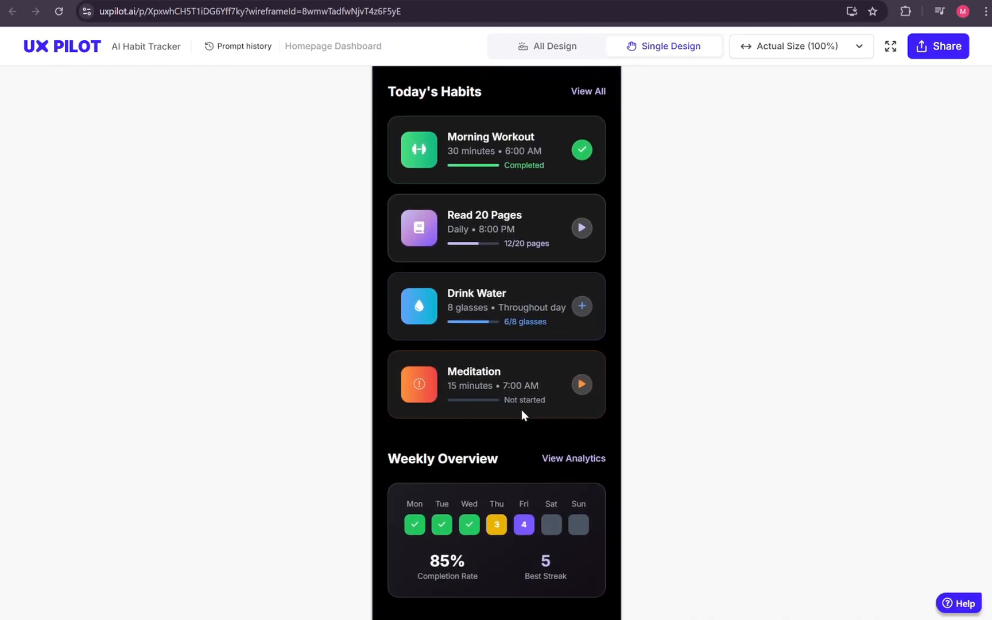
scroll("down", 3)
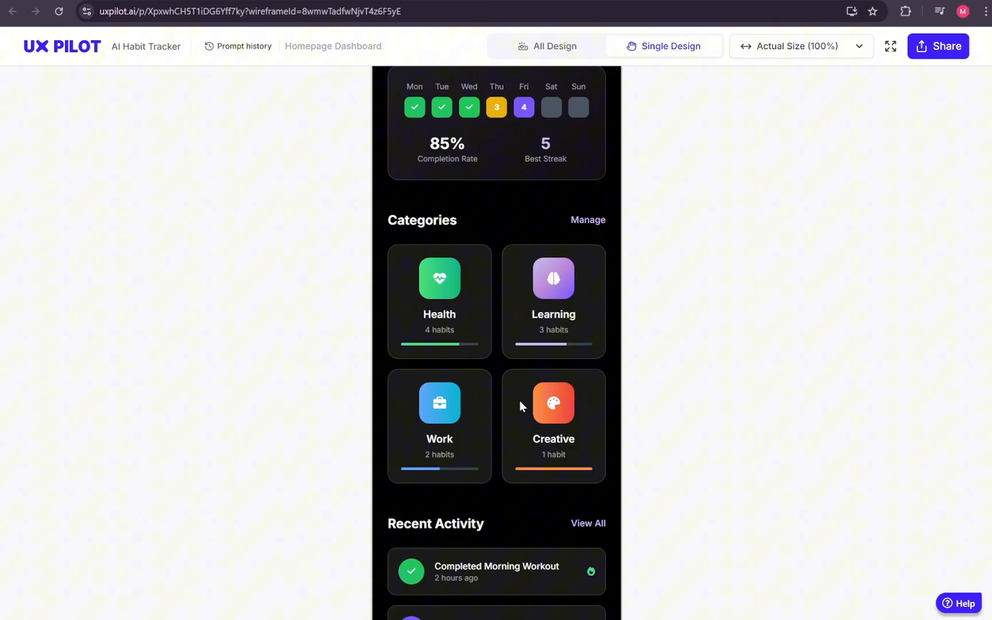
scroll("down", 3)
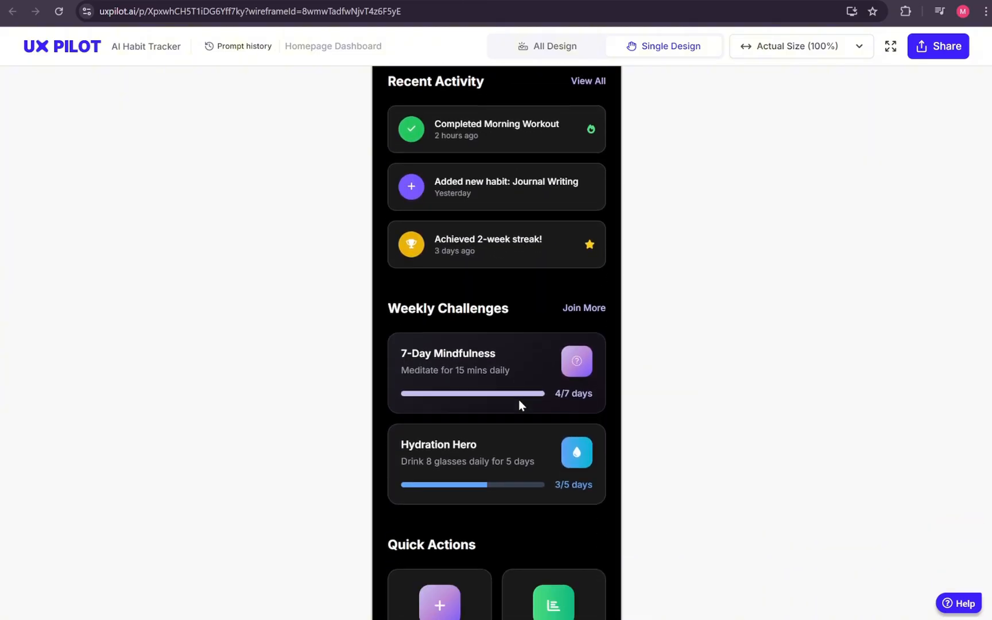
scroll("down", 3)
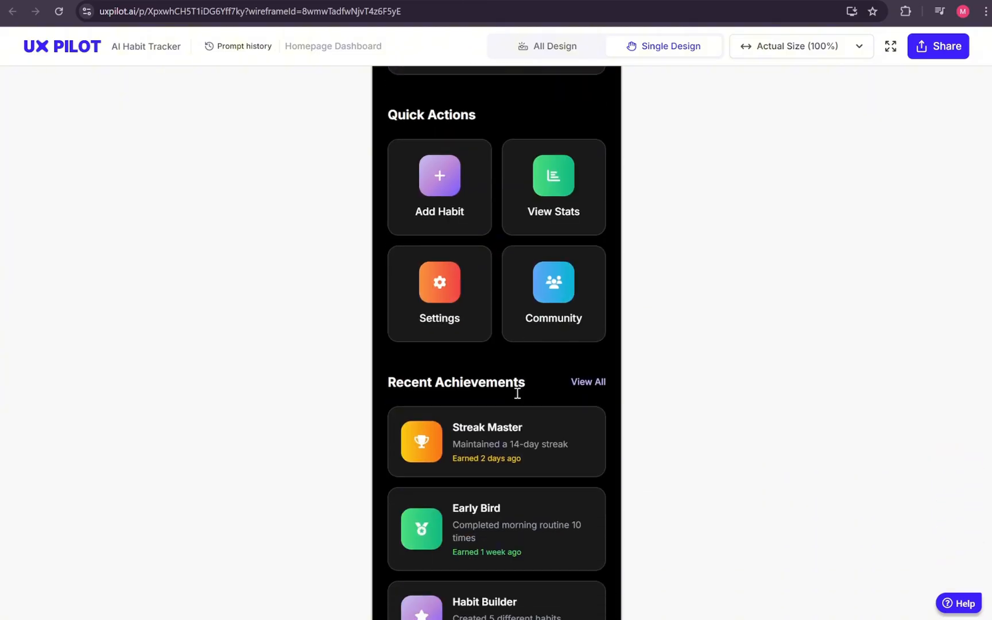
scroll("down", 3)
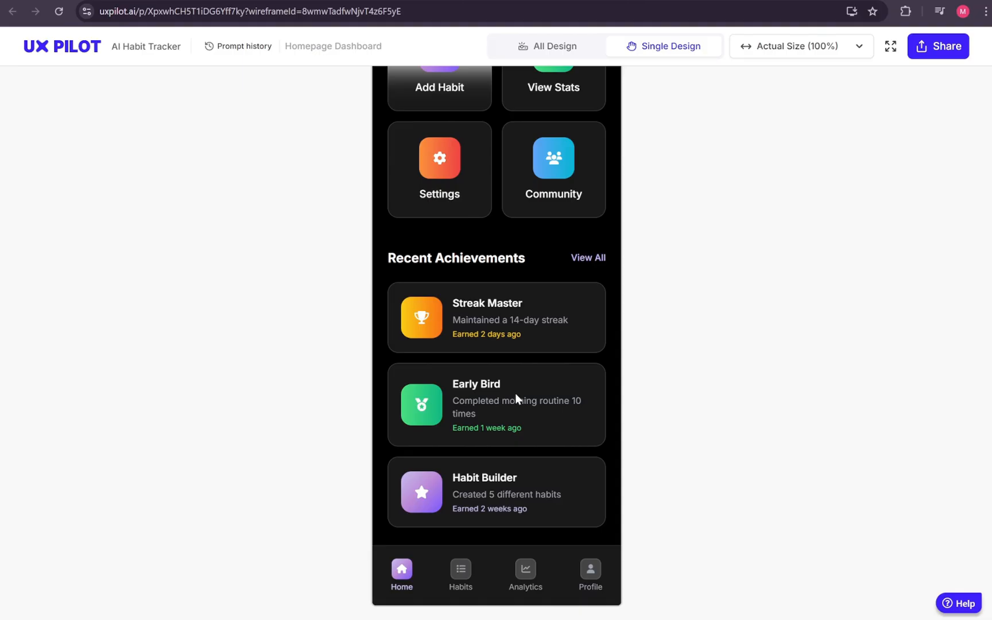
scroll("down", 3)
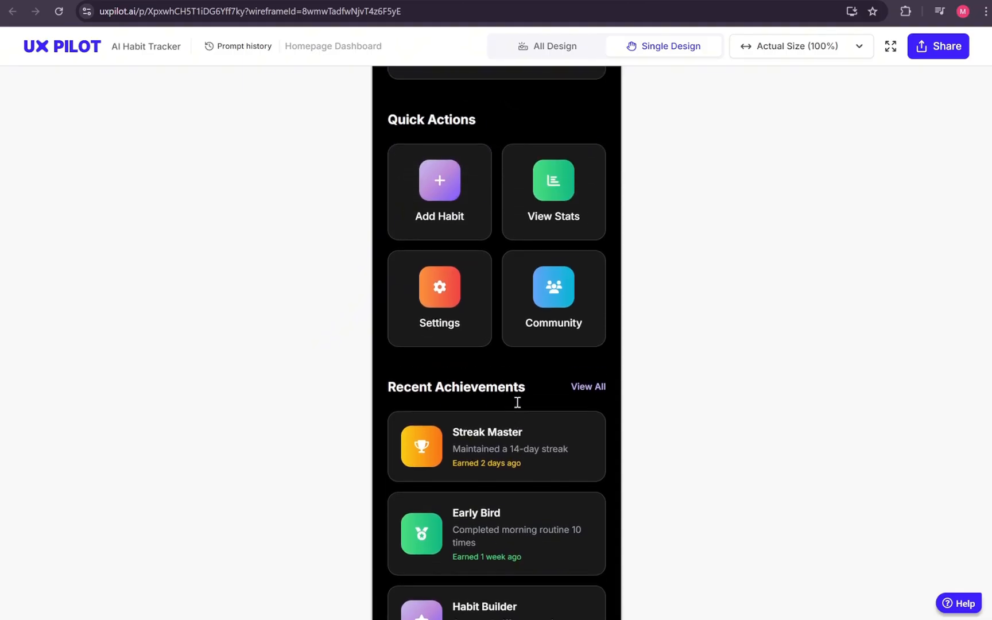
scroll("up", 3)
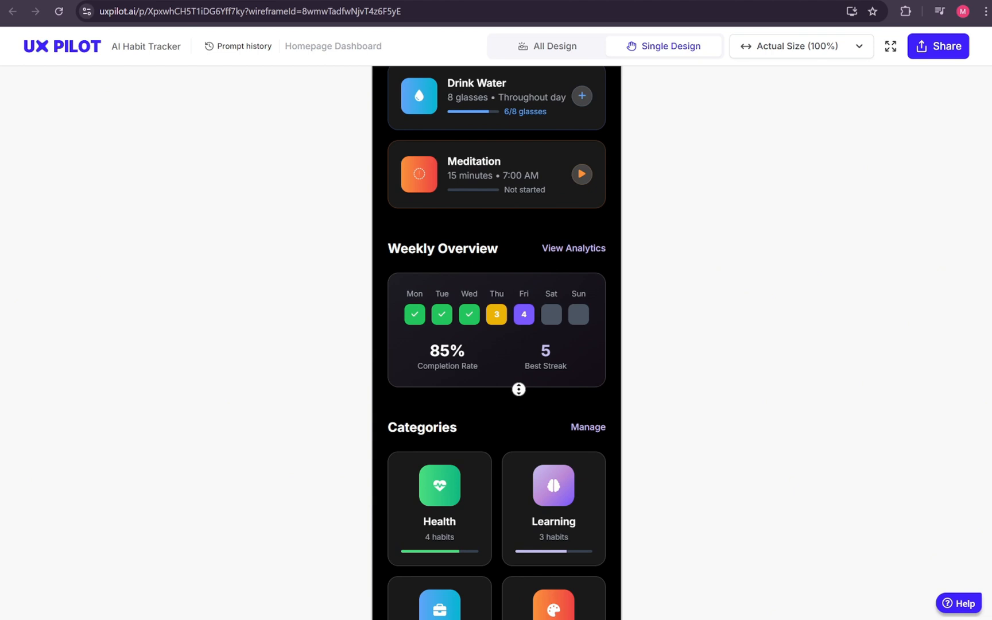
left_click(550, 46)
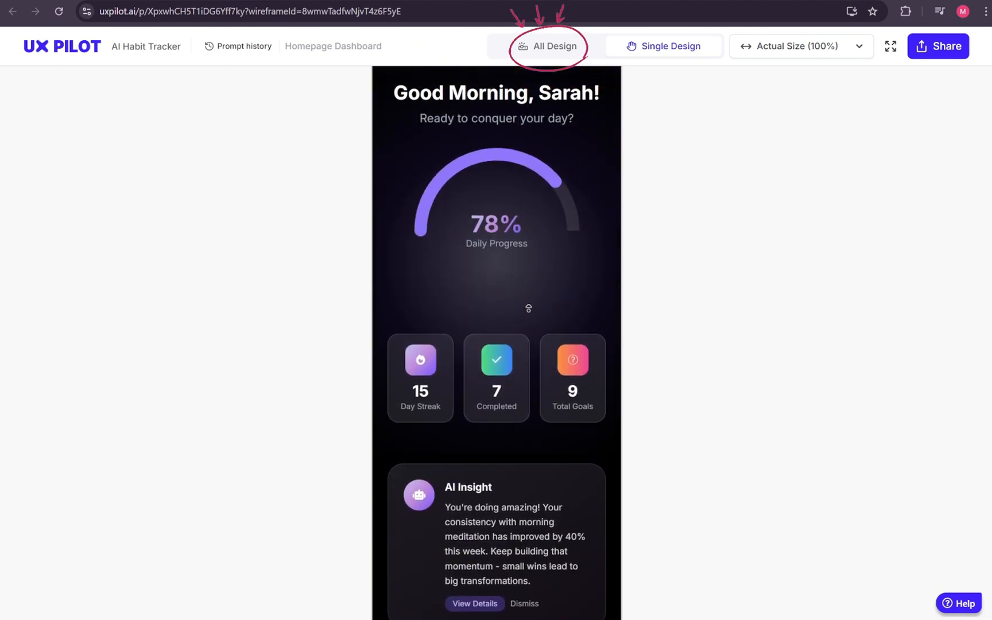
Step: Browse all designs and scroll through the Profile & Settings screen
left_click(551, 46)
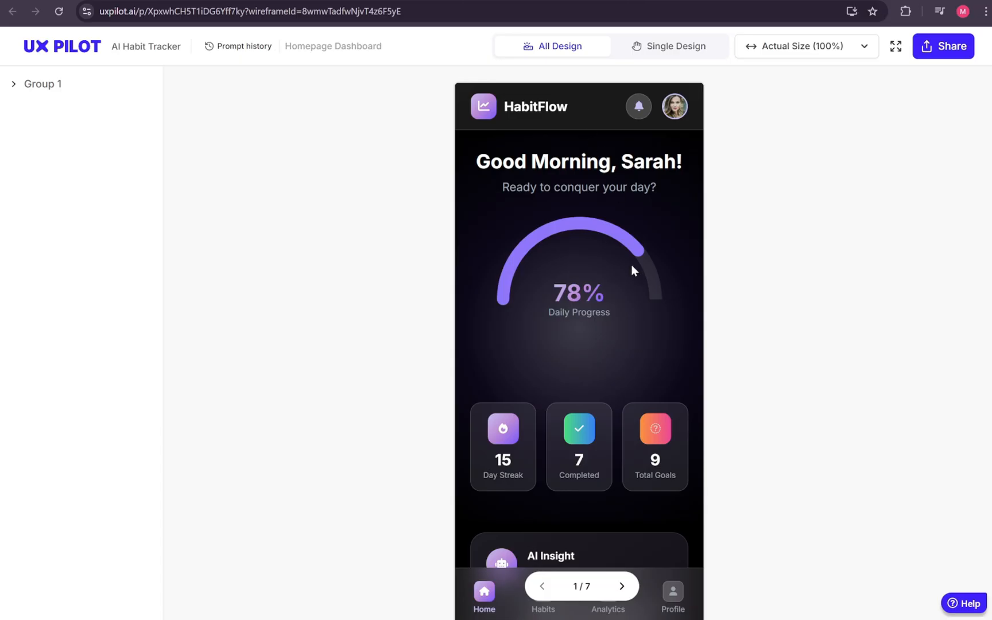
left_click(673, 588)
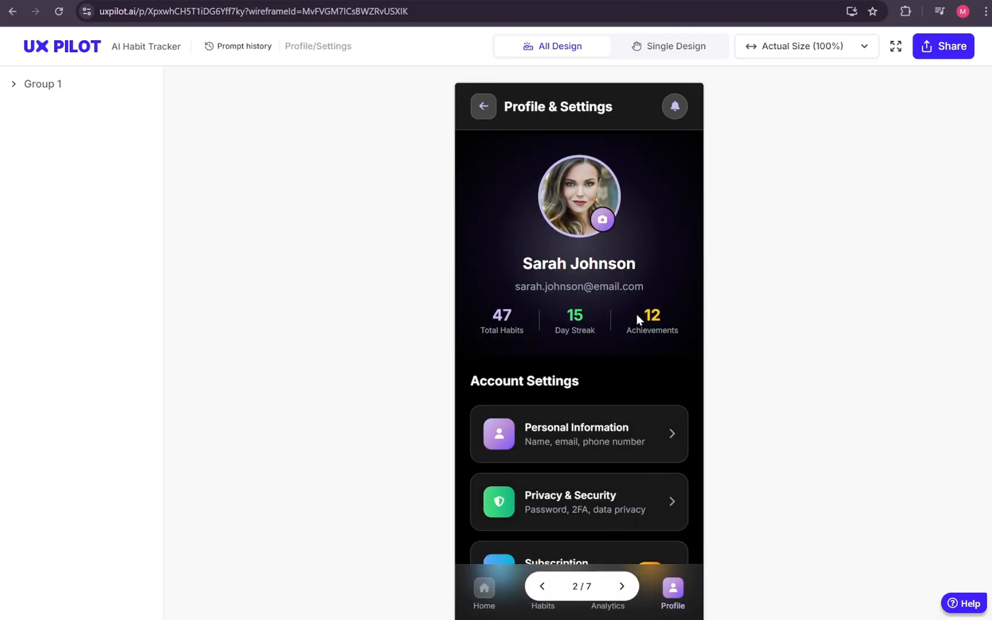
scroll("down", 3)
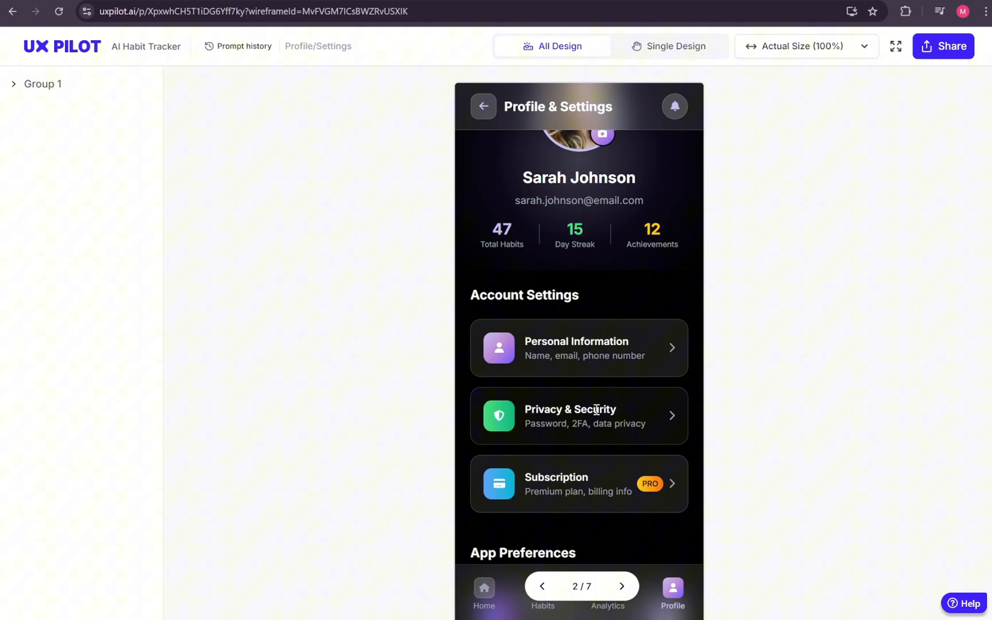
scroll("down", 3)
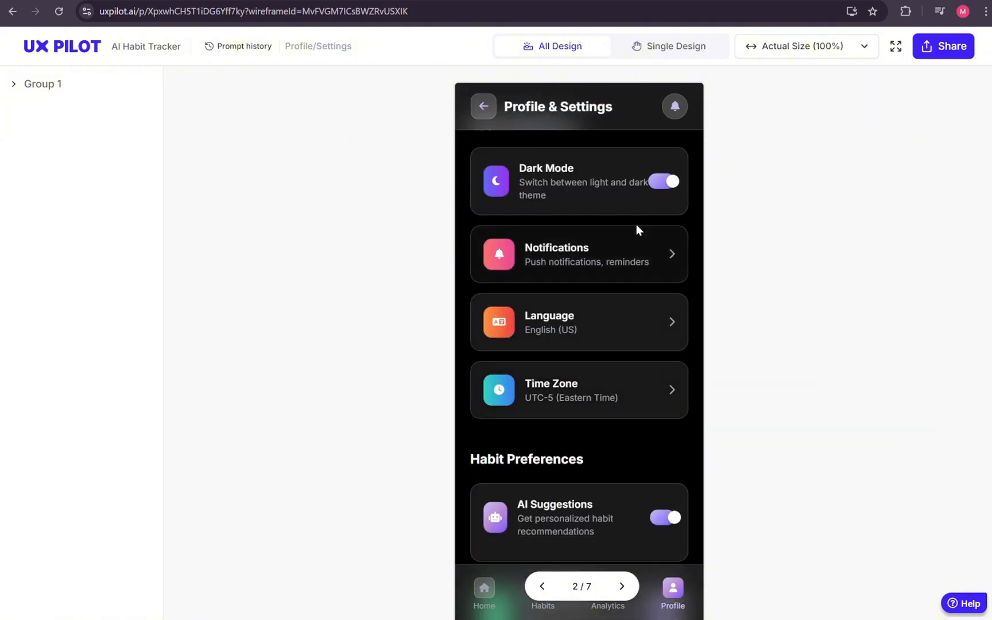
scroll("down", 3)
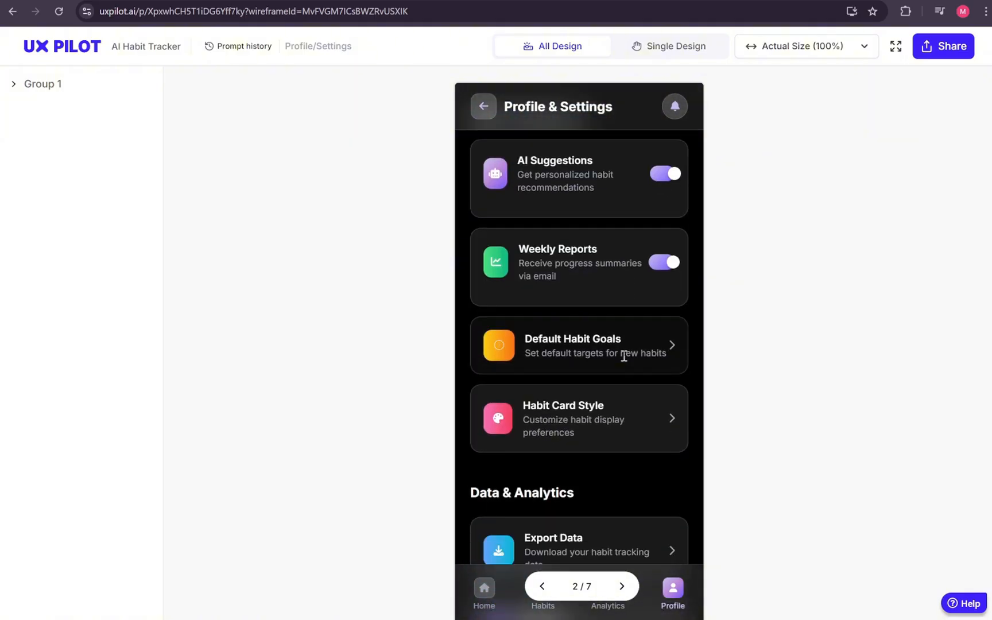
scroll("down", 3)
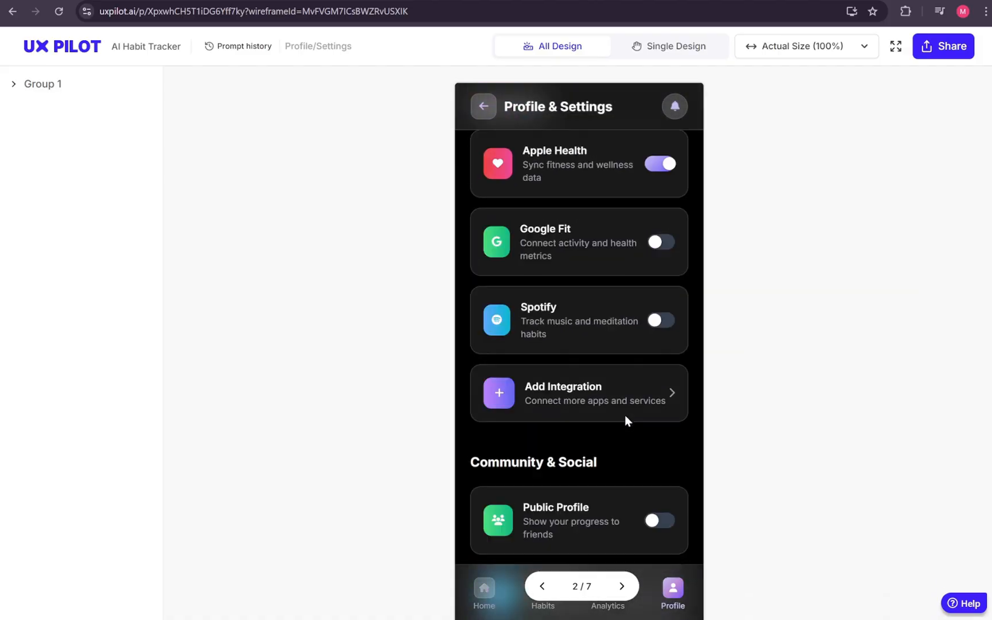
scroll("down", 3)
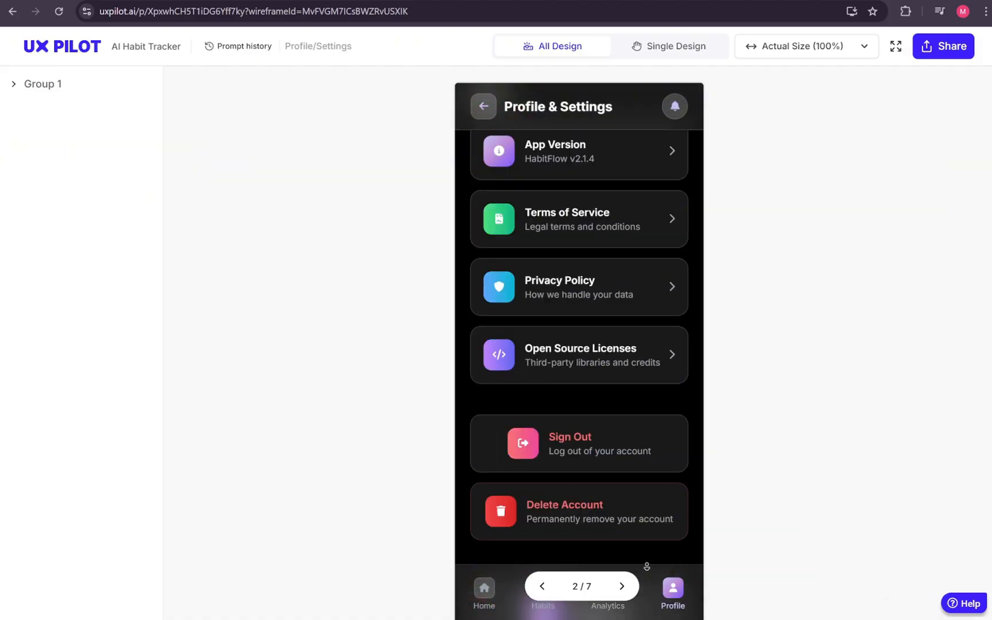
Step: Review the Signup/Login screen, then advance to Habit List (4/7)
left_click(621, 586)
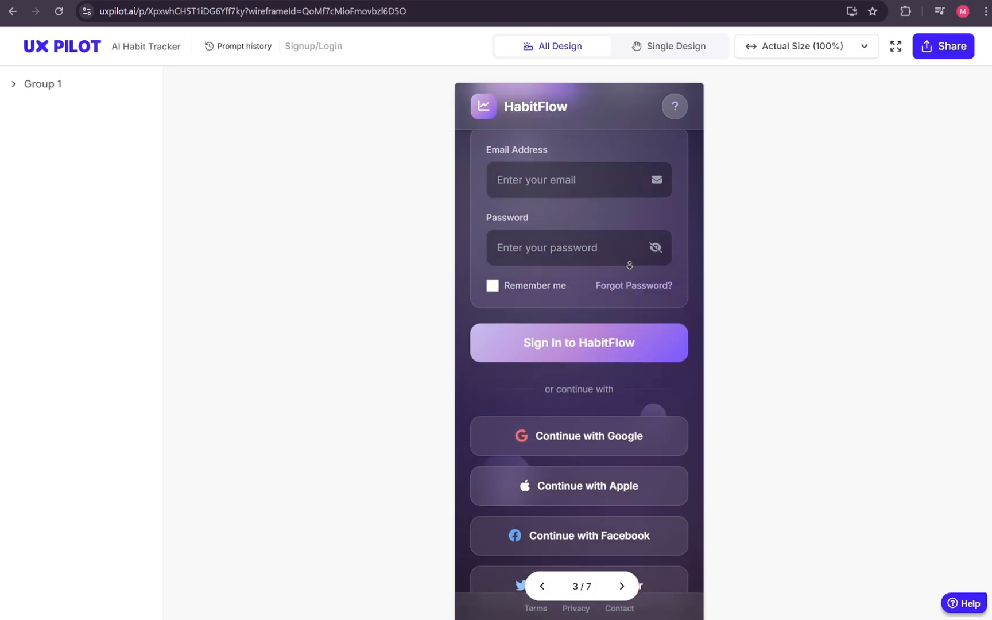
left_click(629, 214)
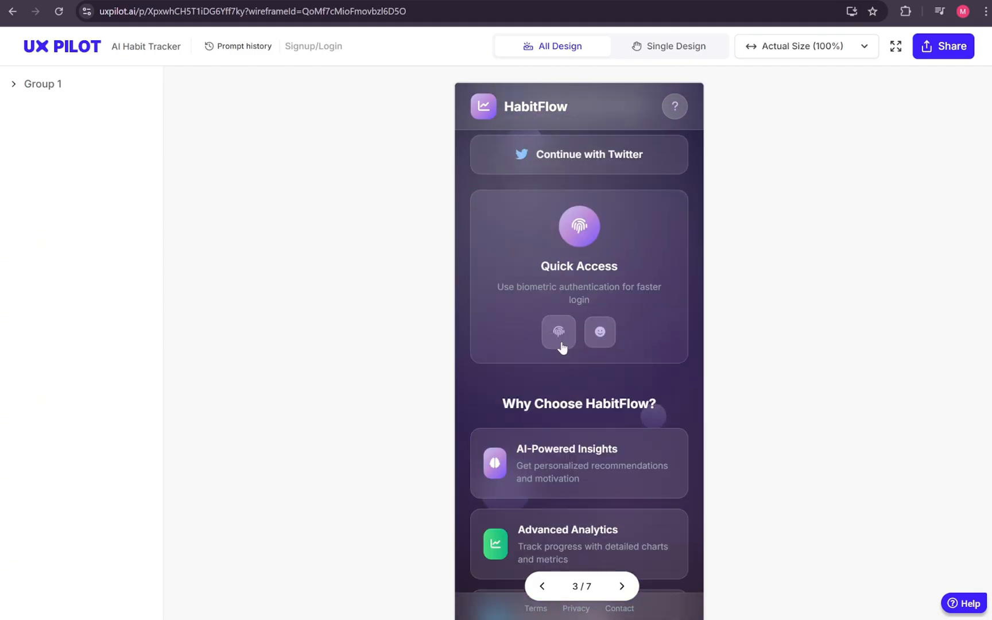
scroll("down", 3)
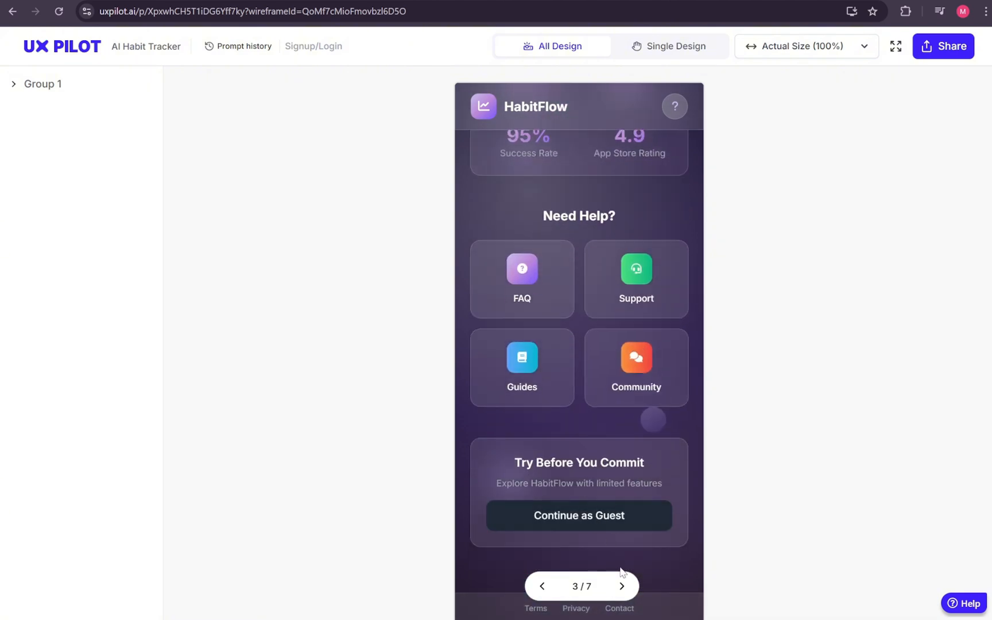
left_click(622, 585)
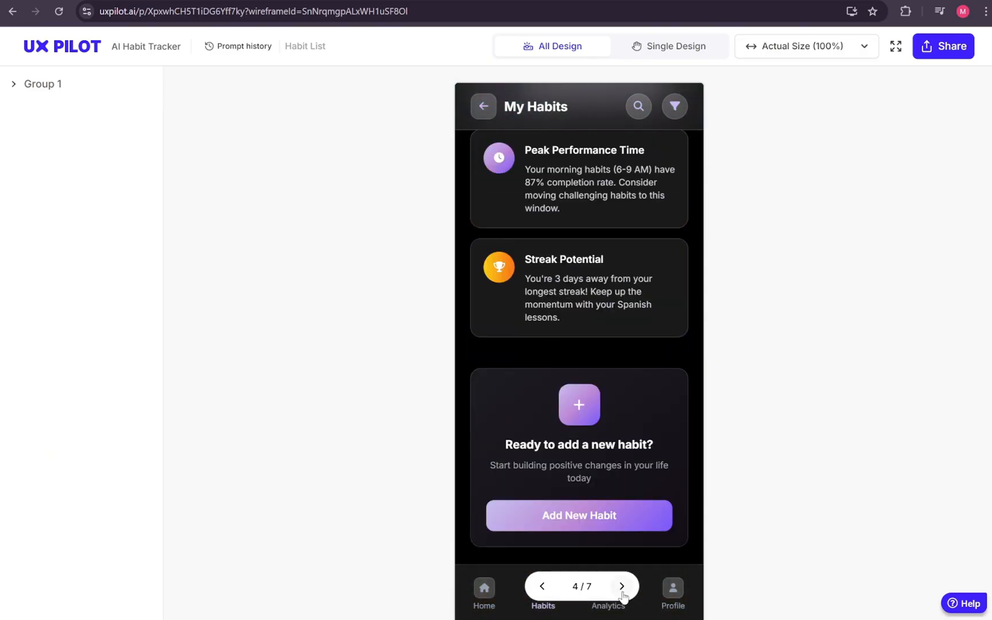
Step: Step through the Onboarding and Add New Habit screens, switching the goal type to Measurable
left_click(622, 585)
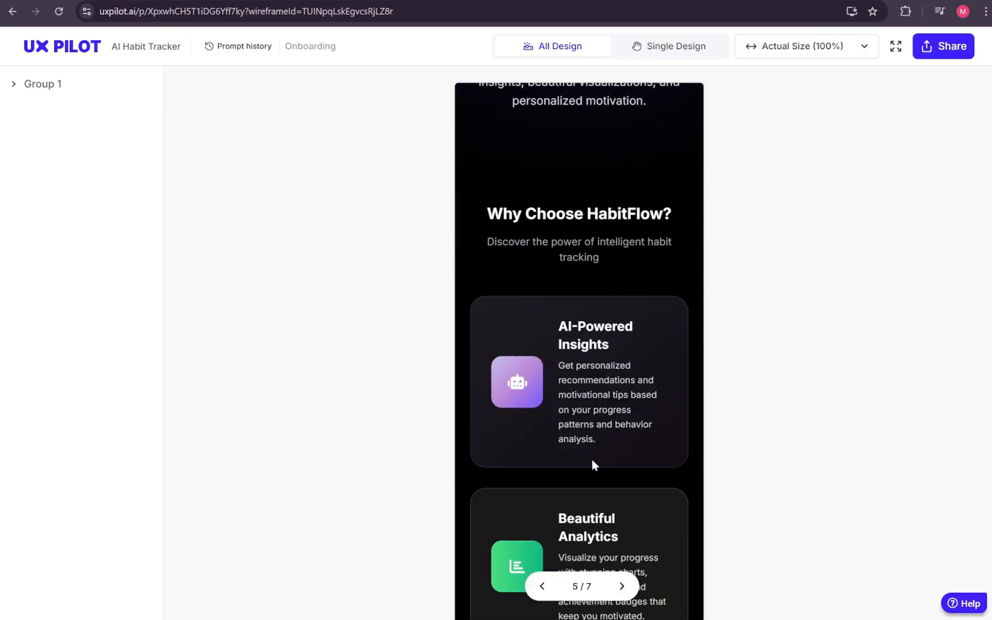
scroll("down", 3)
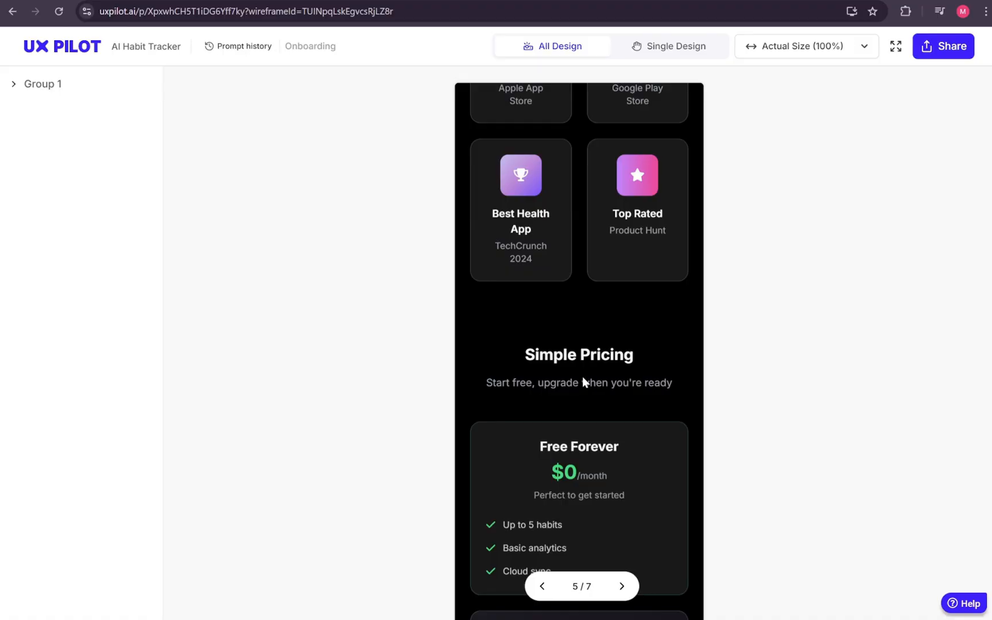
left_click(621, 585)
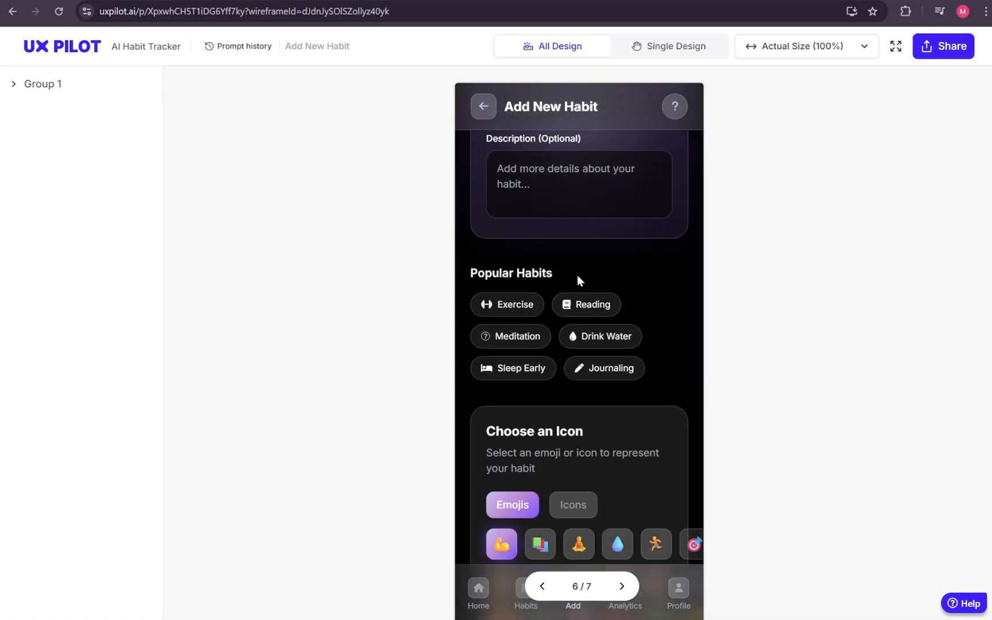
scroll("down", 3)
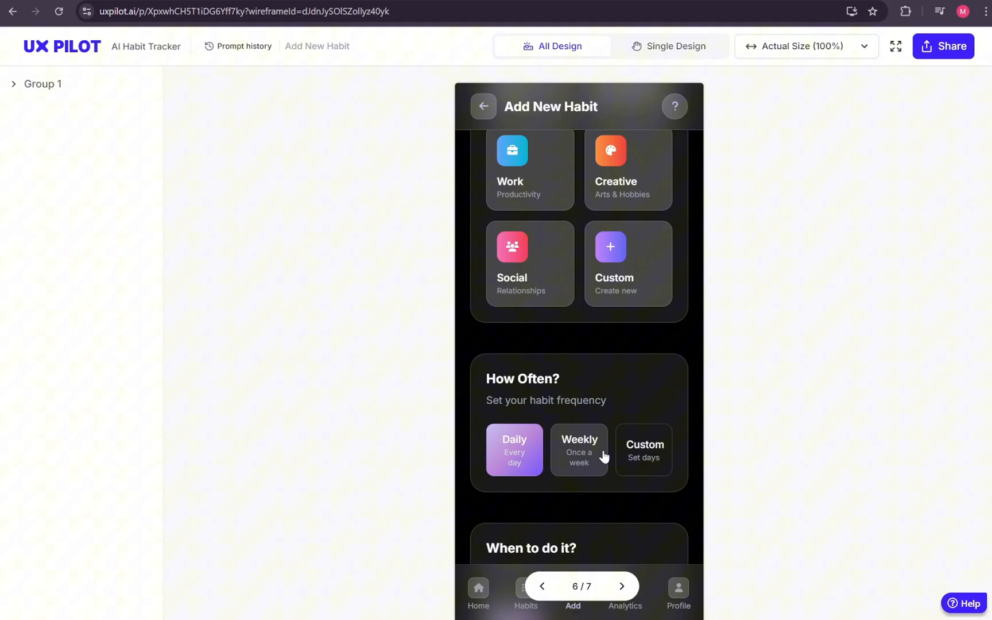
scroll("down", 3)
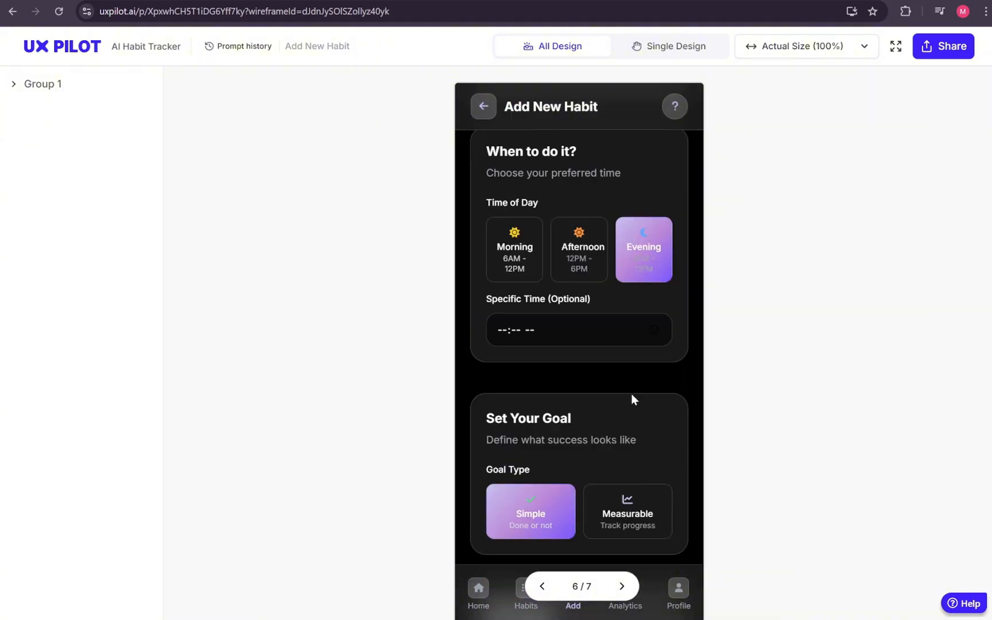
left_click(627, 511)
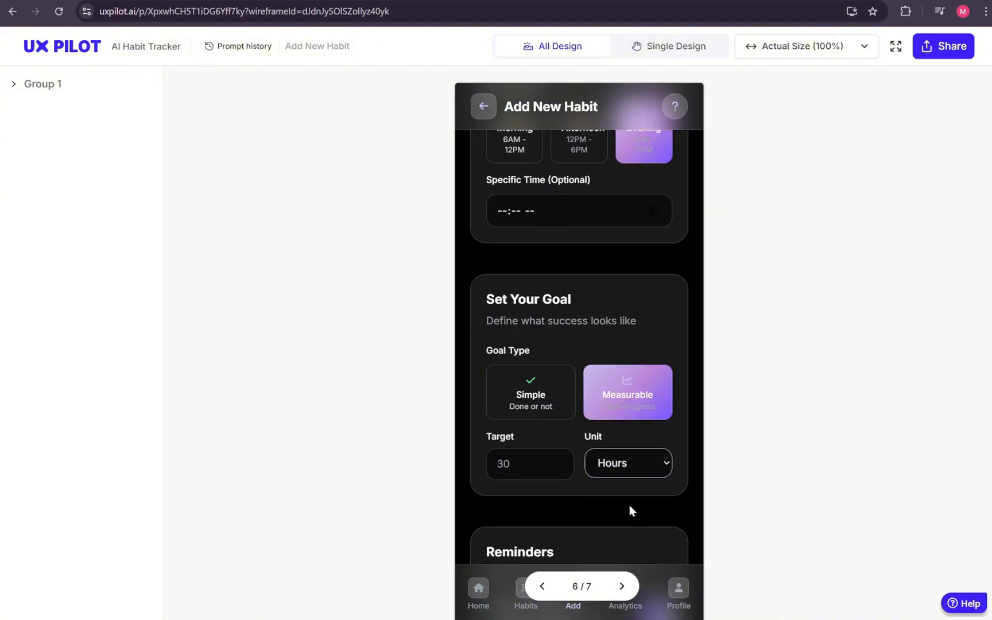
scroll("down", 3)
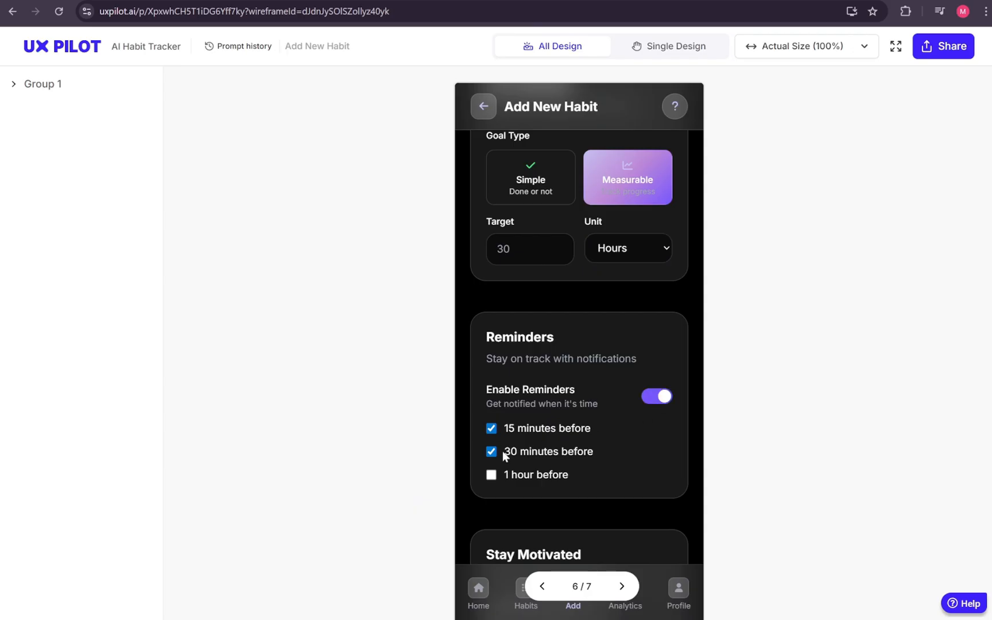
scroll("down", 3)
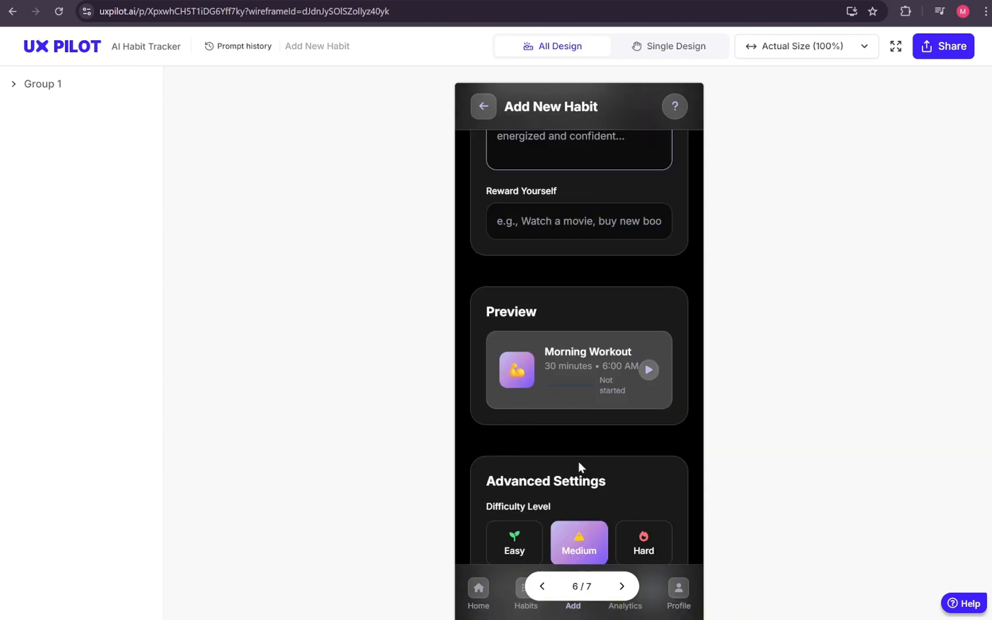
scroll("down", 3)
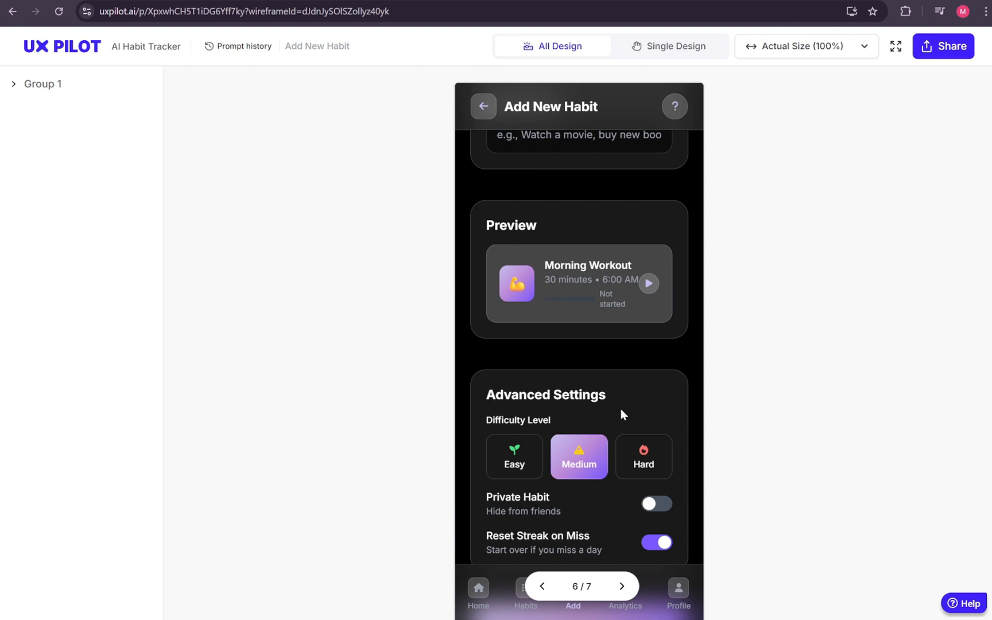
scroll("down", 3)
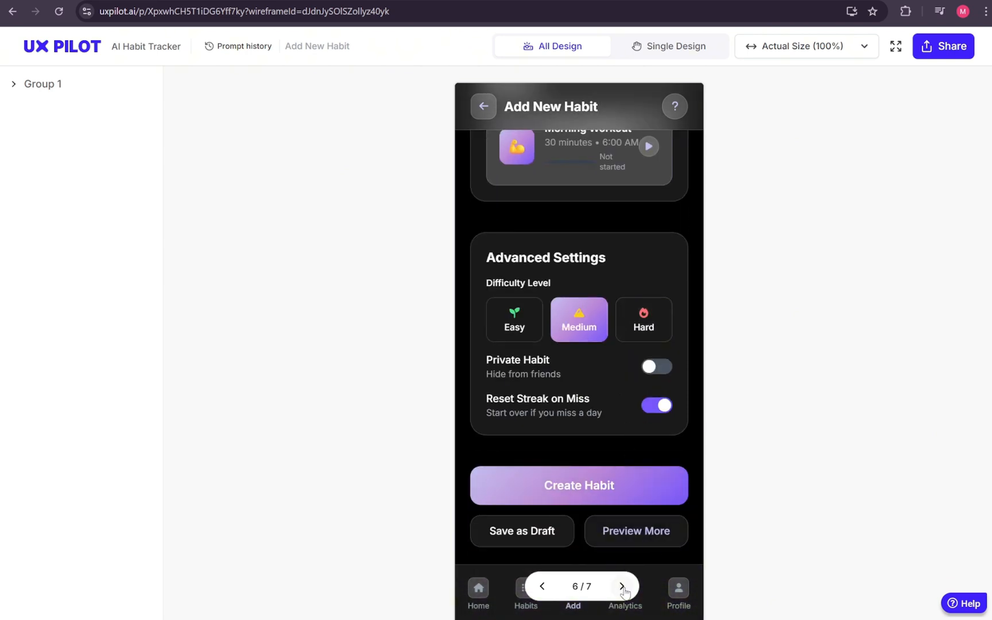
Step: Advance to the Analytics screen (7/7) and scroll through its charts
left_click(621, 586)
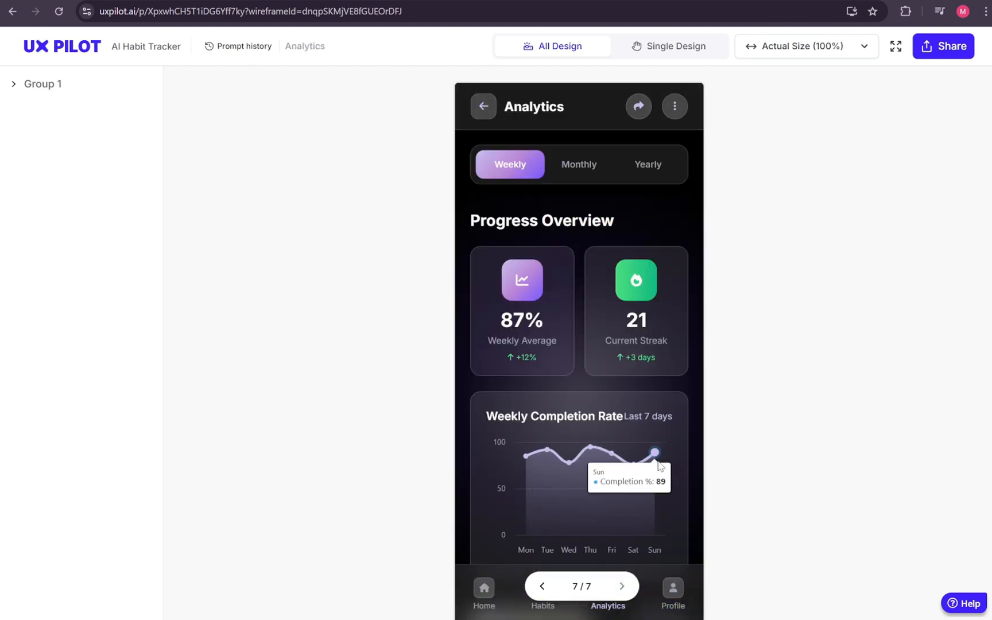
mouse_move(652, 197)
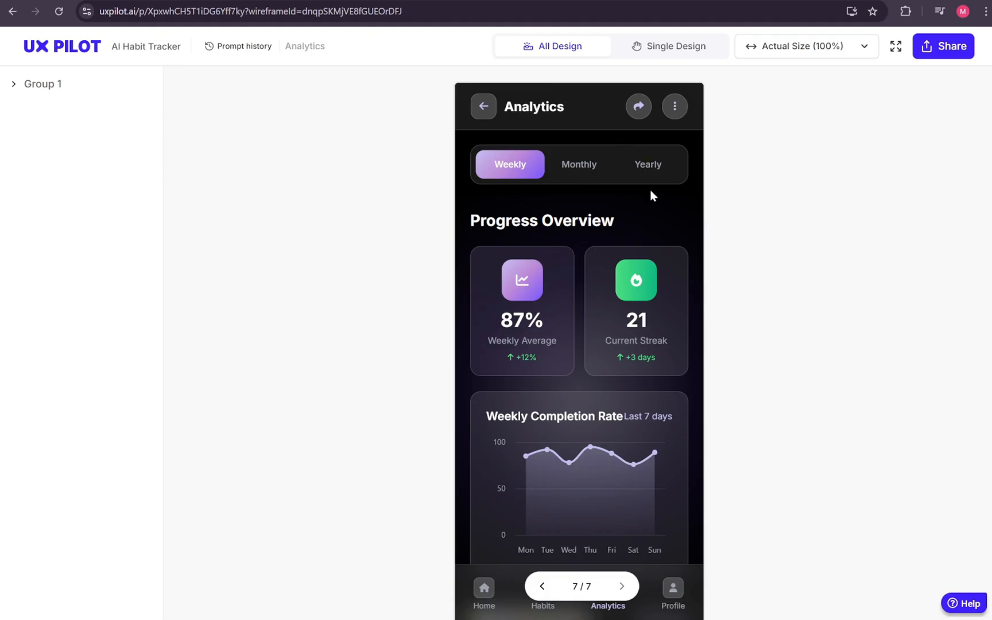
scroll("down", 3)
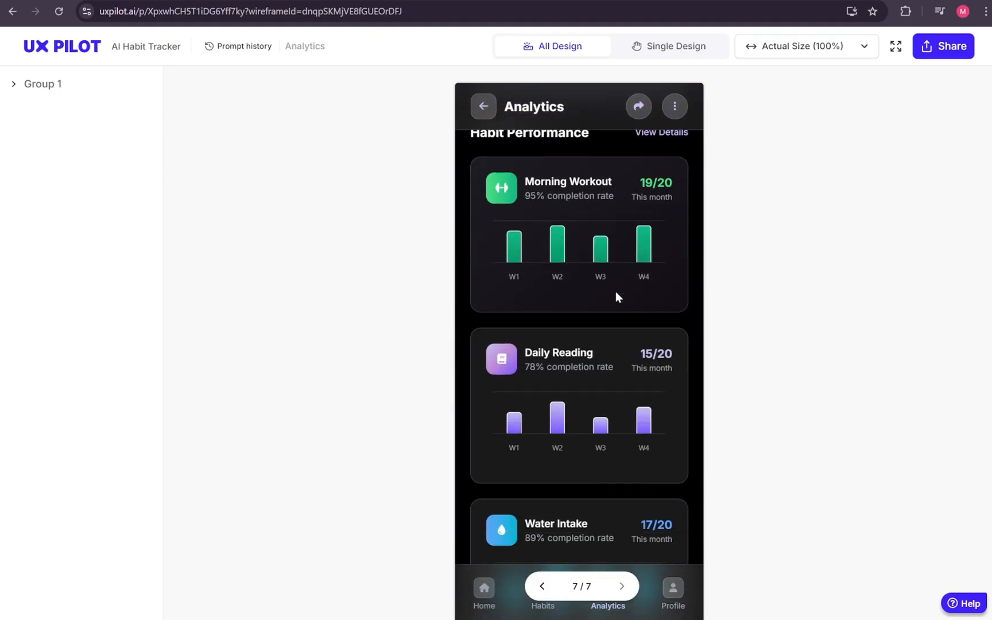
scroll("down", 3)
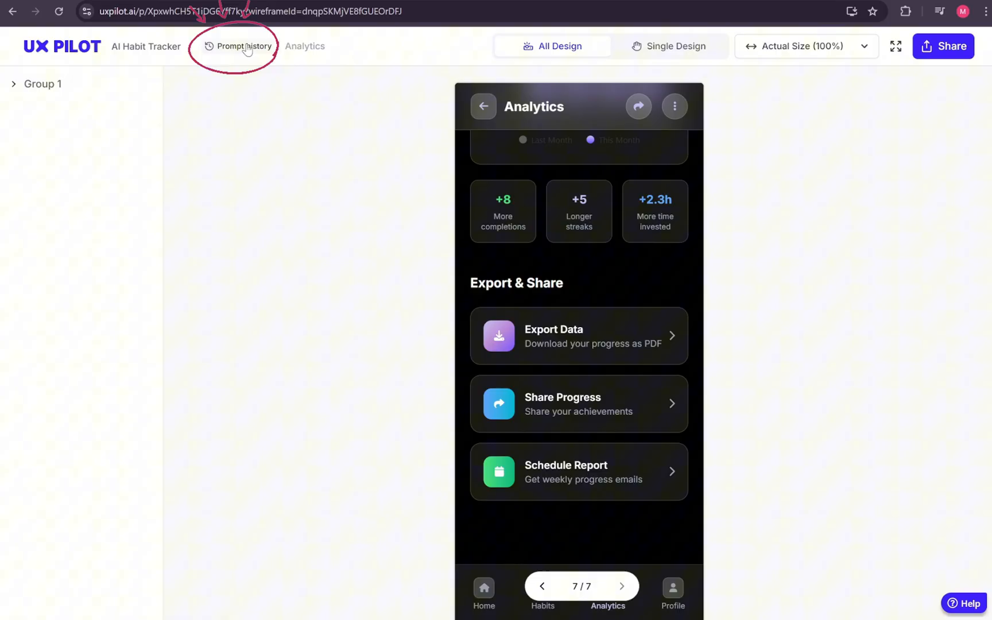
Step: Review the prompt history showing the original habit tracker brief and the Analytics chart prompt
left_click(242, 46)
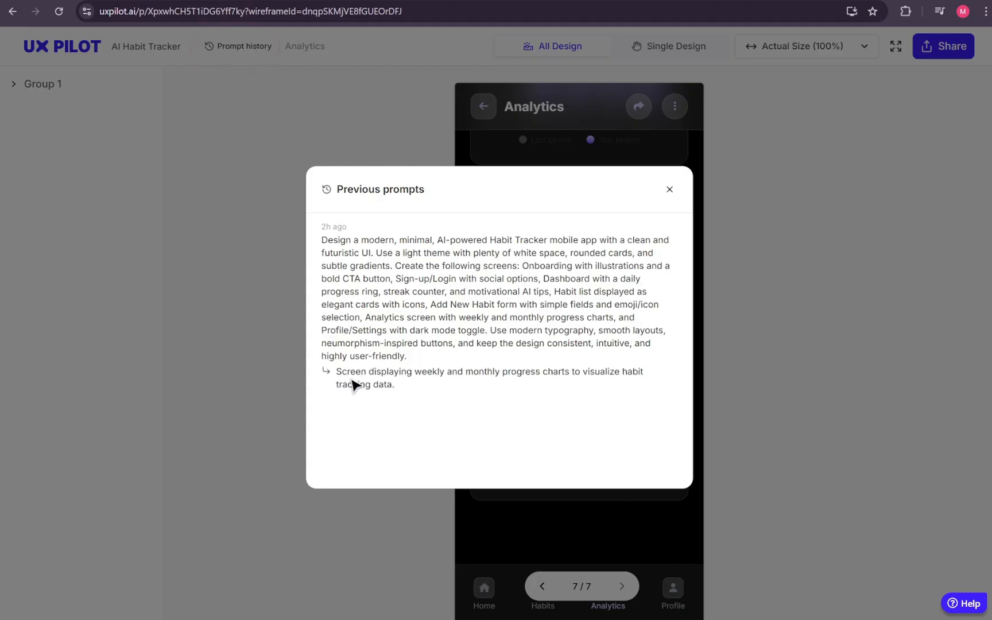
mouse_move(328, 380)
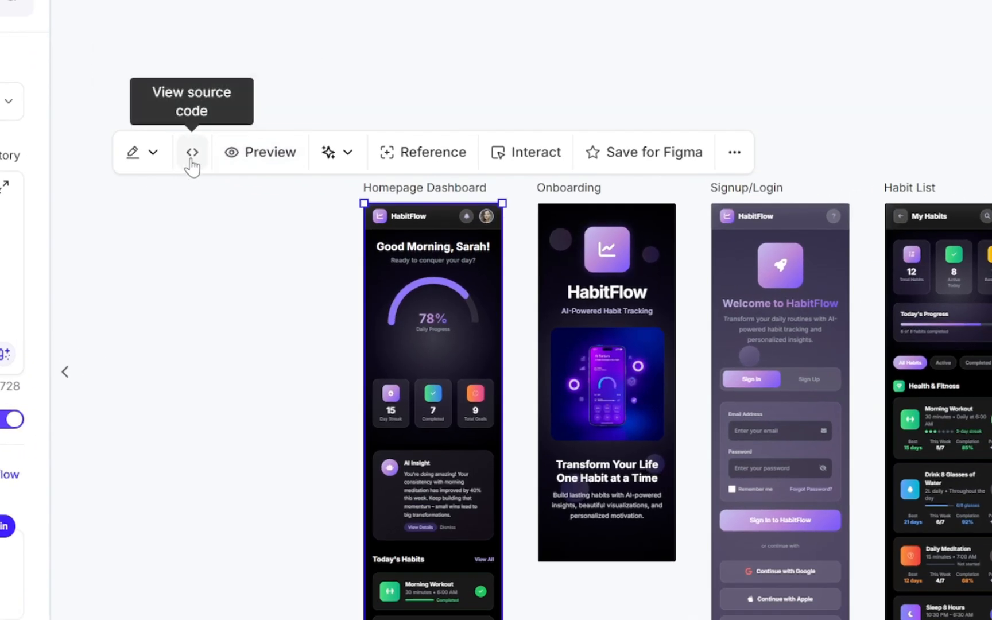
Step: Scroll through the Homepage Dashboard's generated HTML and copy it to the clipboard
left_click(191, 151)
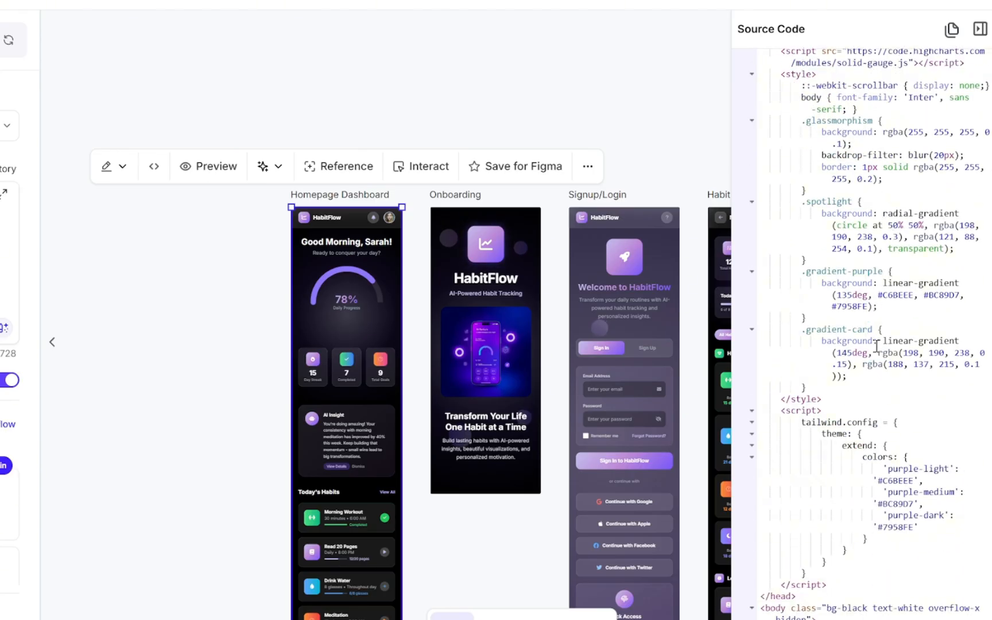
scroll("down", 3)
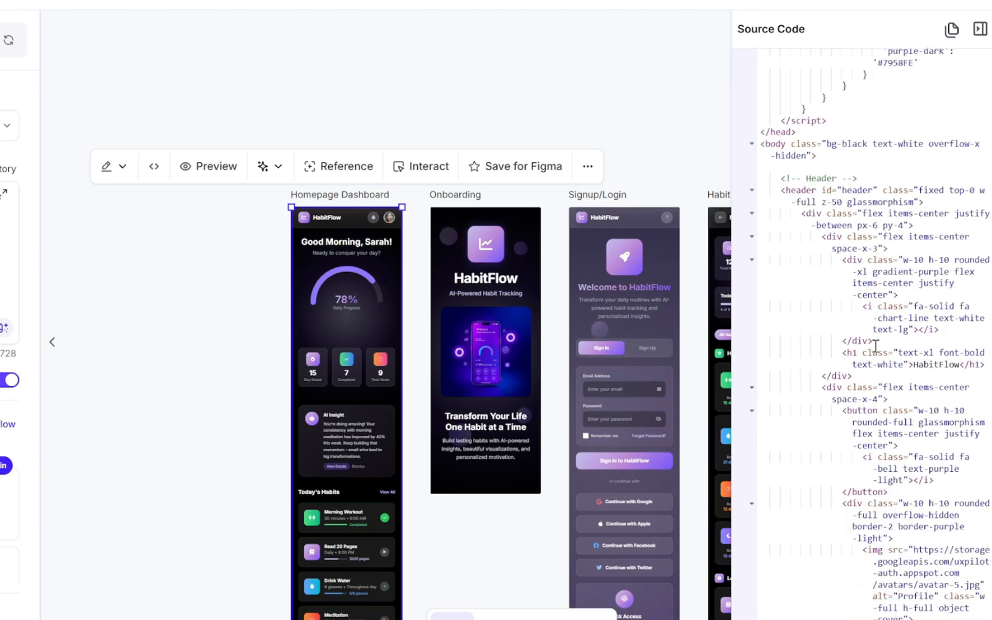
scroll("down", 3)
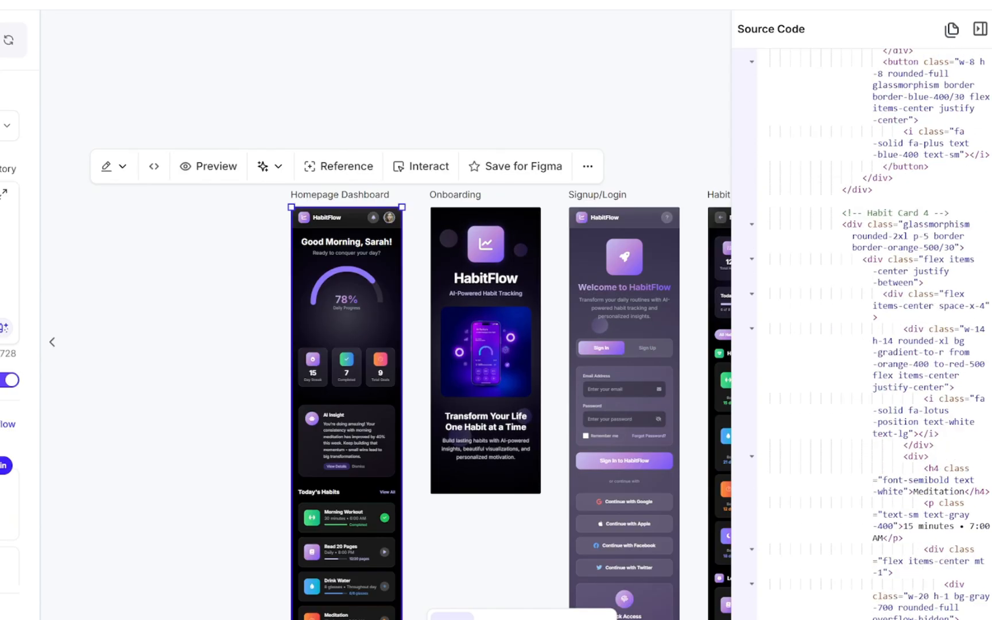
scroll("down", 3)
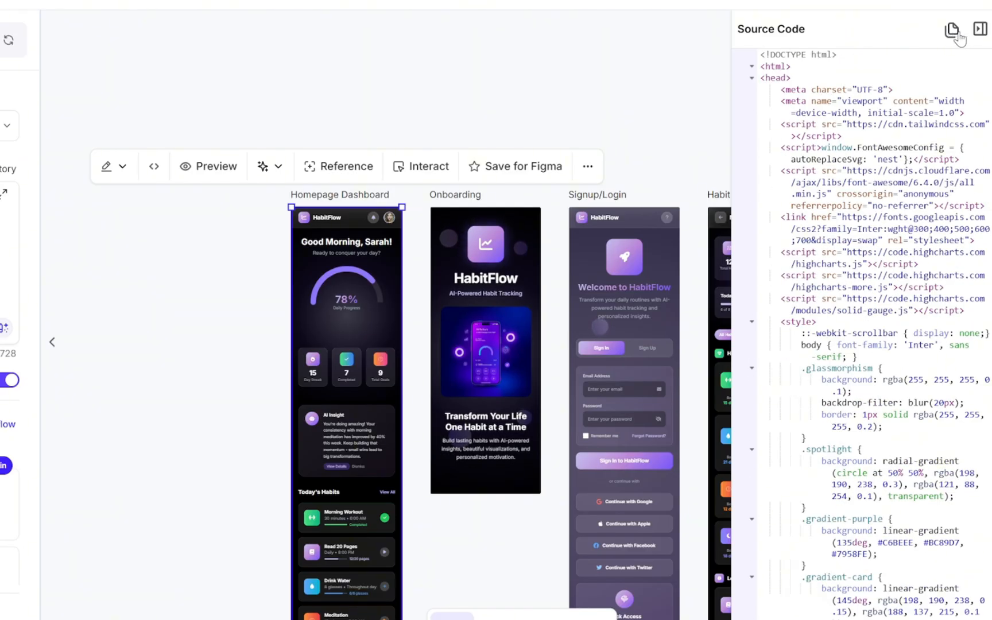
left_click(980, 28)
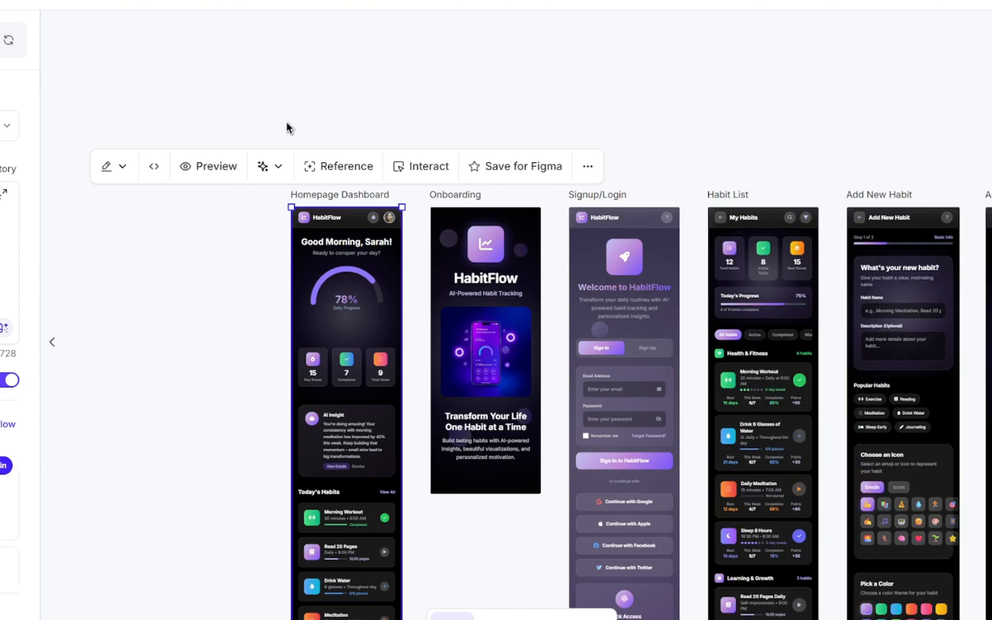
mouse_move(239, 294)
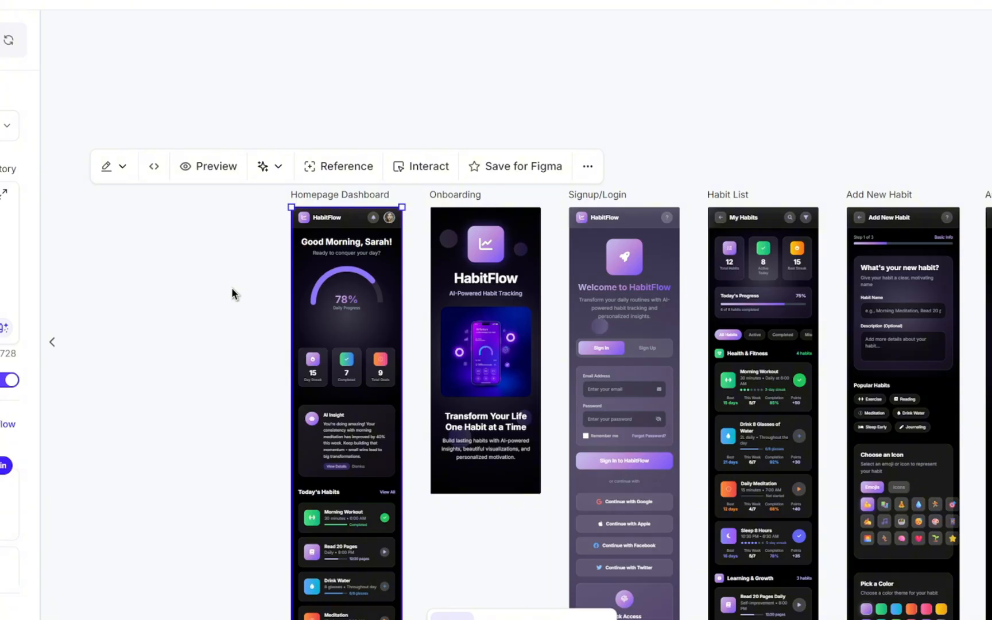
mouse_move(166, 217)
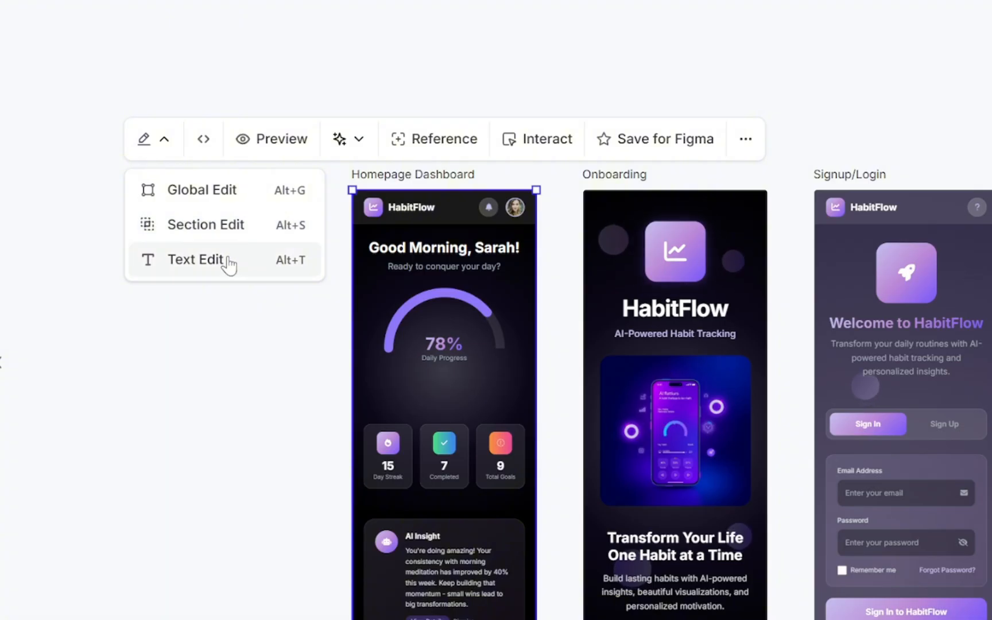
Step: Choose the Text Edit mode from UX Pilot's edit options
left_click(196, 259)
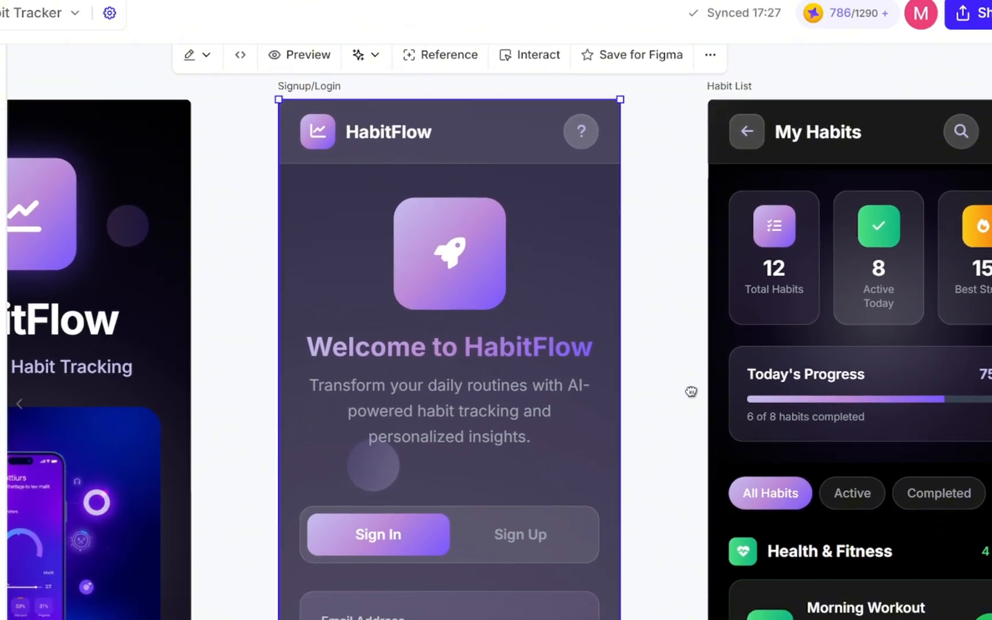
Step: Run a Global Edit on the Signup/Login screen asking for a black background
left_click(192, 54)
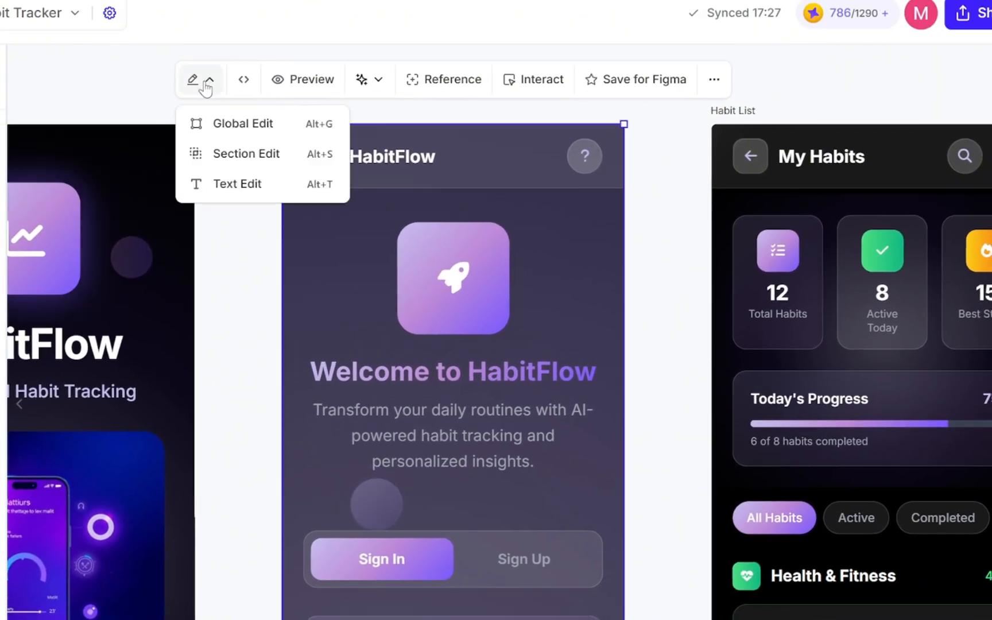
left_click(242, 123)
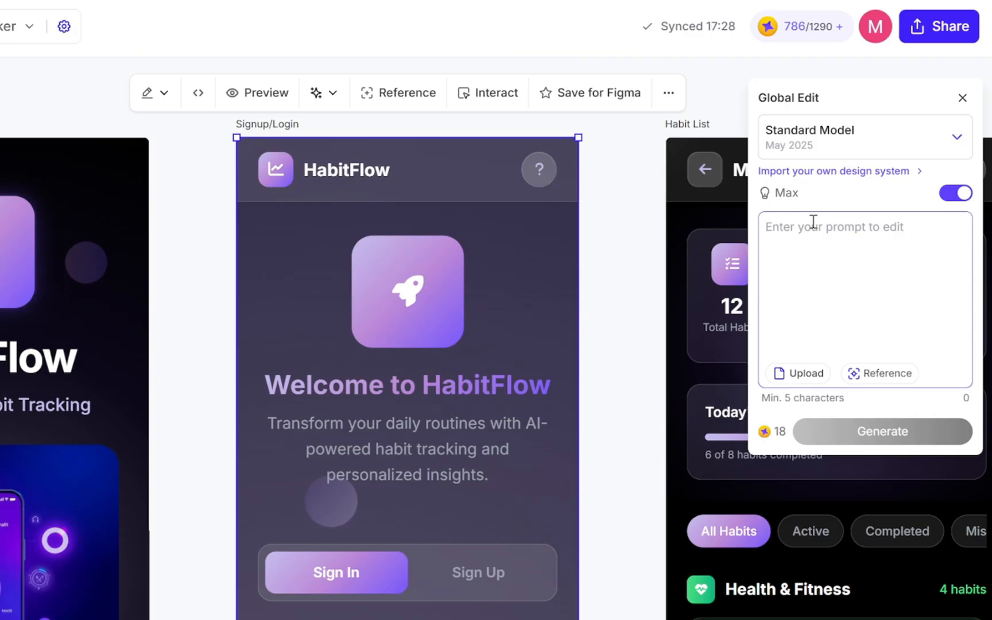
type("Please update the UI design by changing the background of this page to black")
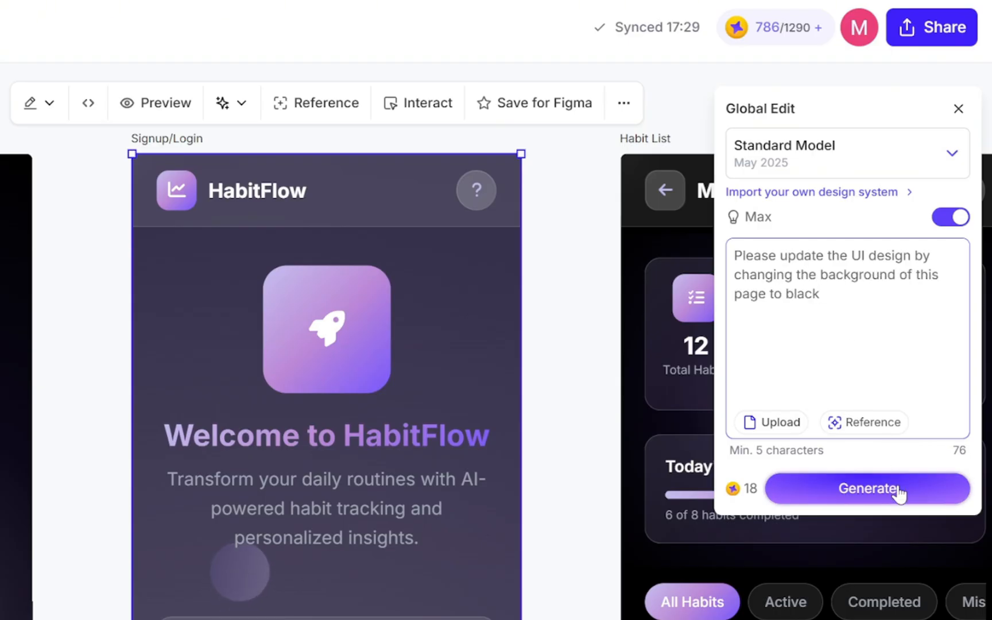
left_click(867, 488)
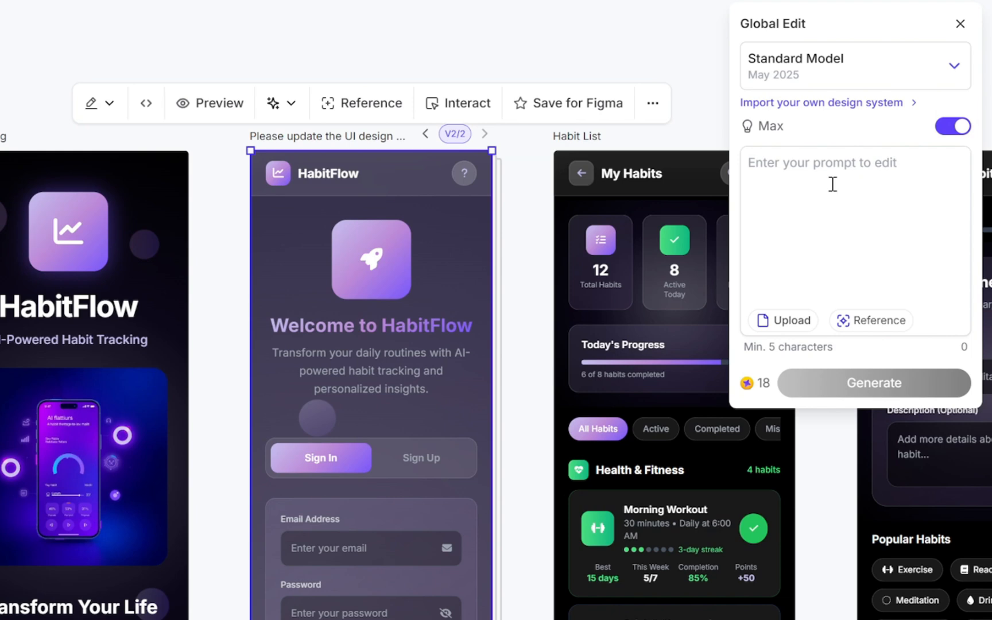
Step: Run a second Global Edit with the prompt 'Remove the spot light effect'
type("Remove the spot light effect")
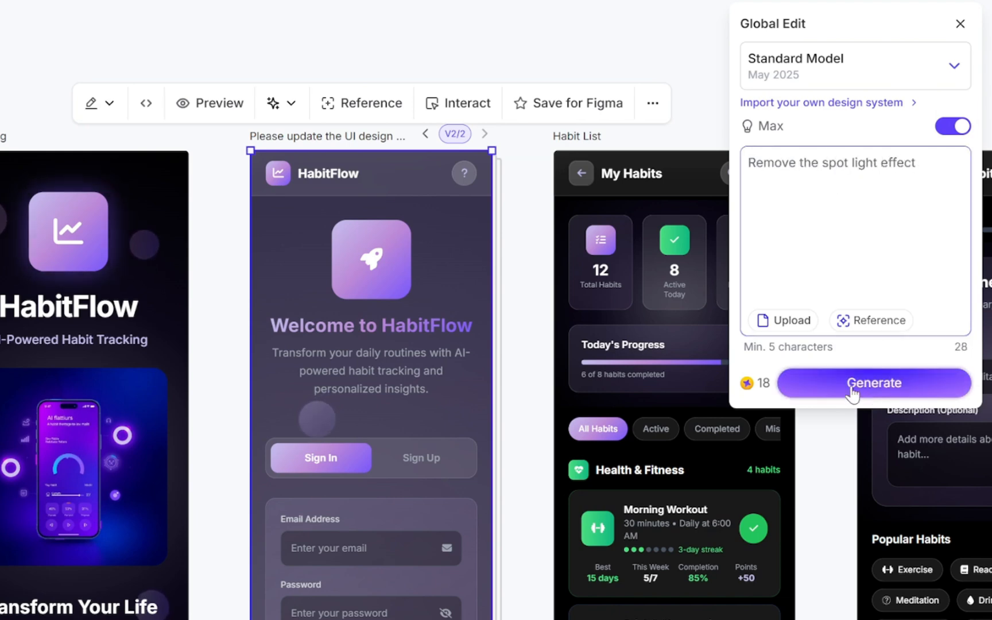
left_click(874, 382)
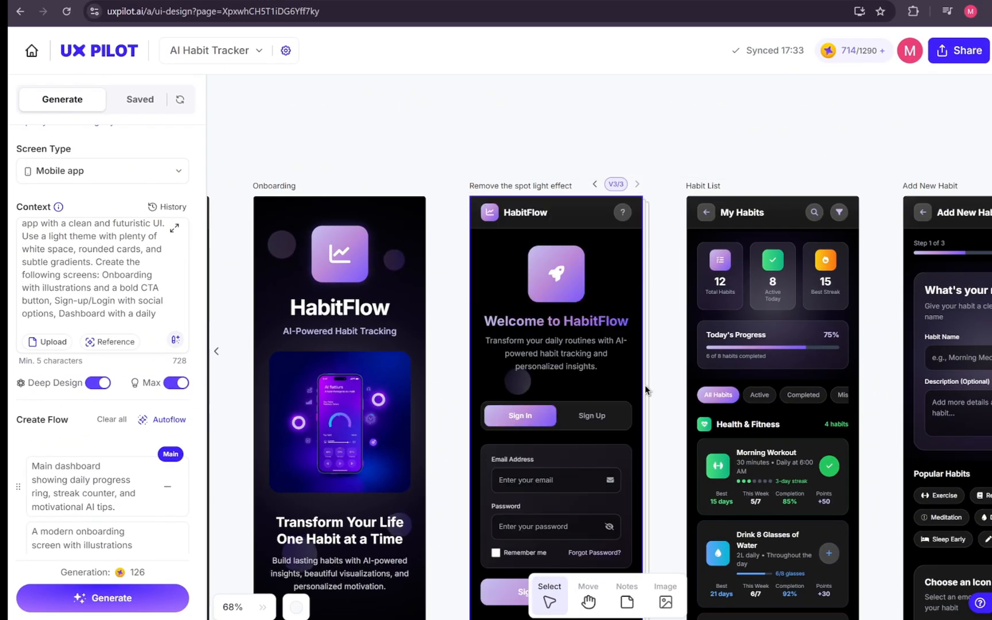
Step: Scroll to the Add New Habit screen and switch to Section Edit mode
scroll("down", 3)
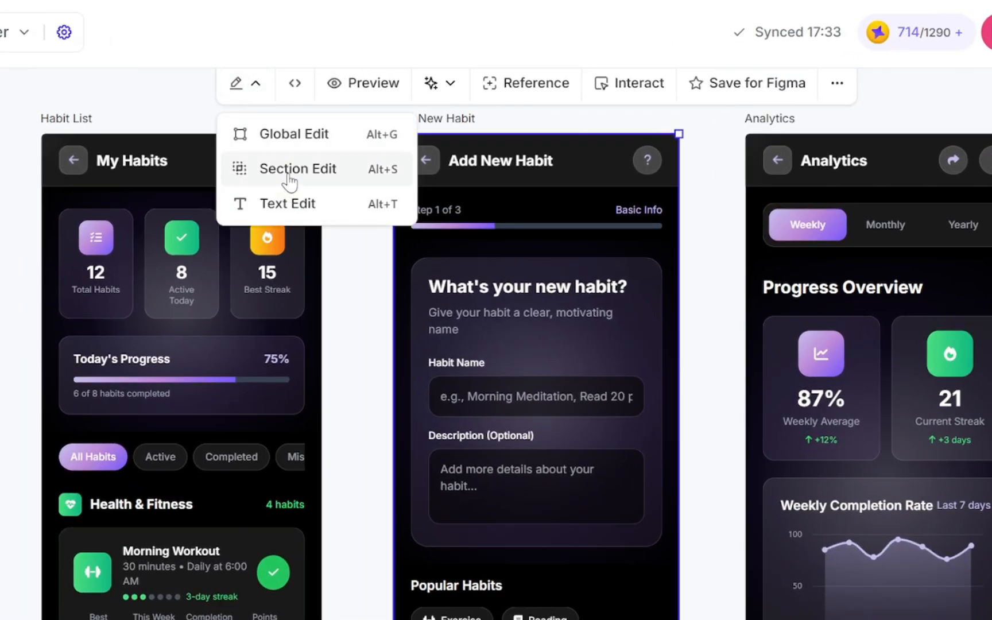
left_click(297, 169)
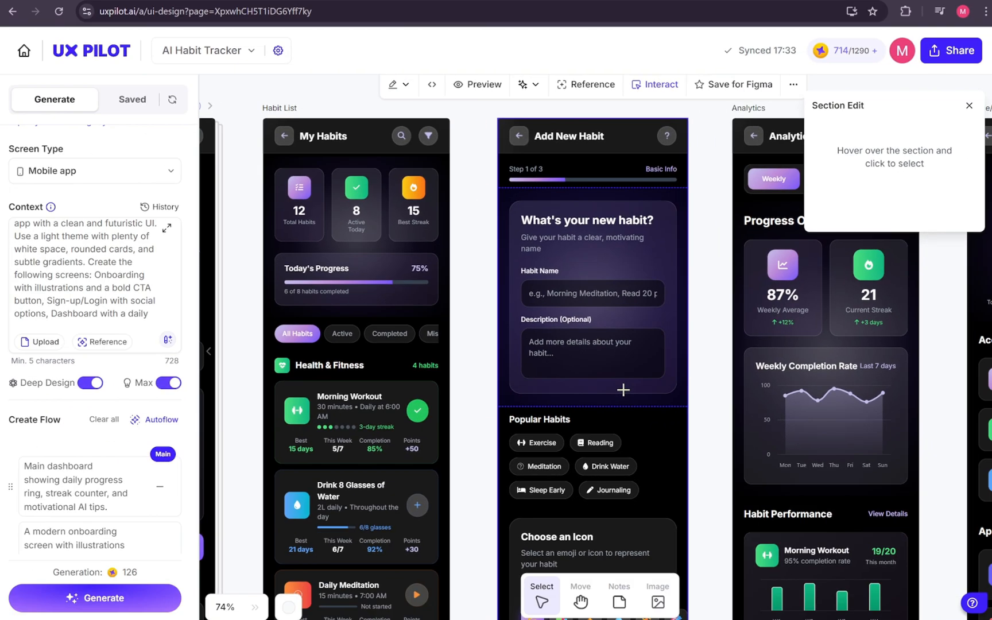
Step: Generate a section edit on Choose an Icon so the emojis stay inside their container
scroll("down", 3)
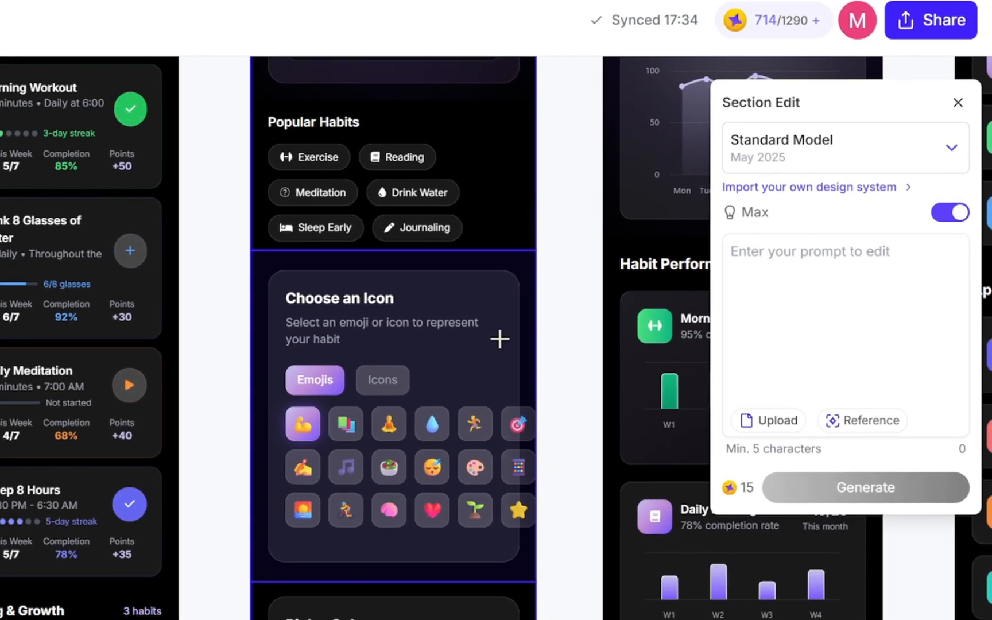
type("Fix the UI so all icons stay fully inside the container without overlapping o")
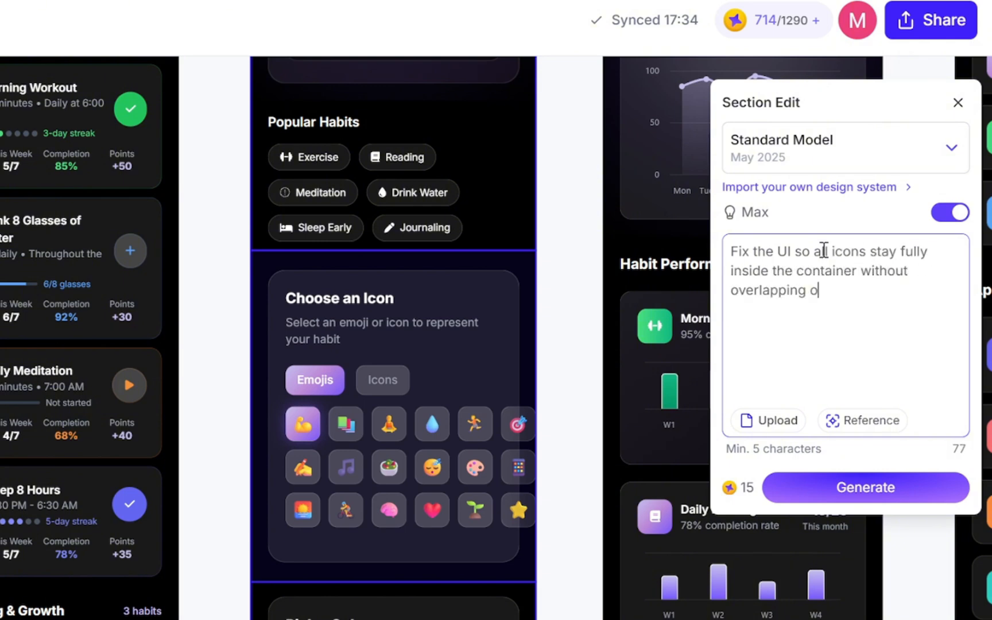
type("utside")
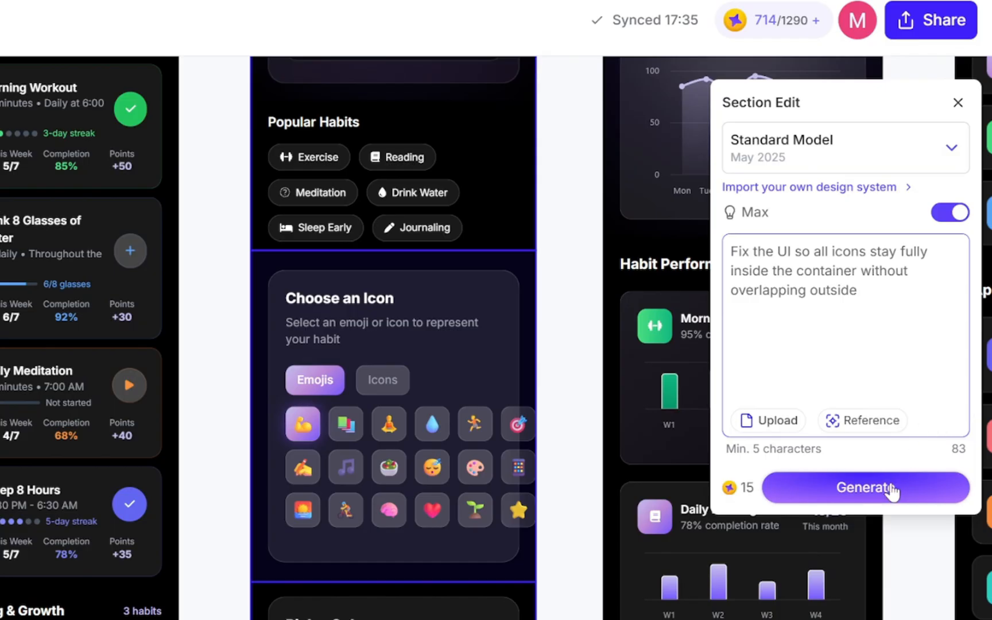
left_click(865, 487)
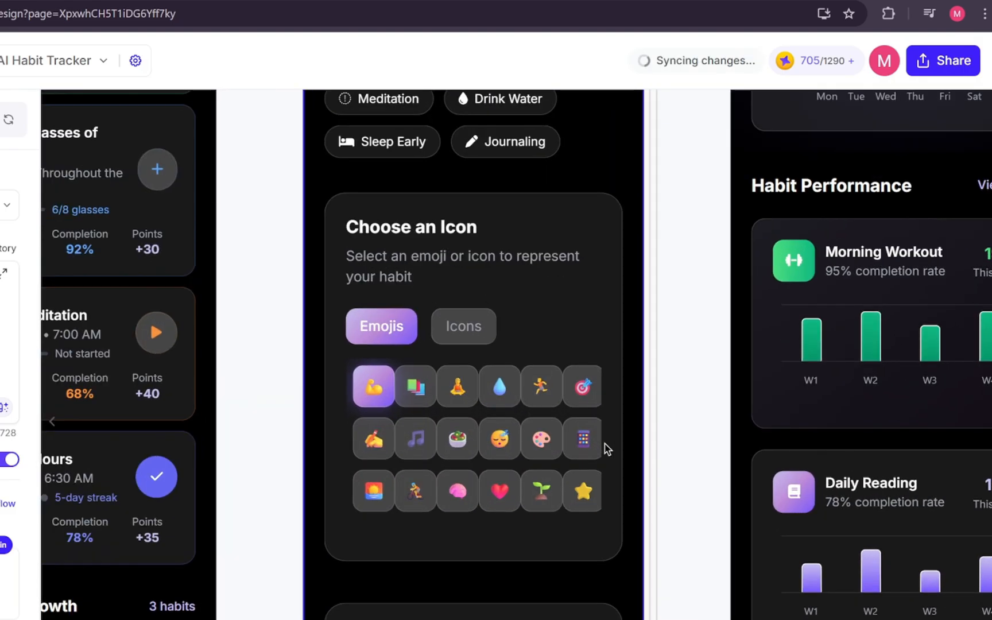
mouse_move(445, 407)
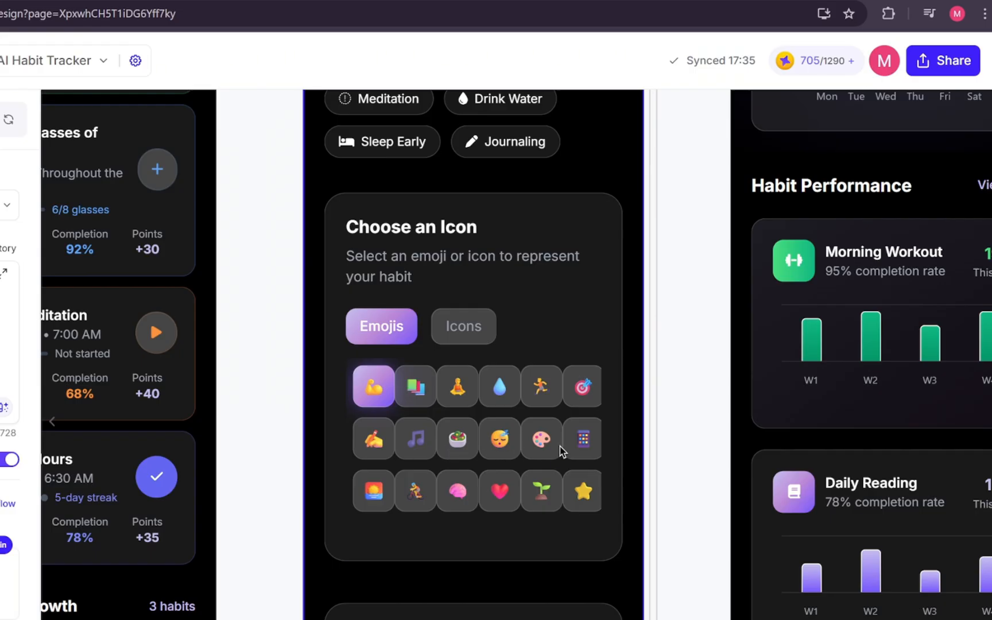
mouse_move(589, 513)
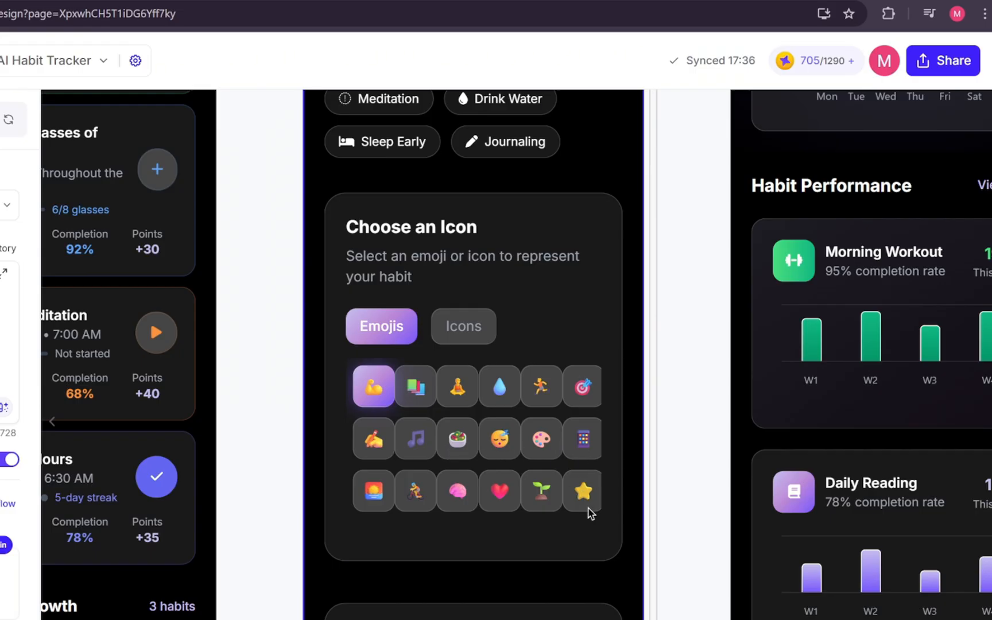
mouse_move(594, 497)
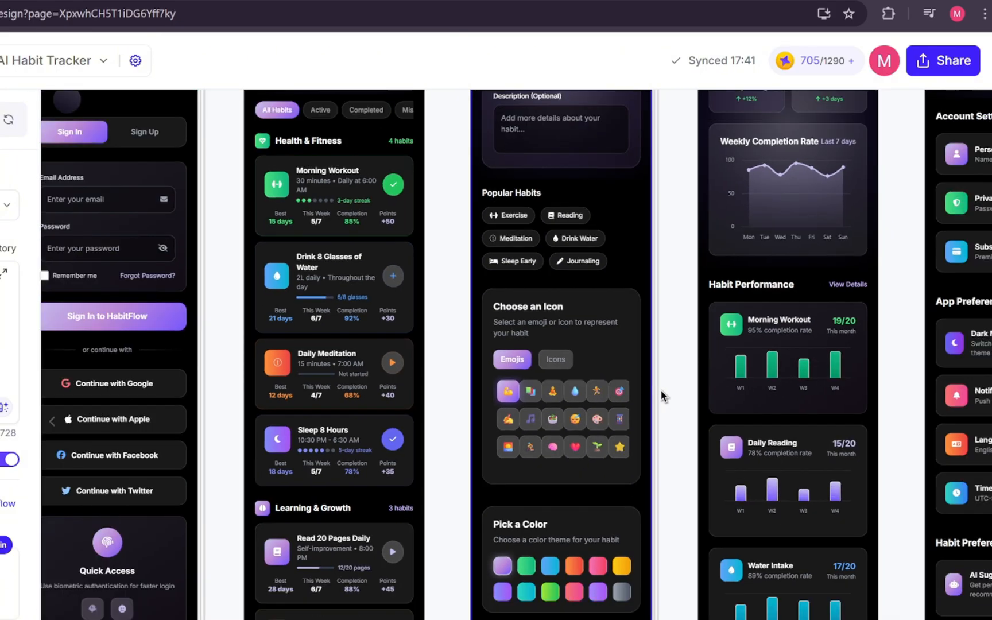
Step: Start another Section Edit on the icon grid asking to remove one column with consistent horizontal spacing
left_click(263, 117)
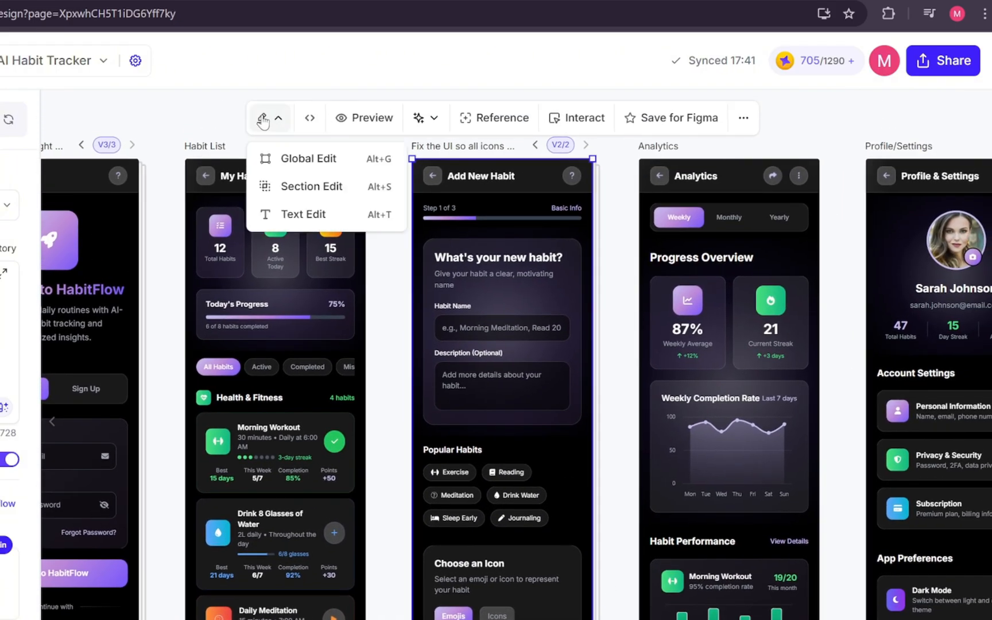
left_click(311, 186)
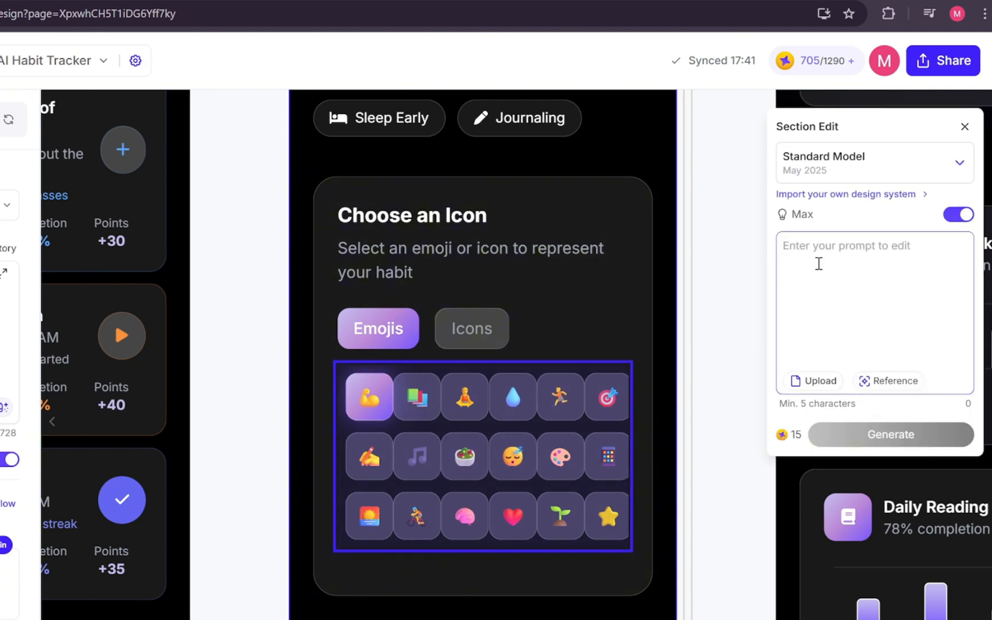
type("Remove one vertical column of icons")
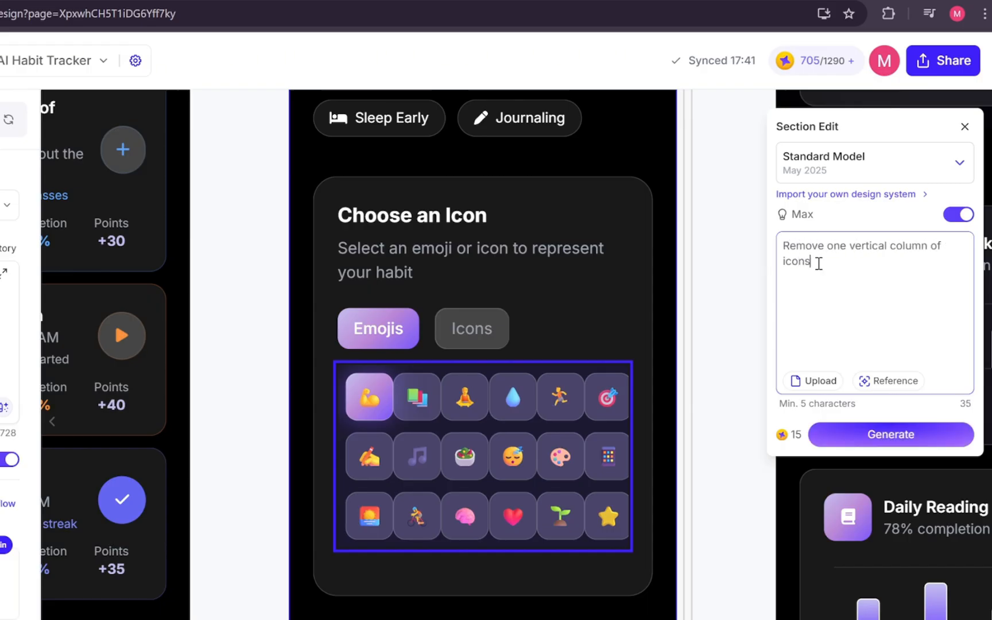
type("and add consistent horizontal")
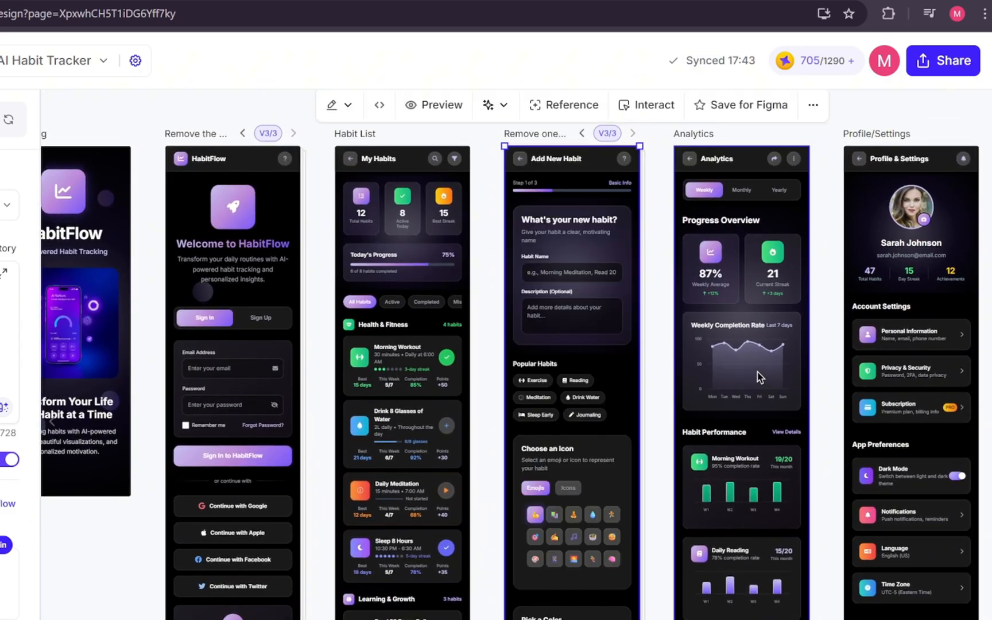
Step: Save the HabitFlow screens for Figma and follow the link to the UX Pilot plugin page
scroll("down", 3)
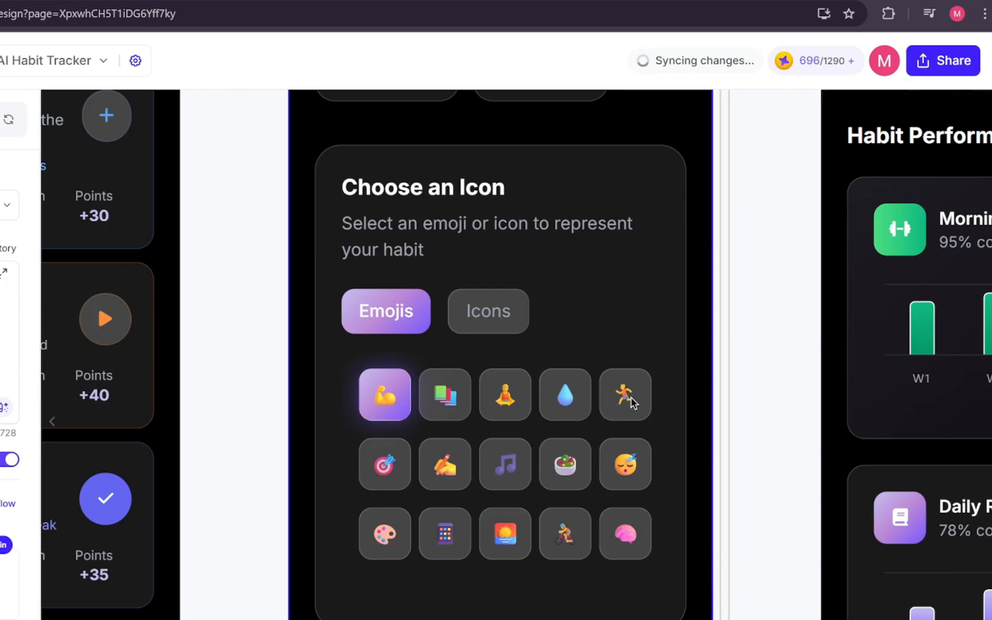
scroll("down", 3)
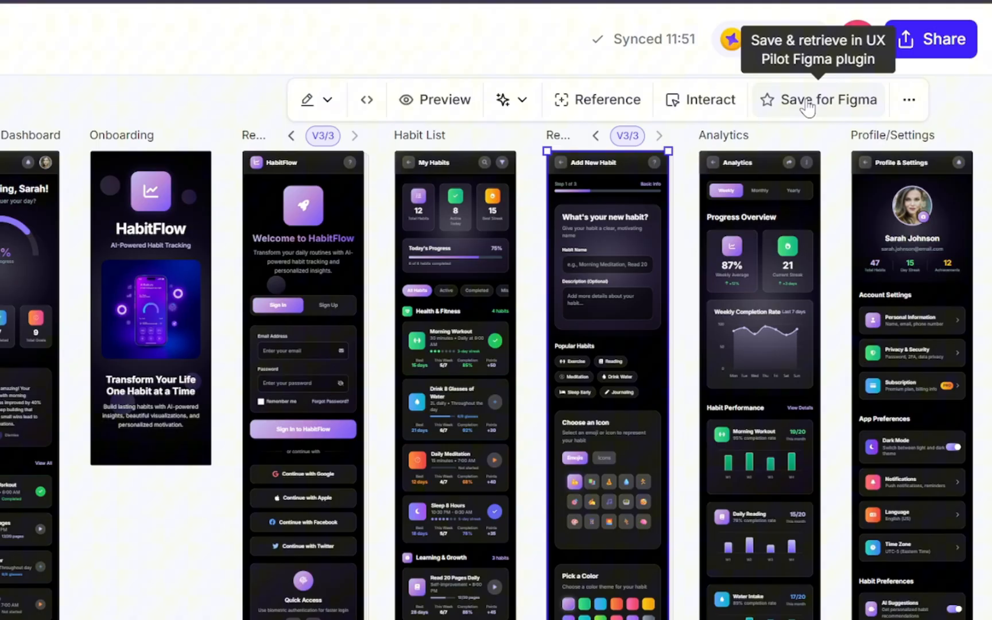
left_click(817, 100)
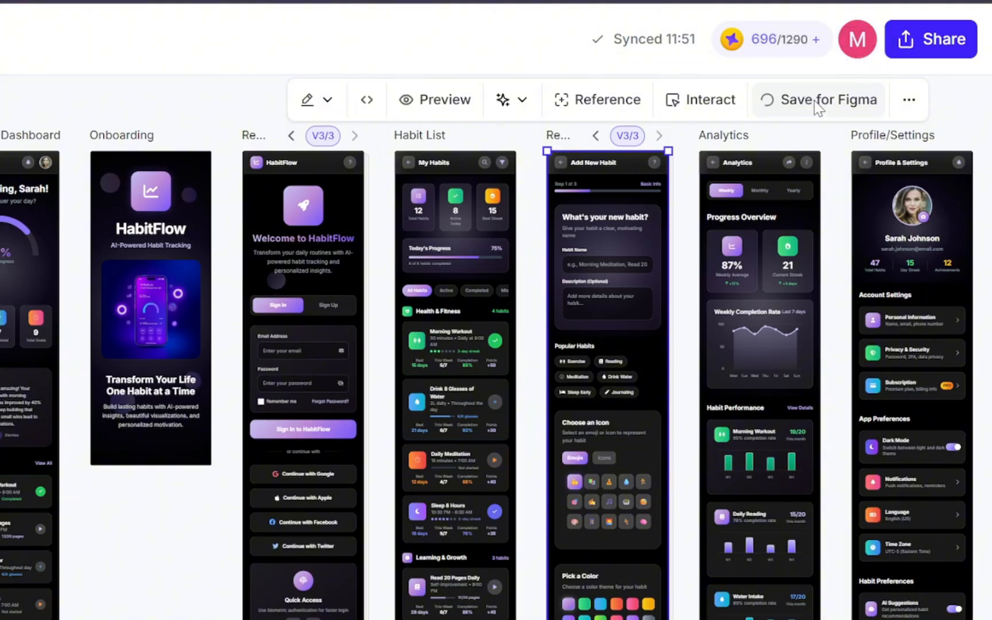
left_click(826, 100)
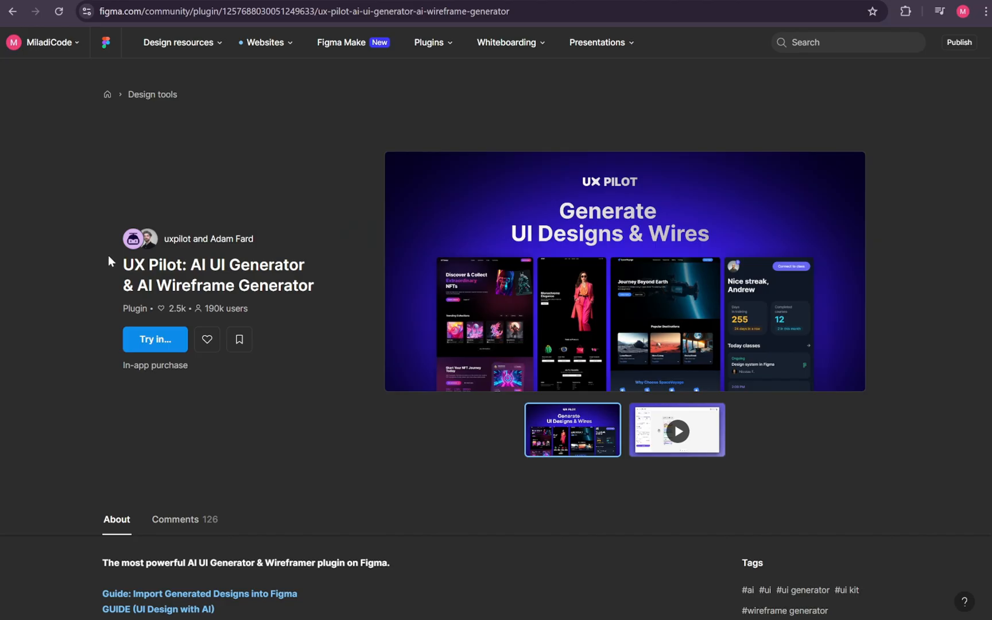
Step: Select the plugin's title and bring up the Try in… menu to pick a file
left_click_drag(123, 264, 317, 286)
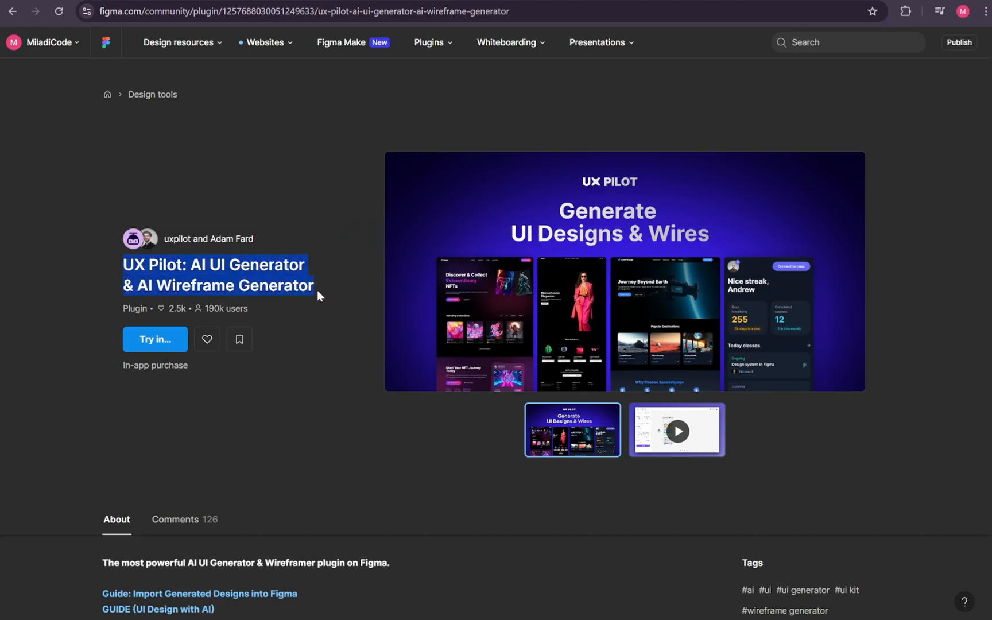
mouse_move(276, 312)
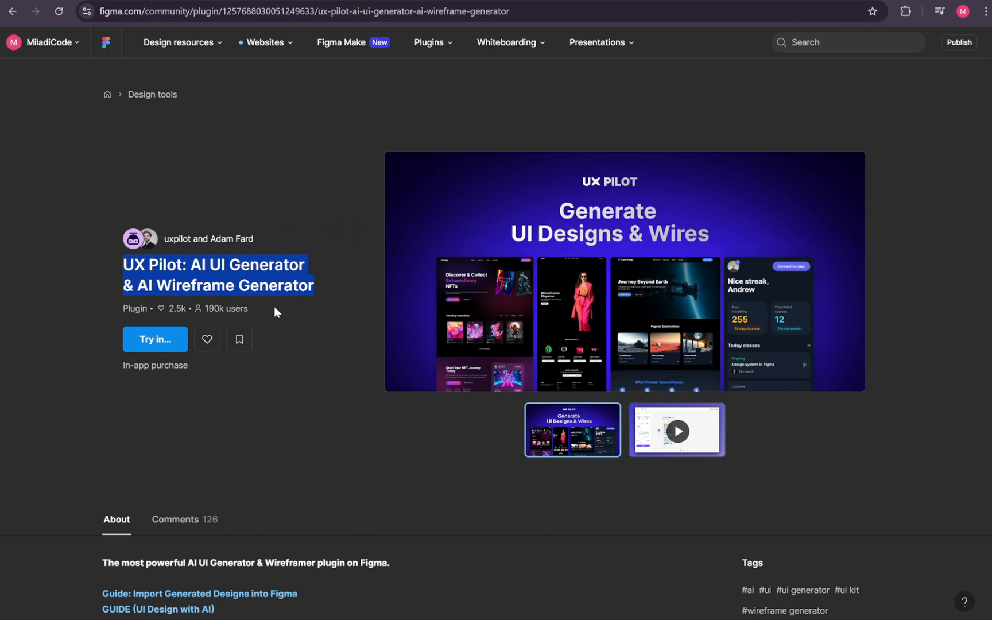
mouse_move(277, 317)
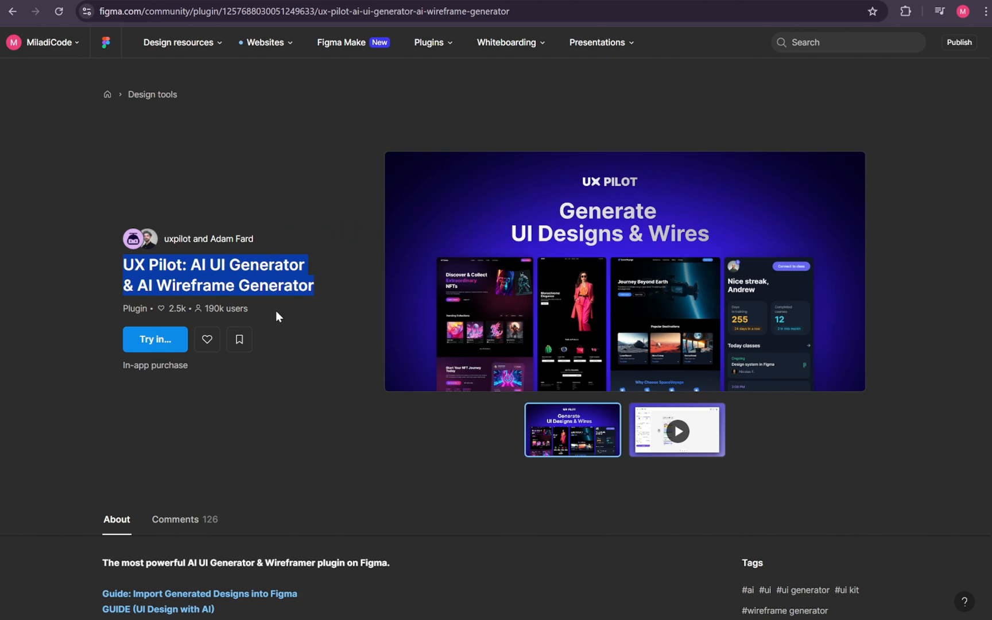
left_click(155, 339)
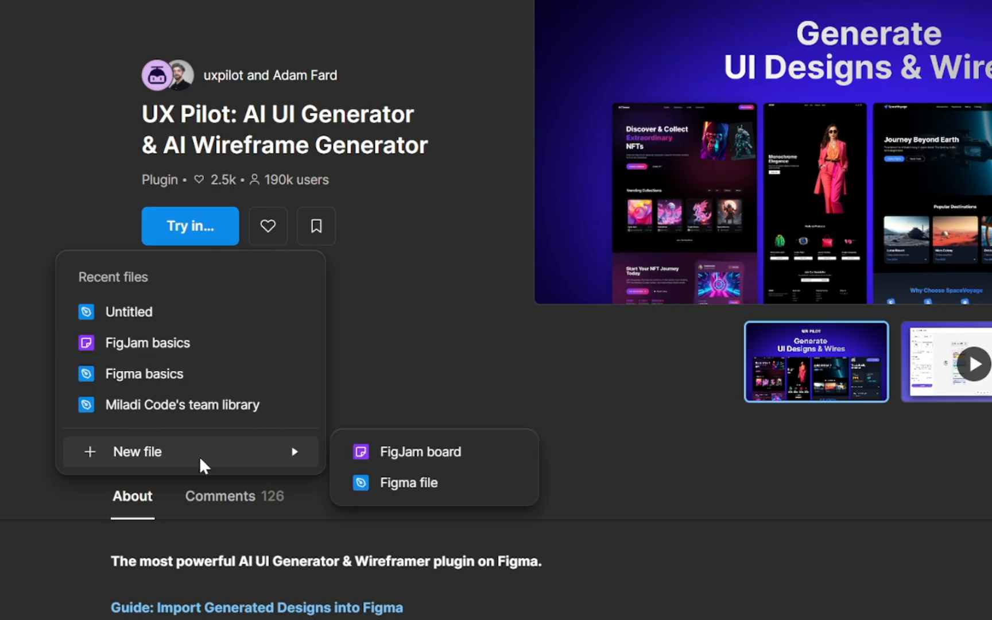
mouse_move(420, 452)
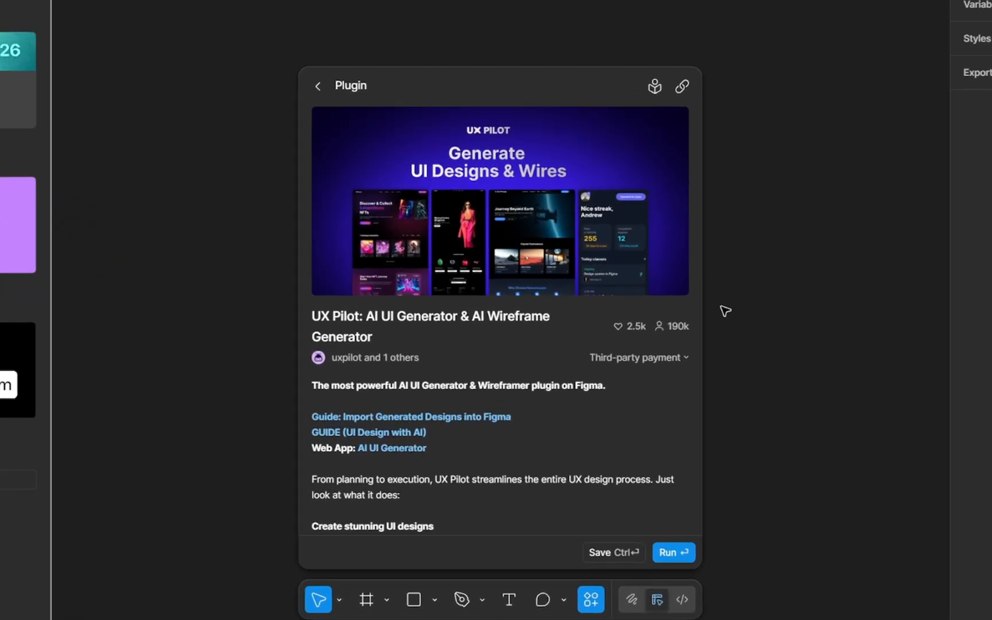
Step: Run UX Pilot and import the saved Add New Habit screen from Retrieve in Figma onto the canvas
left_click(673, 552)
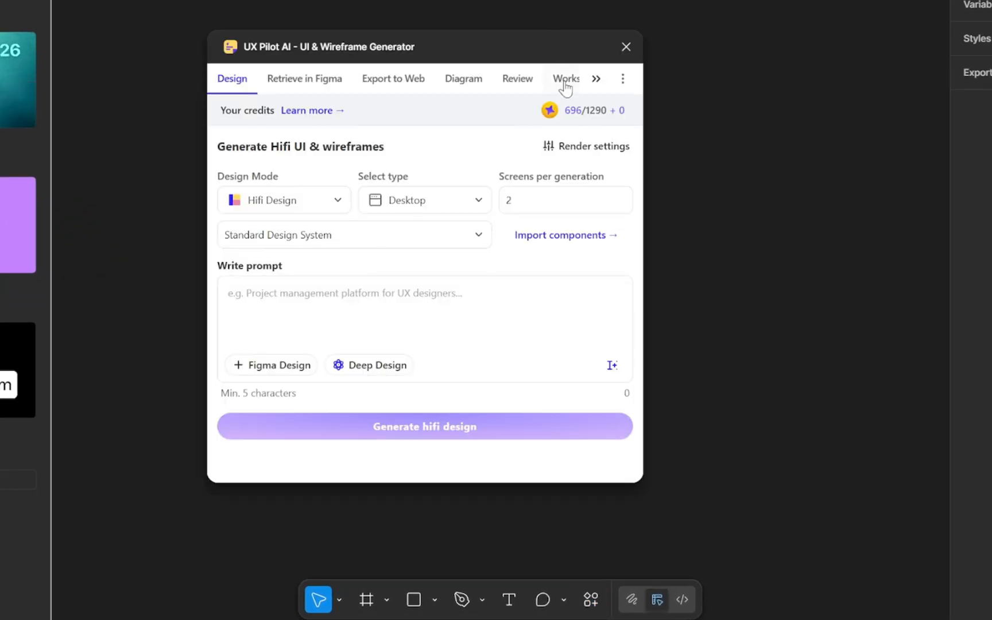
mouse_move(498, 55)
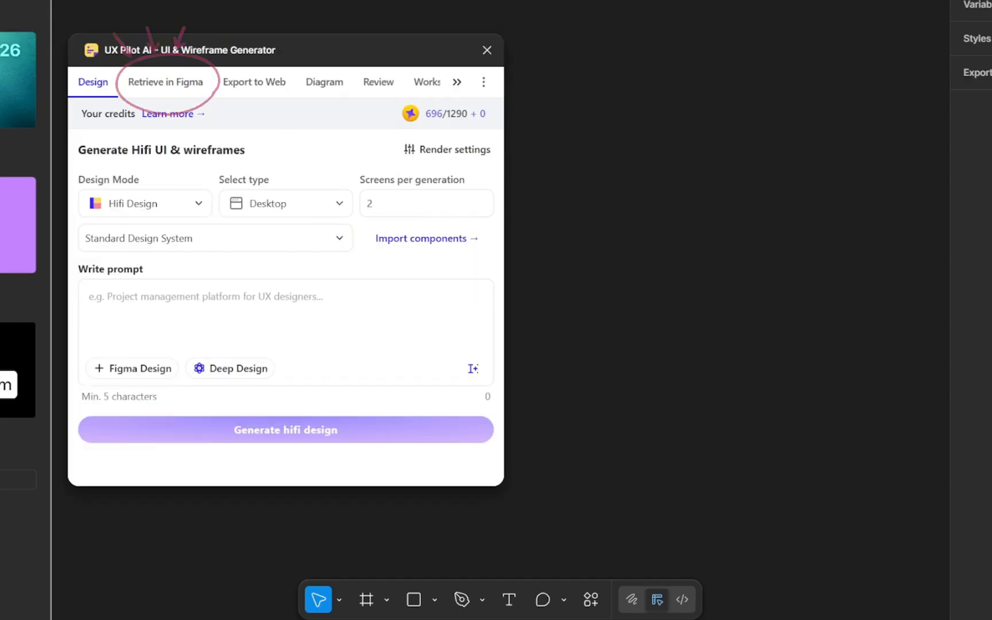
left_click(166, 82)
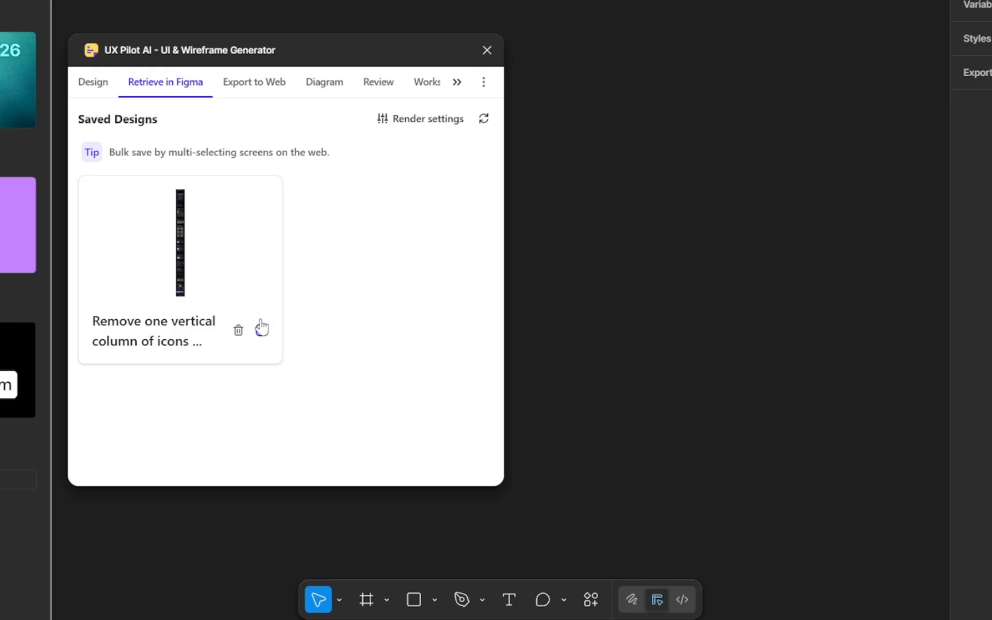
mouse_move(205, 283)
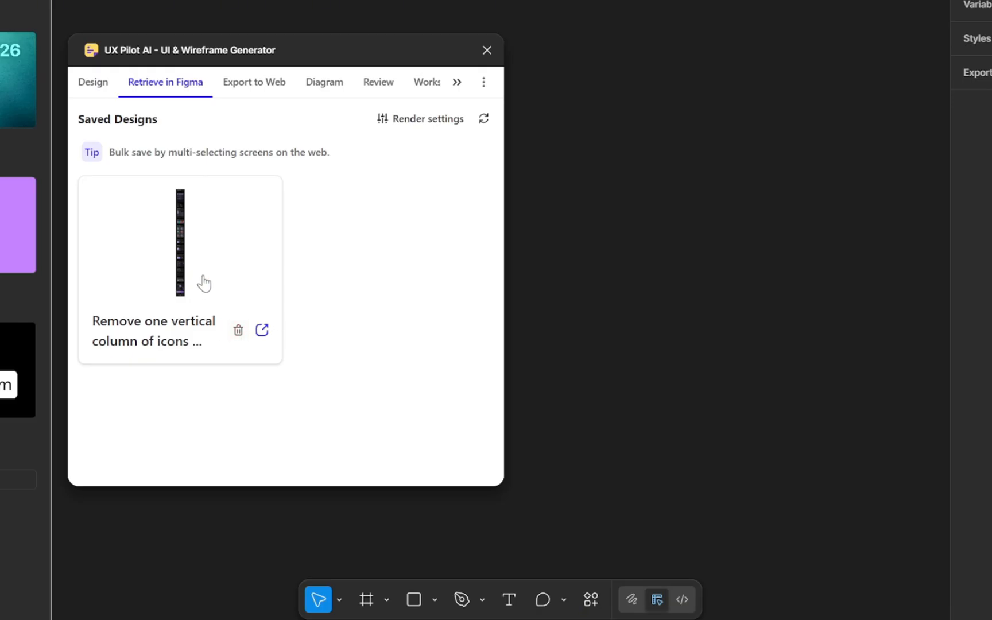
left_click(262, 330)
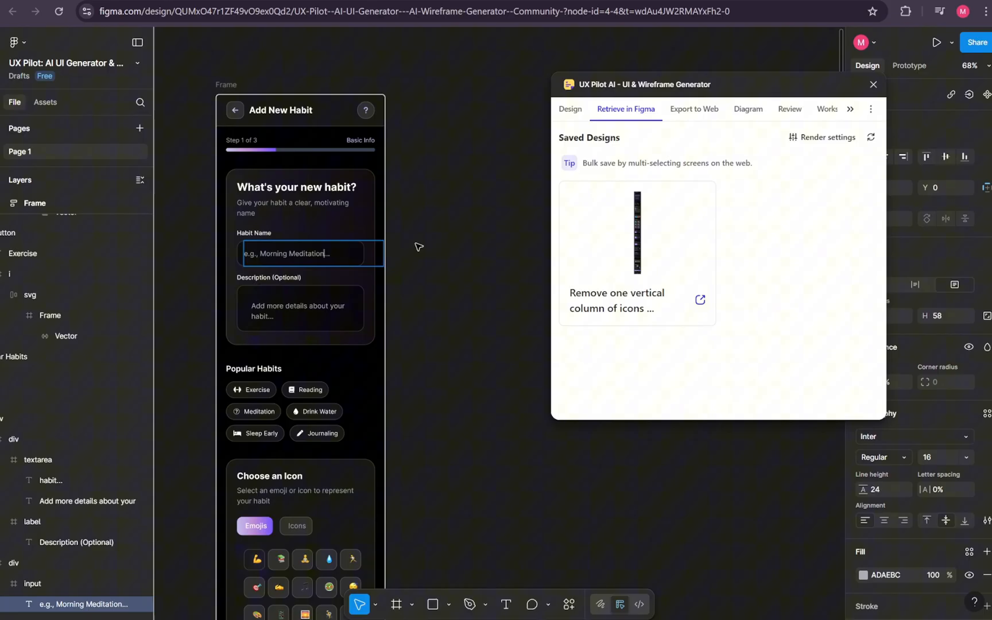
Step: Select the imported Add New Habit frame and look through Export to Web and Diagram with its prompt box
scroll("down", 3)
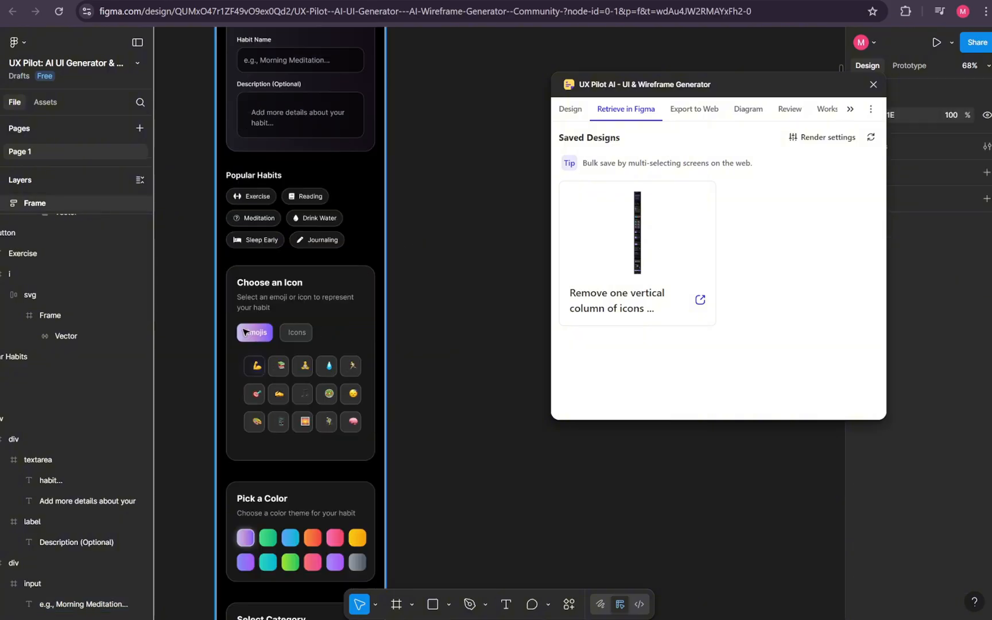
left_click(320, 218)
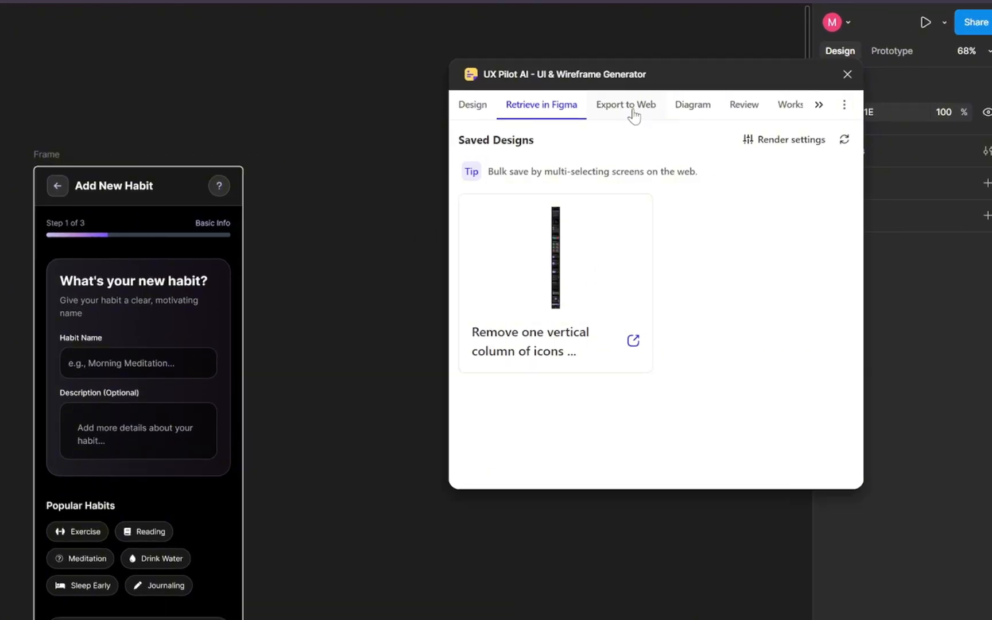
left_click(625, 105)
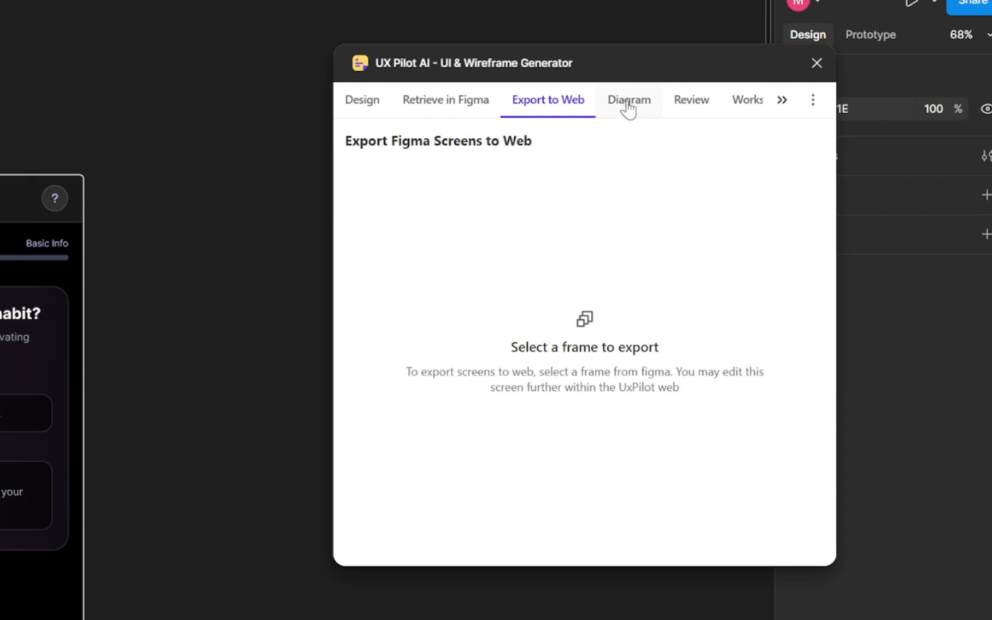
left_click(628, 100)
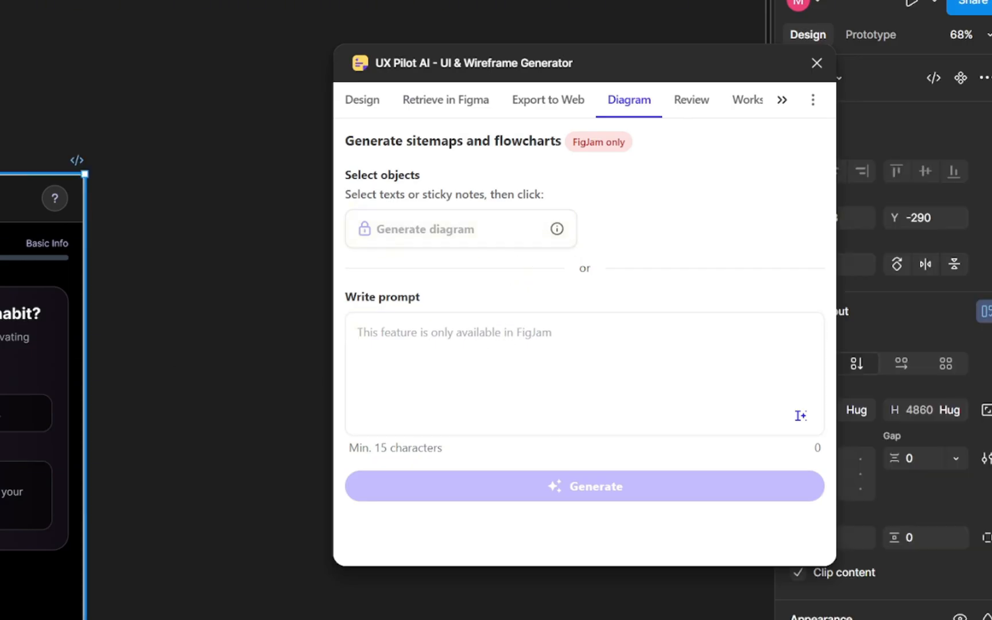
left_click(584, 373)
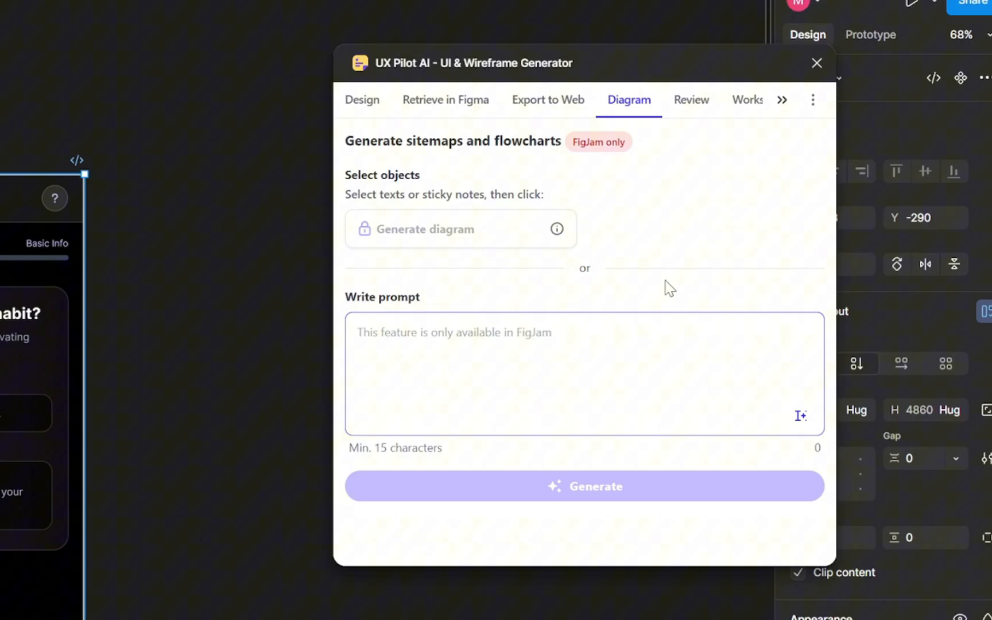
mouse_move(468, 257)
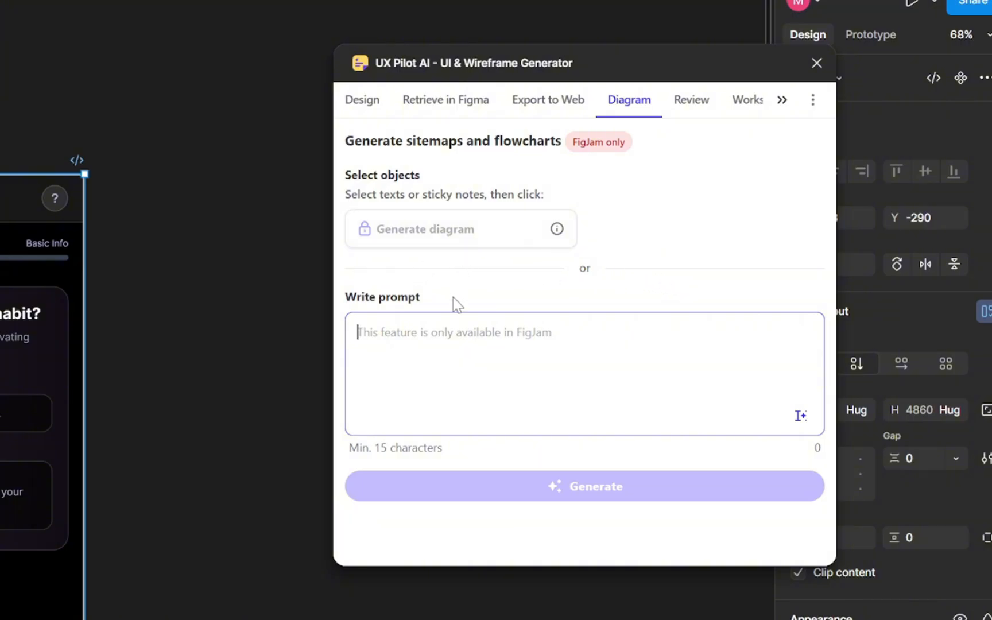
Step: Look at the AI design Review feature and move on to AI Tools
left_click(691, 100)
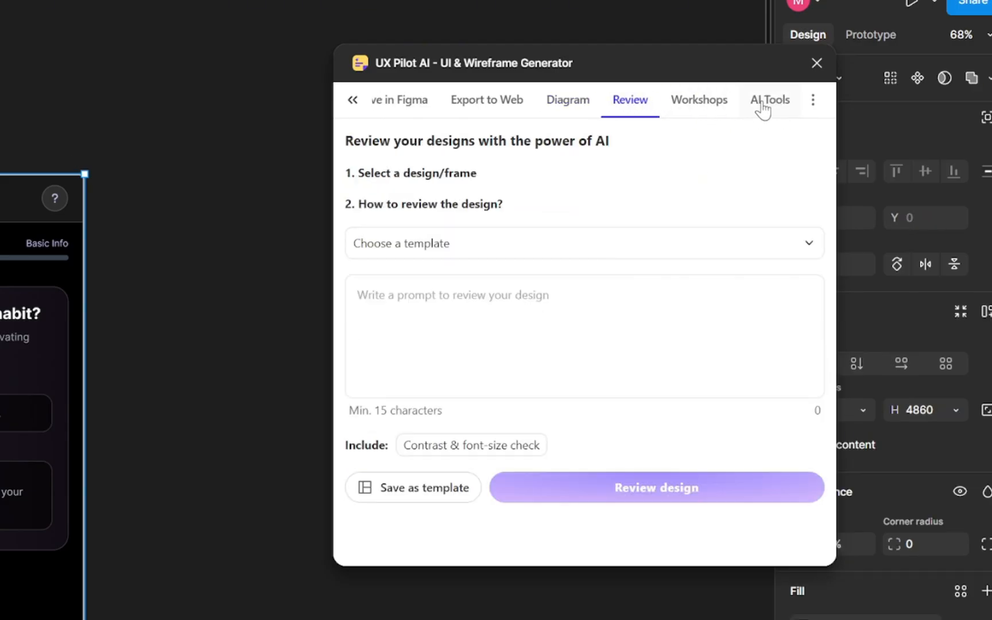
left_click(769, 100)
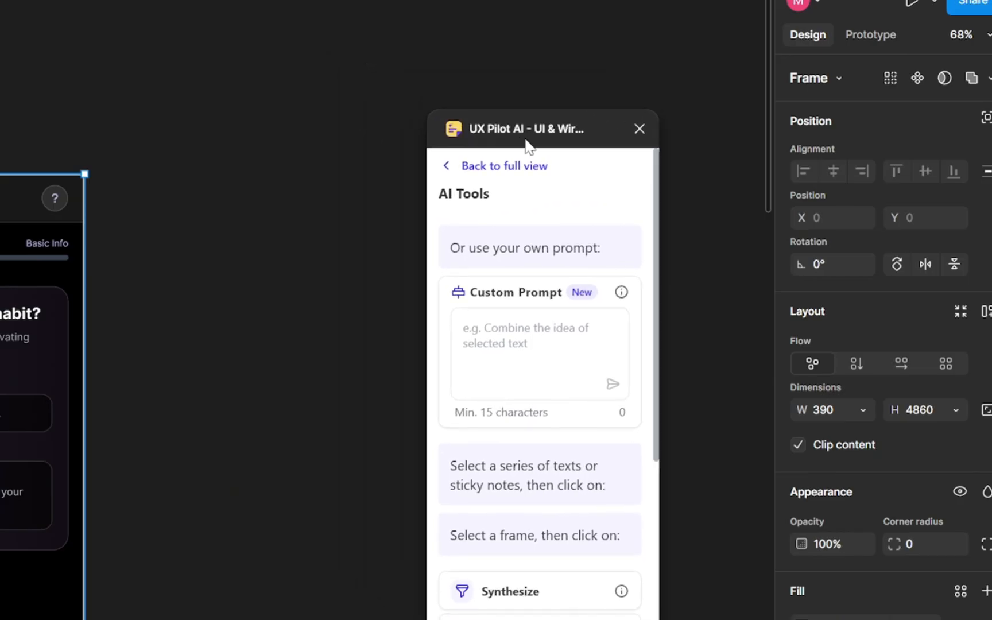
Step: Send a custom prompt requesting technical requirements for this page and scroll through the generated note
left_click_drag(525, 129, 677, 32)
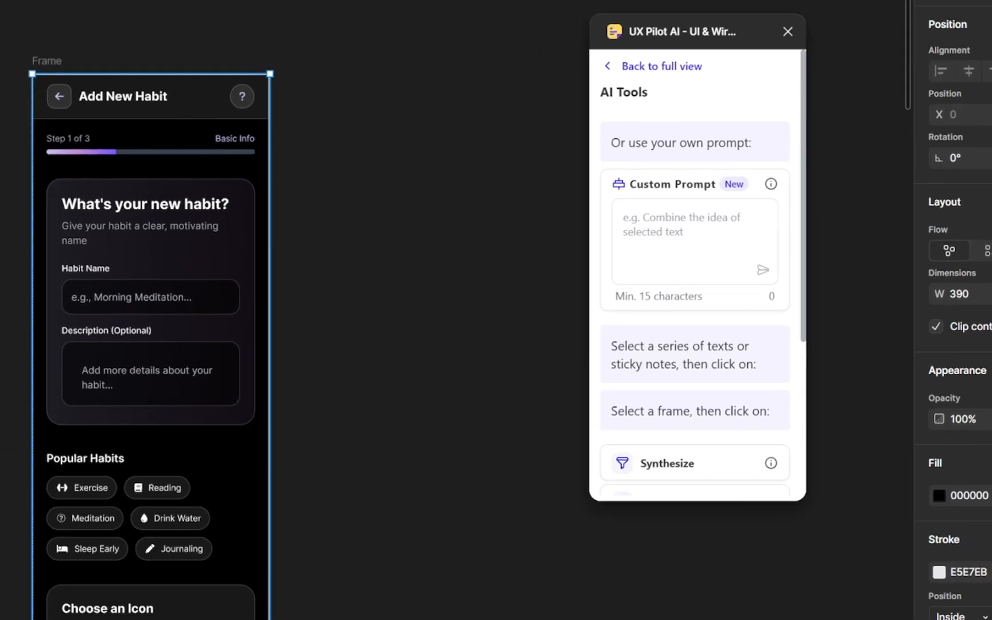
type("Pr")
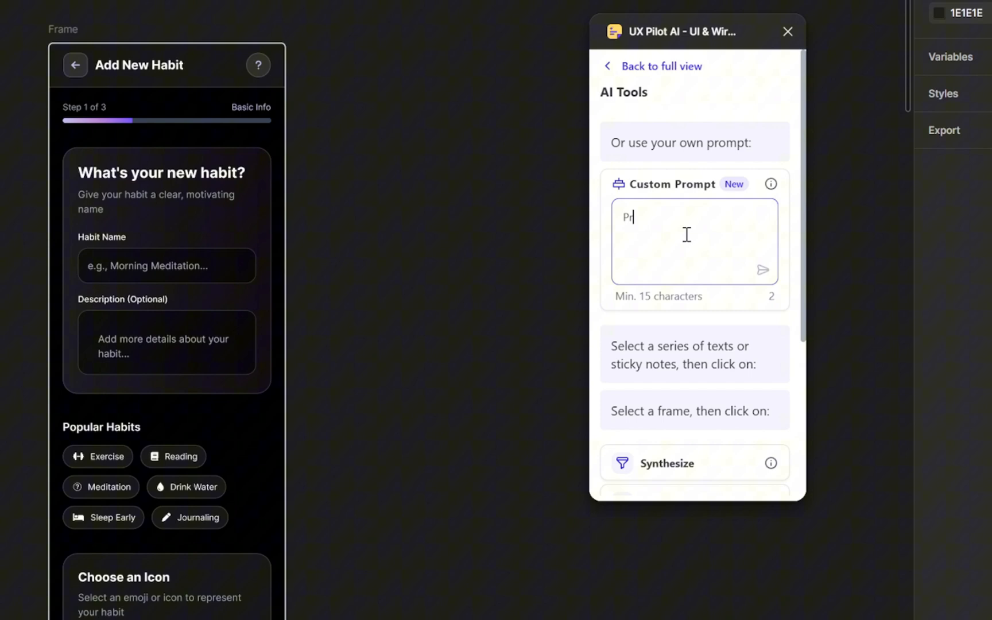
type("Provide the technical requirements for this page")
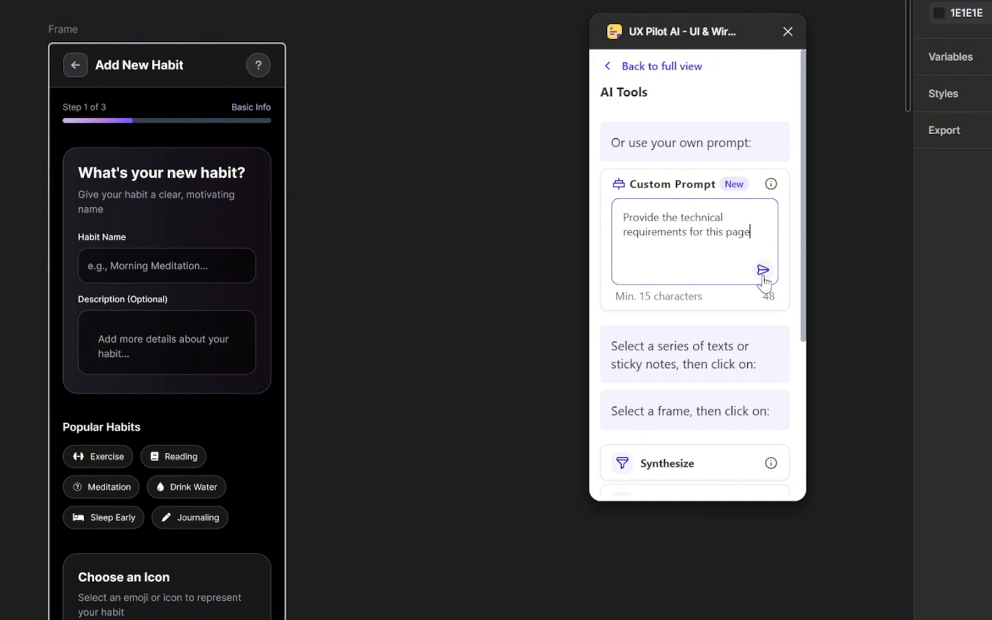
left_click(764, 270)
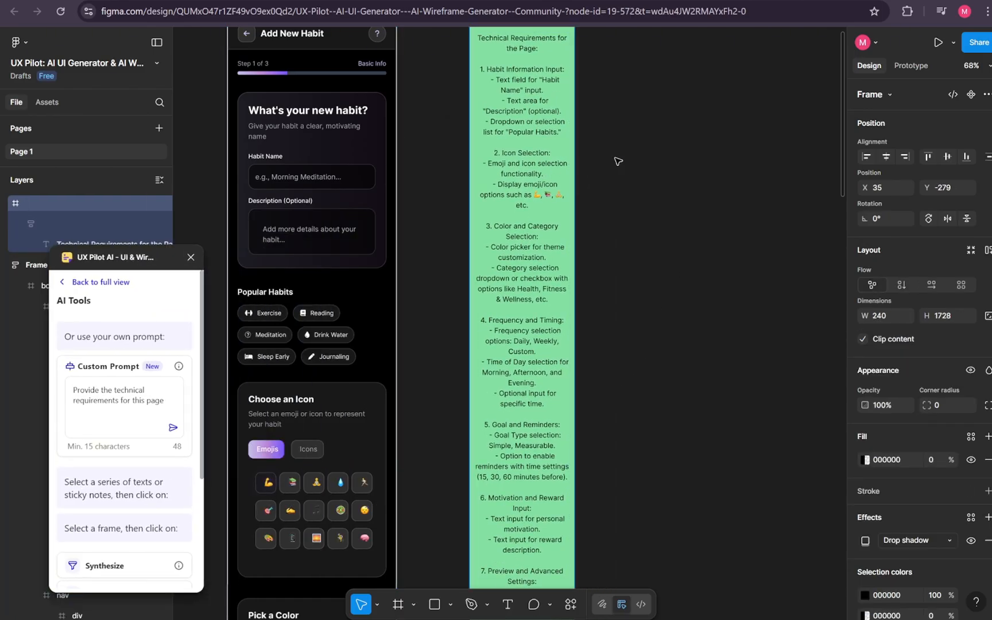
scroll("down", 3)
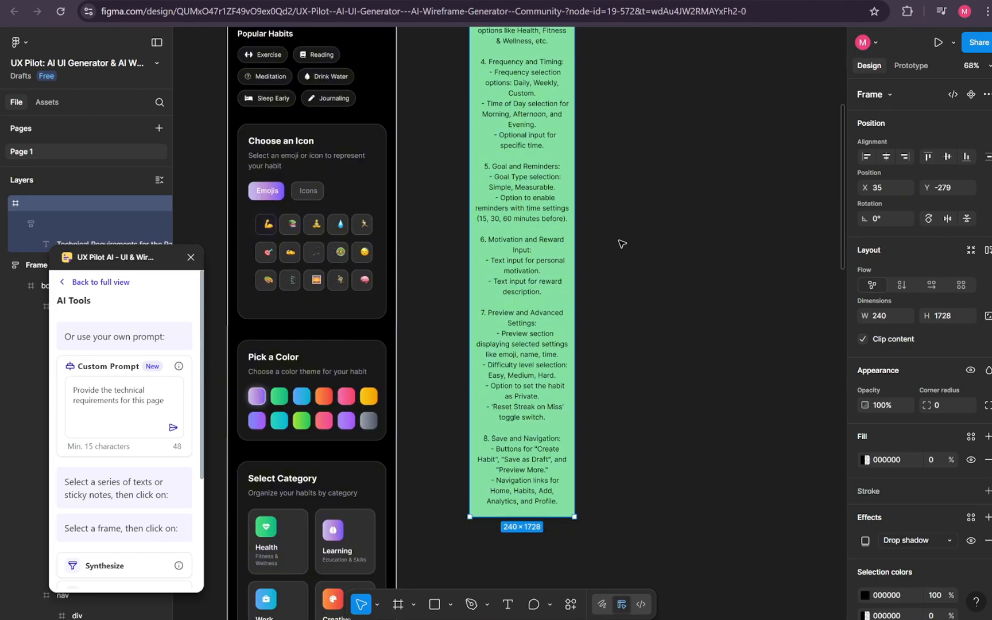
scroll("down", 3)
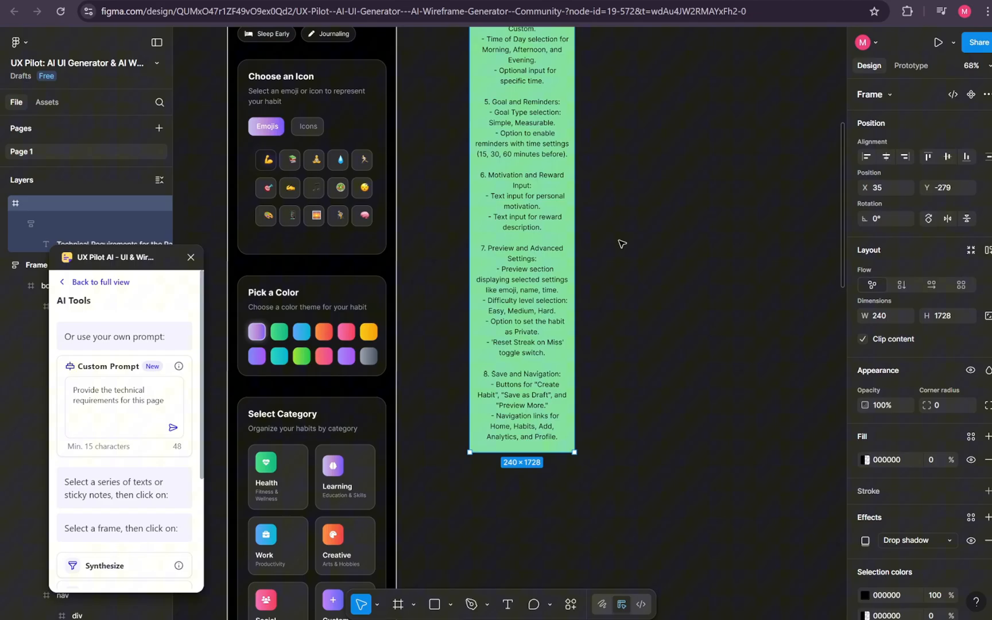
scroll("down", 3)
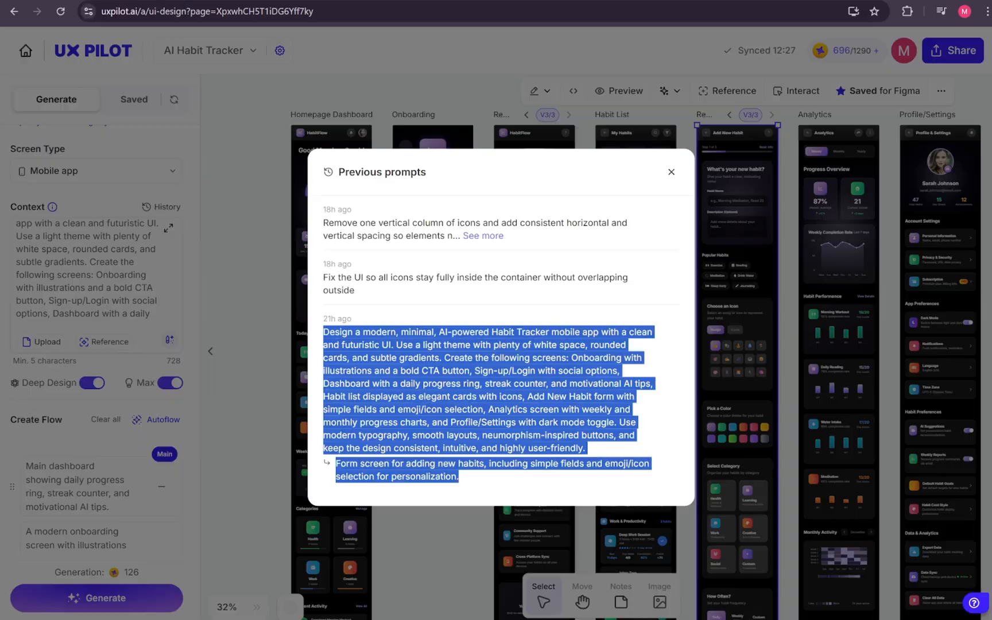
Step: Close the Previous prompts history to return to the board of HabitFlow screens
left_click(672, 171)
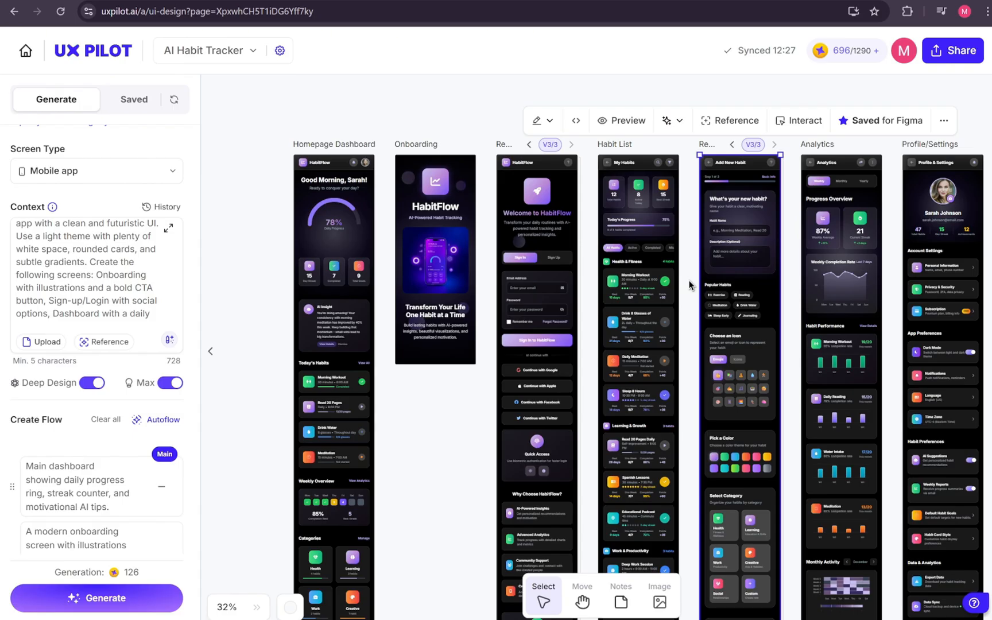
mouse_move(696, 289)
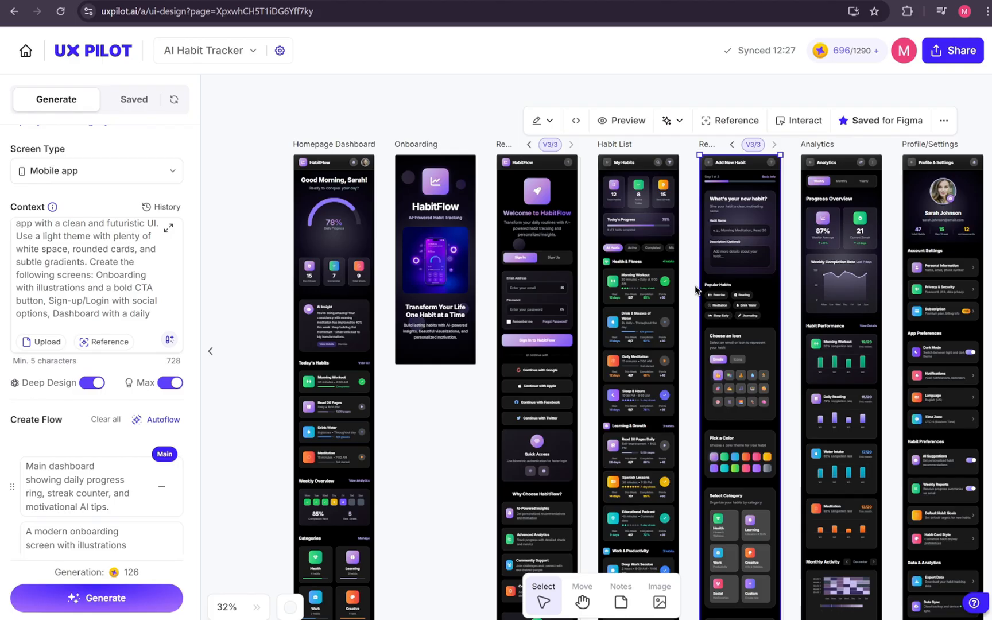